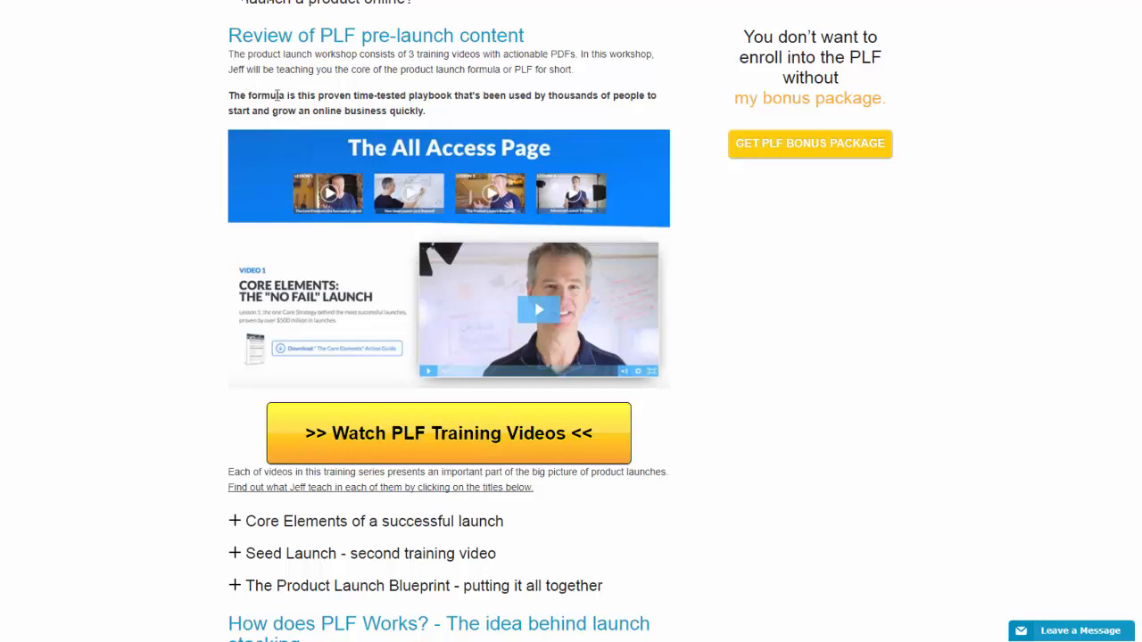
pyautogui.moveTo(562, 123)
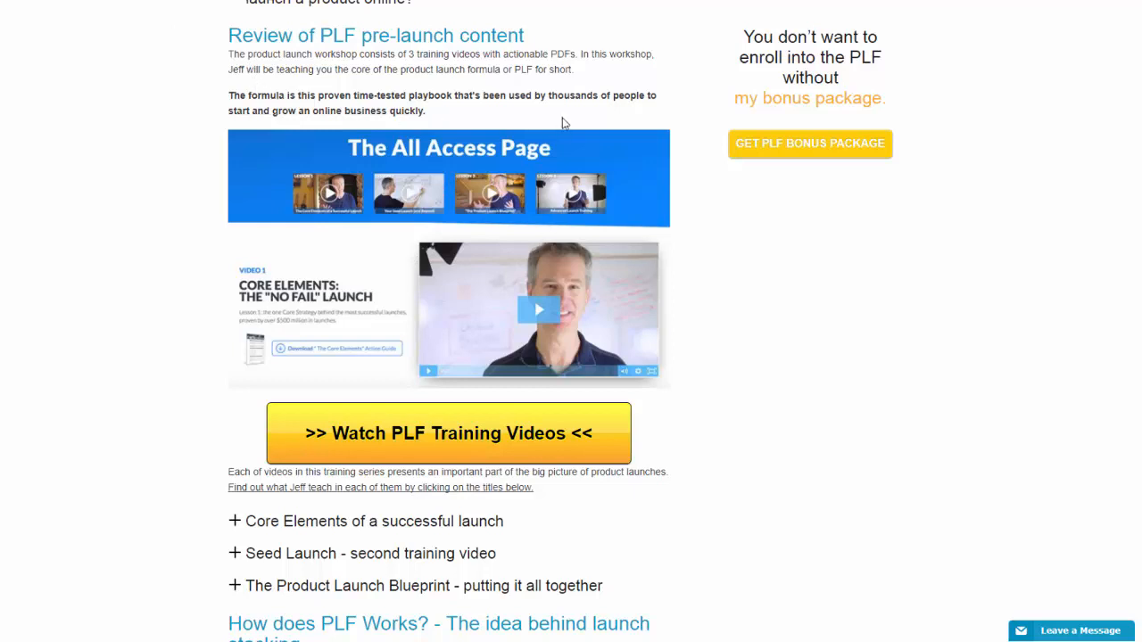
pyautogui.moveTo(371, 194)
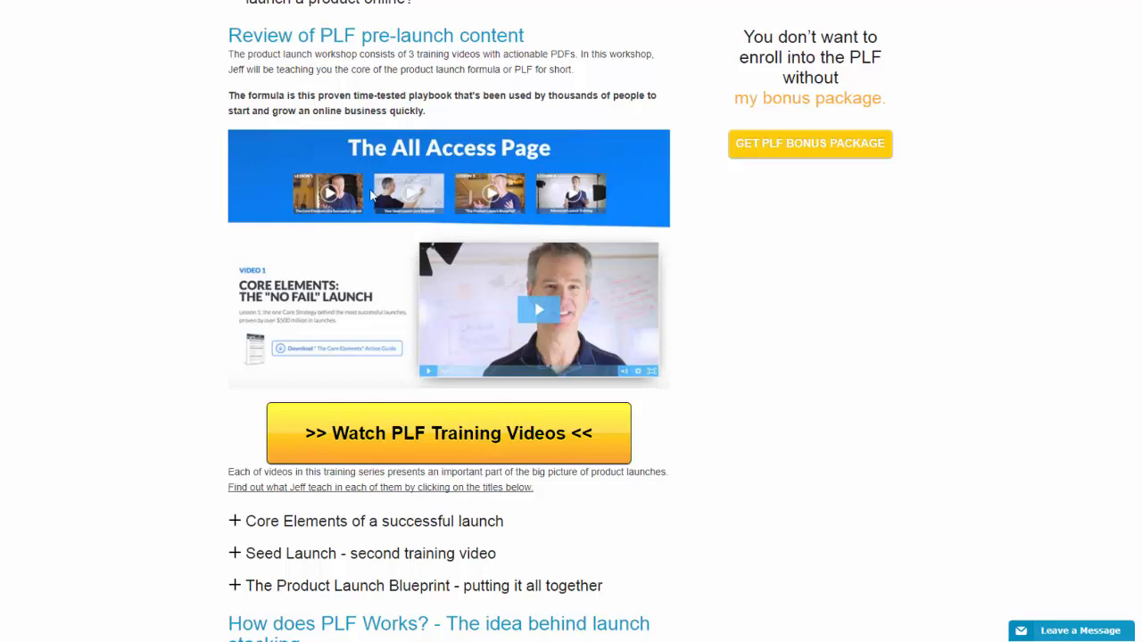
pyautogui.moveTo(457, 215)
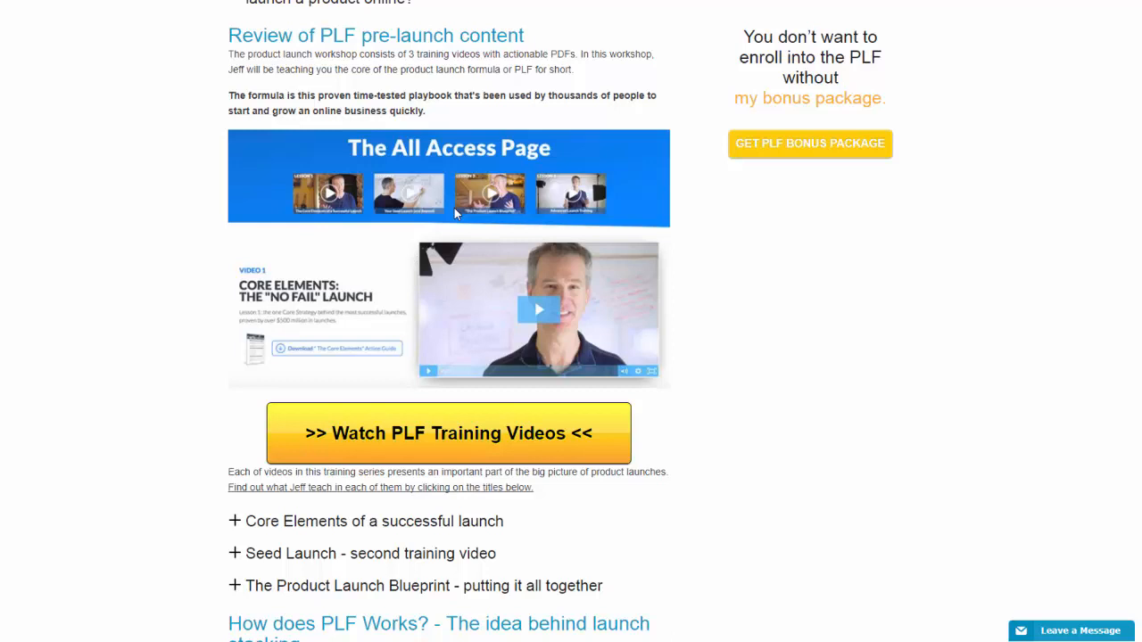
pyautogui.moveTo(643, 149)
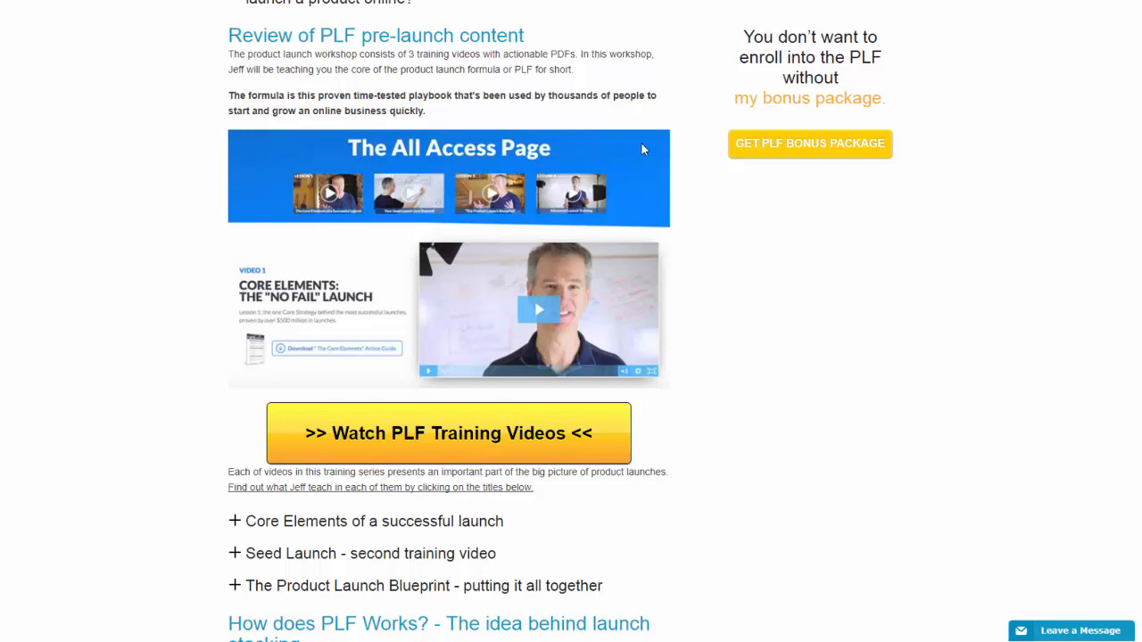
pyautogui.moveTo(246, 182)
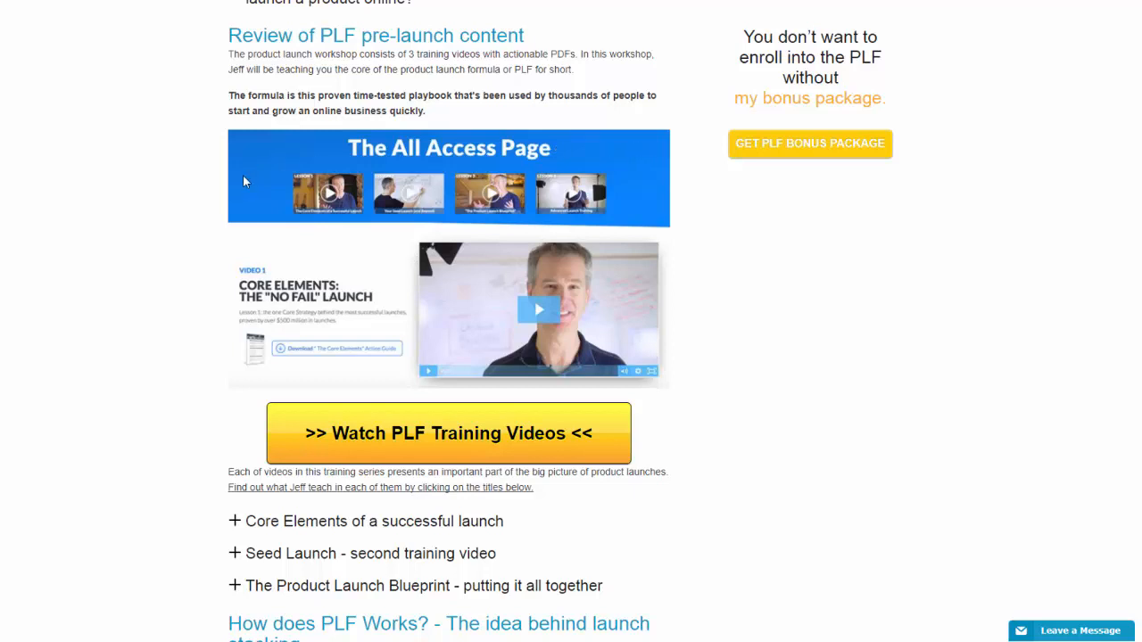
pyautogui.moveTo(268, 193)
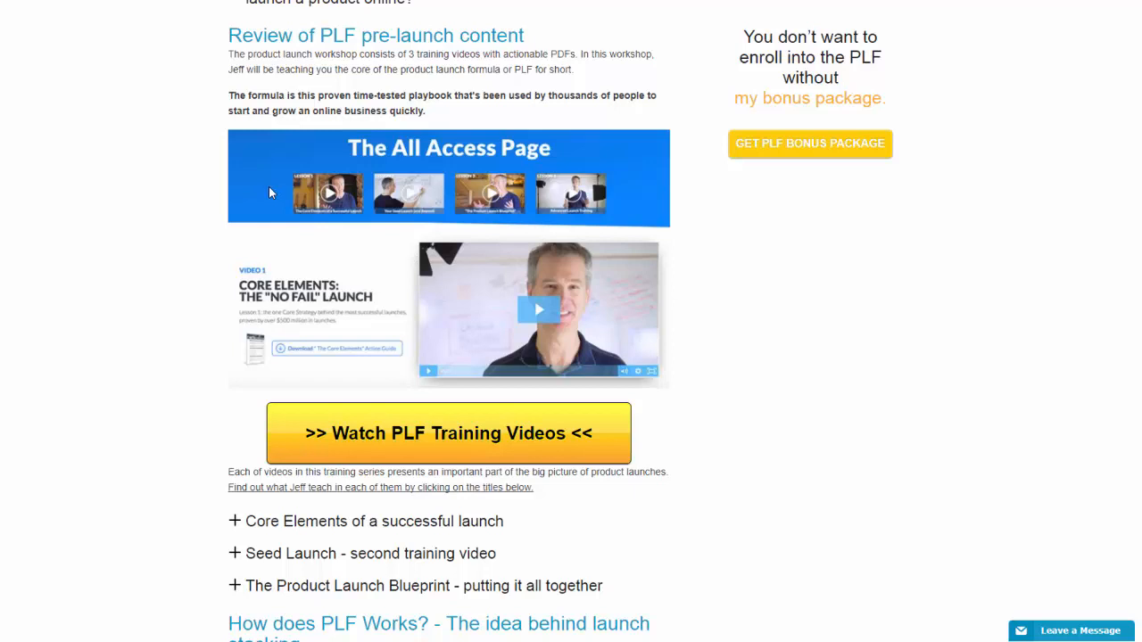
pyautogui.moveTo(664, 11)
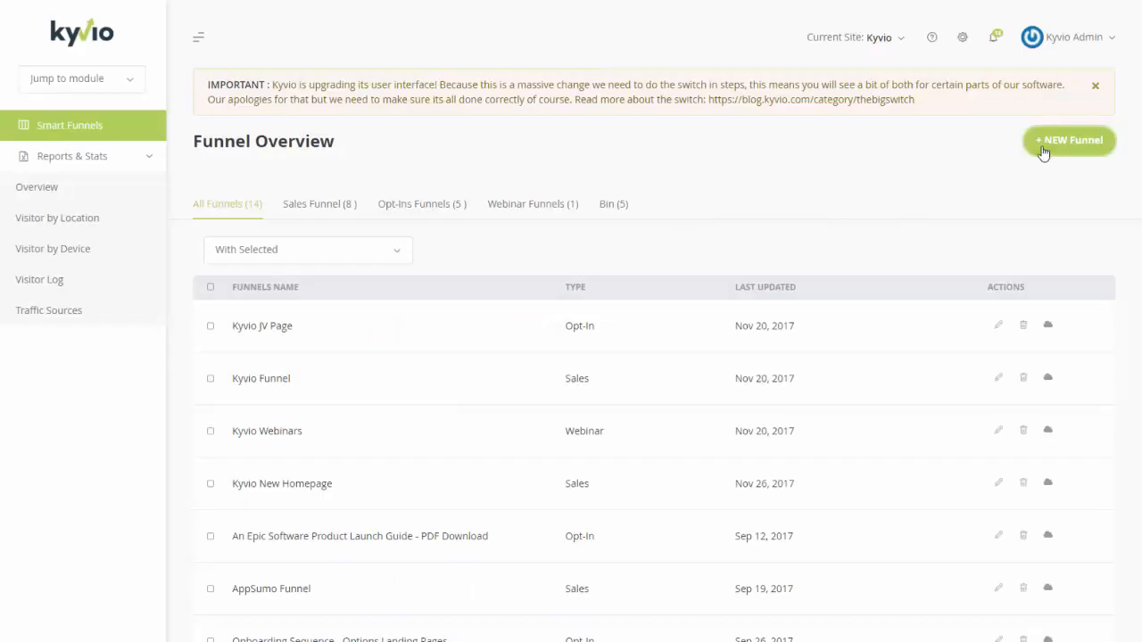
# Start a new Product Launch Funnel with 4 launch videos and move to naming
pyautogui.click(1069, 139)
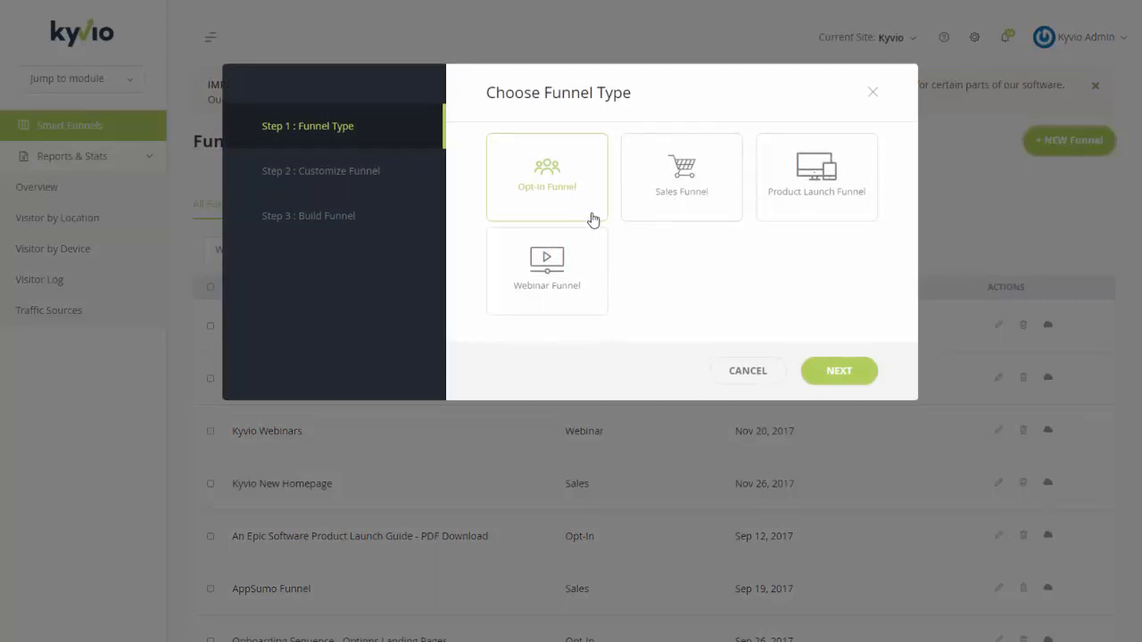
pyautogui.moveTo(778, 210)
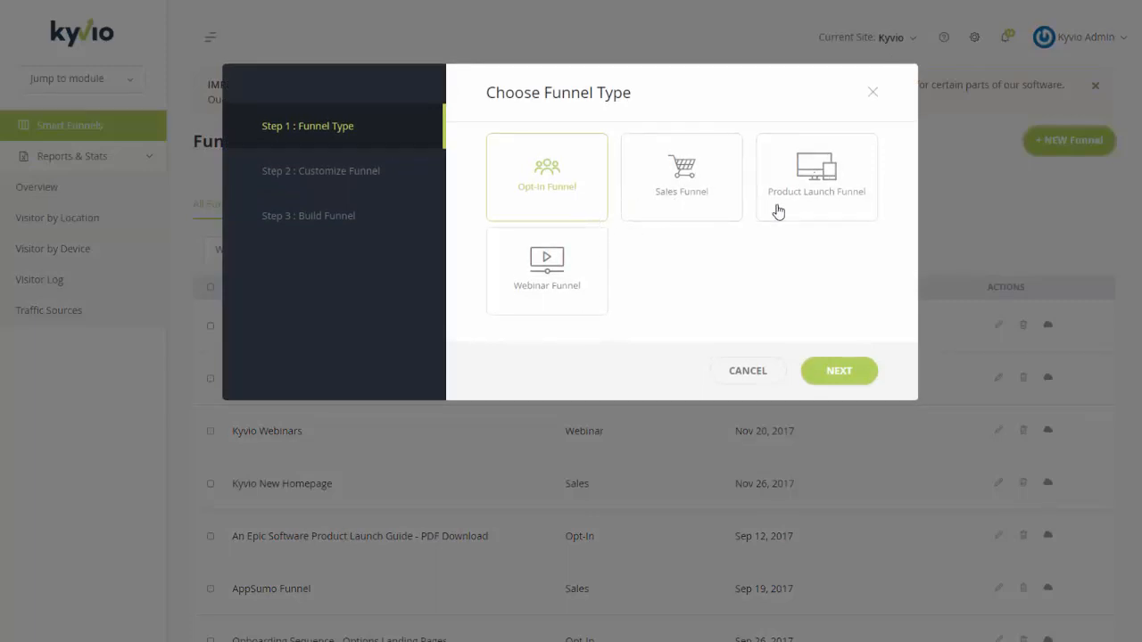
pyautogui.click(838, 369)
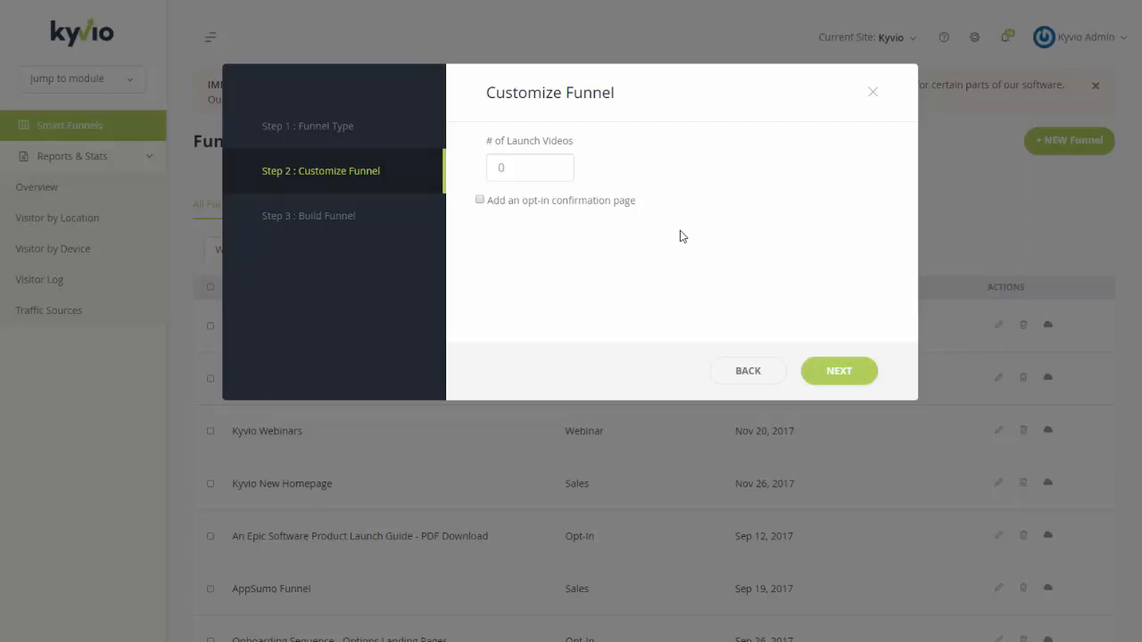
pyautogui.click(530, 168)
pyautogui.write('4')
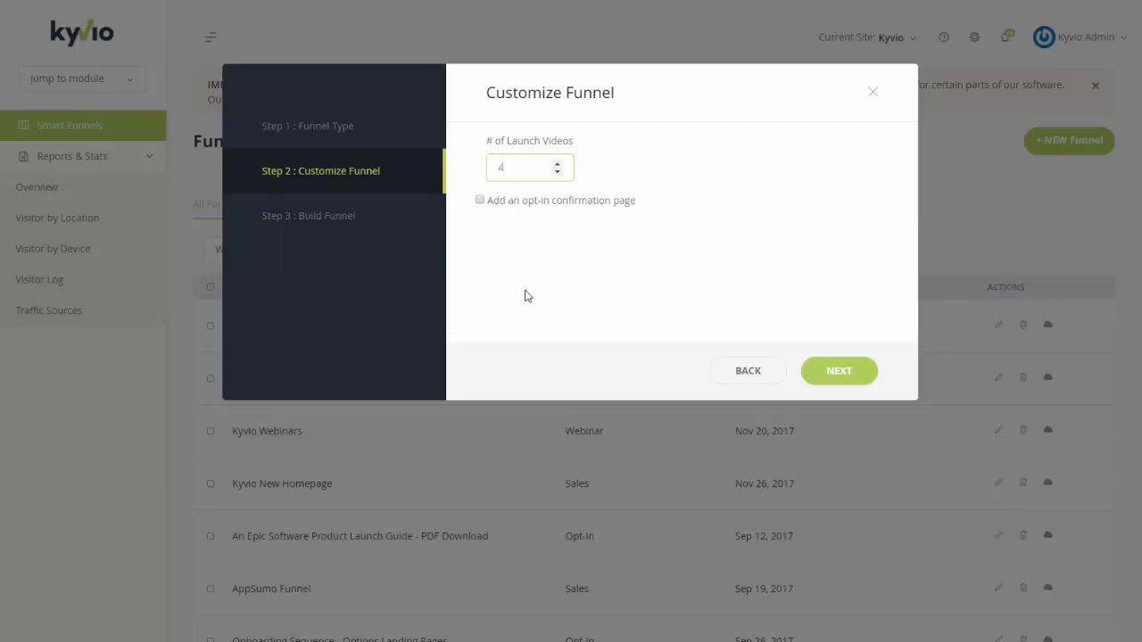
pyautogui.click(838, 370)
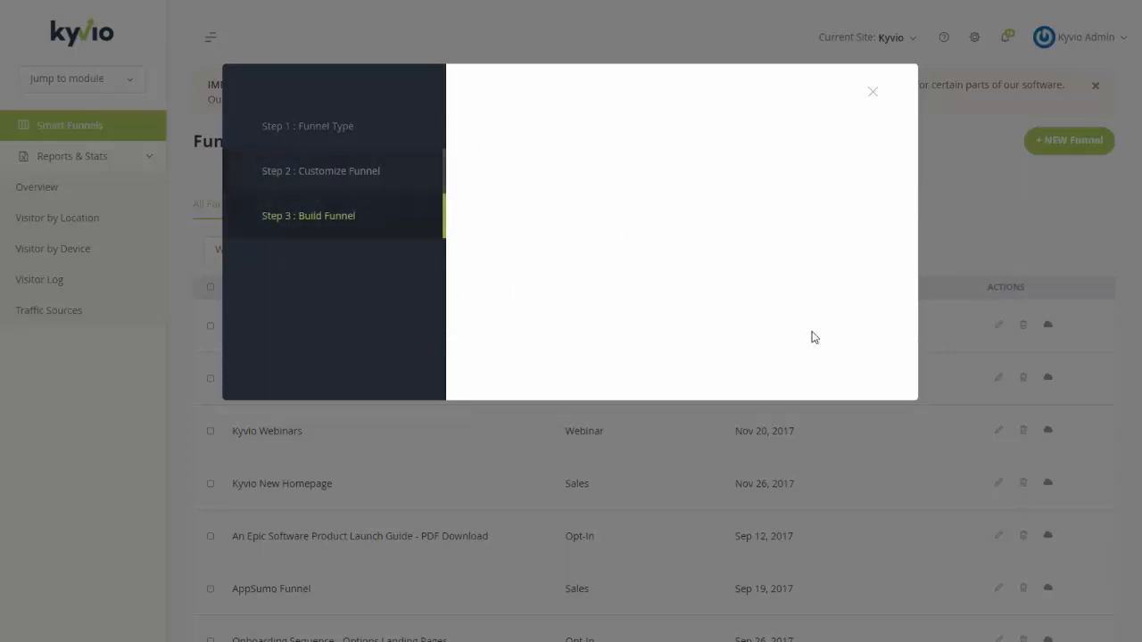
# Name the funnel 'PLF Funnel' and build it
pyautogui.write('P')
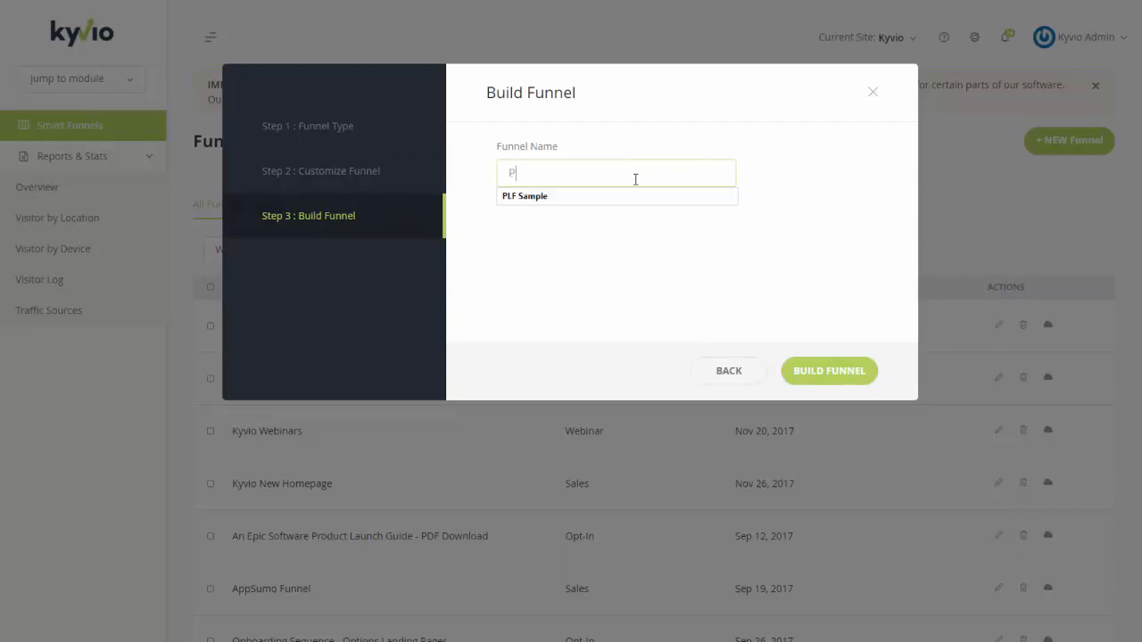
pyautogui.write('LF Funnel')
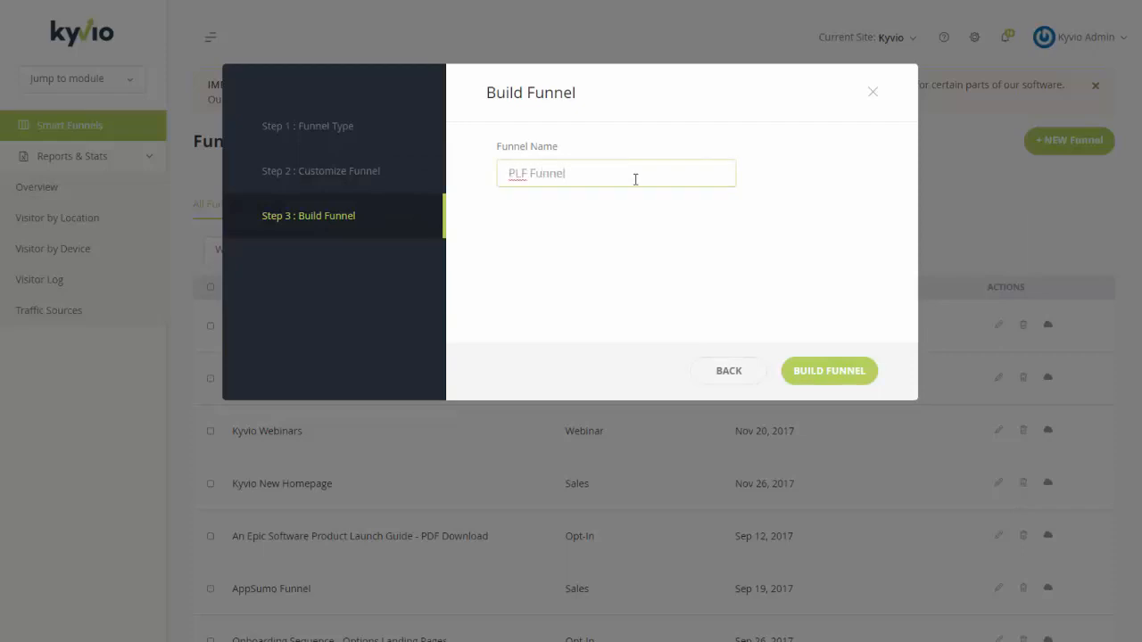
pyautogui.click(828, 370)
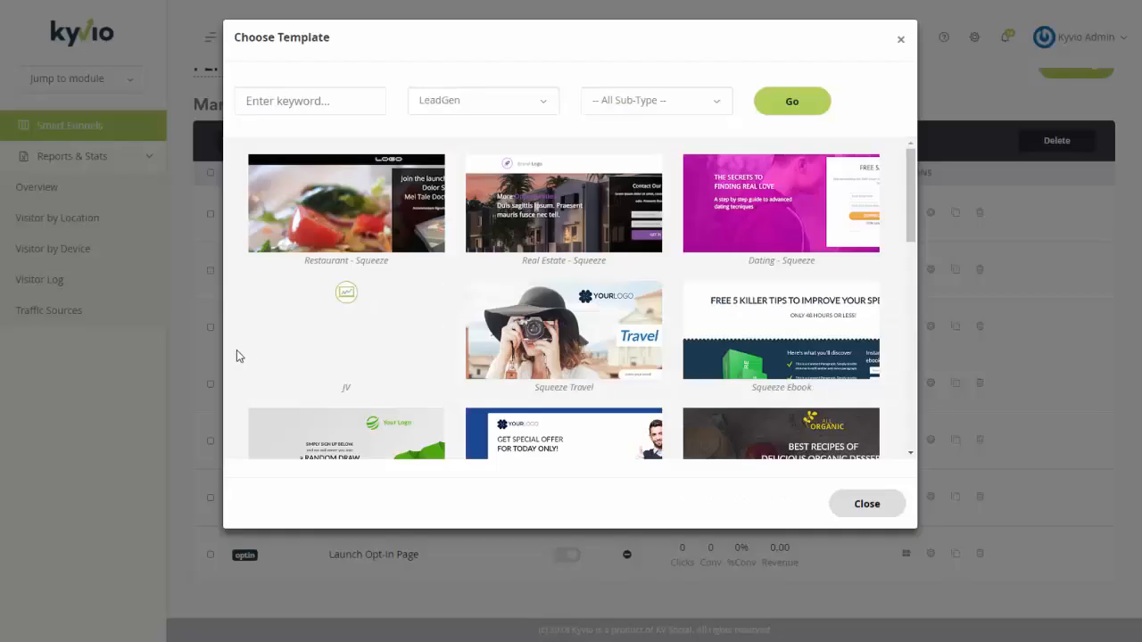
pyautogui.moveTo(682, 389)
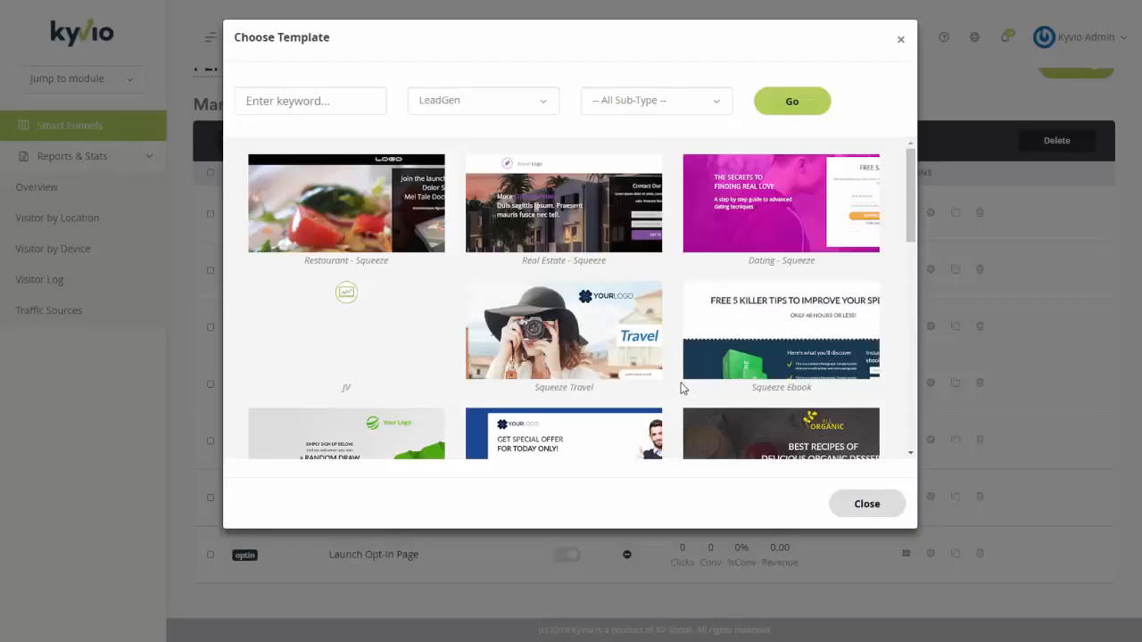
# Choose the Optin - Music template from the chooser for the funnel page
pyautogui.scroll(-3)
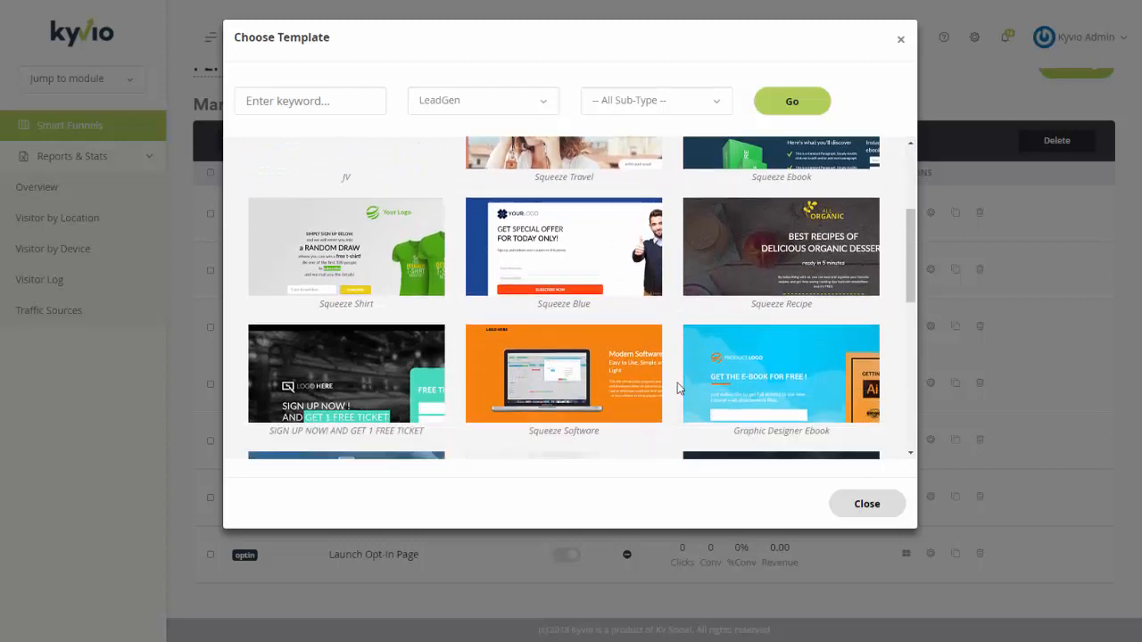
pyautogui.scroll(-3)
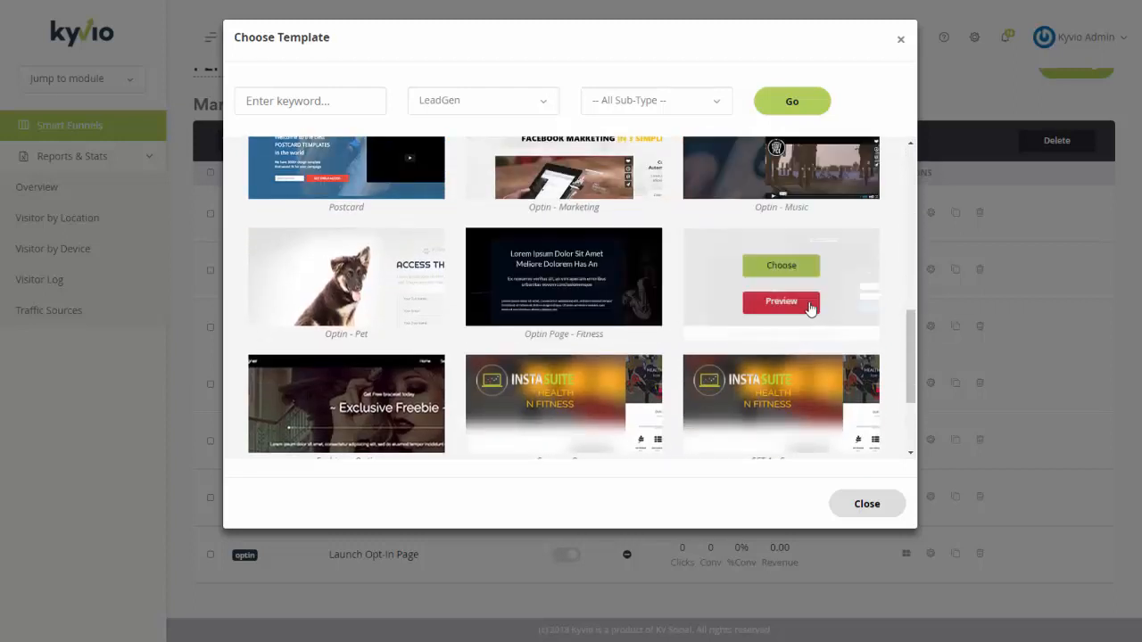
pyautogui.click(782, 264)
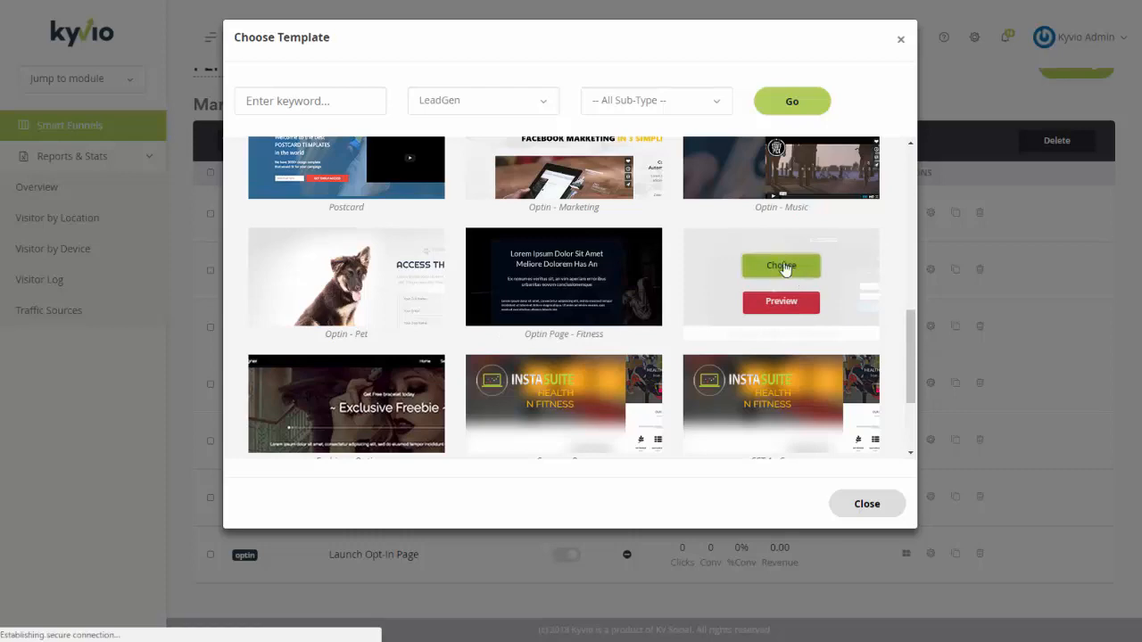
pyautogui.click(782, 265)
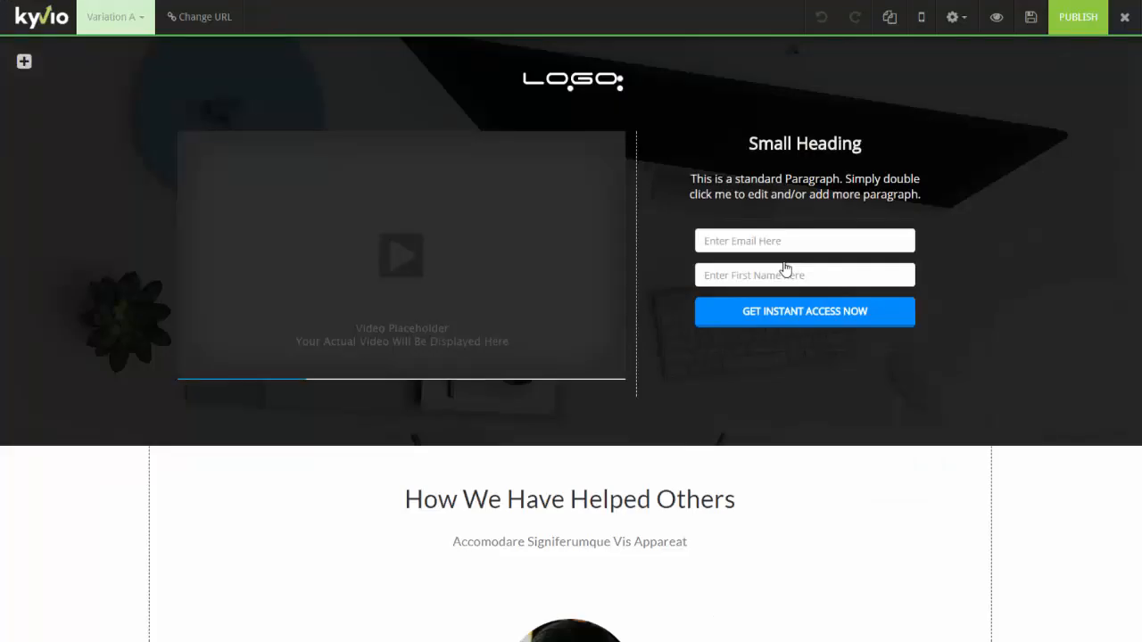
# Inspect the template's logo, video placeholder and testimonial sections
pyautogui.click(571, 80)
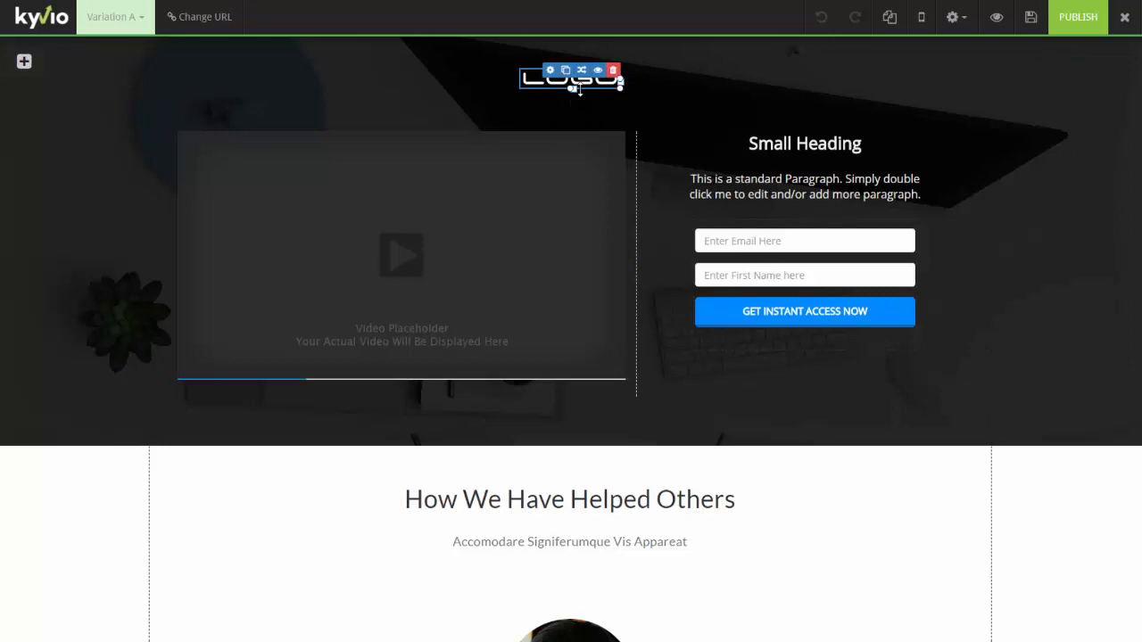
pyautogui.click(402, 253)
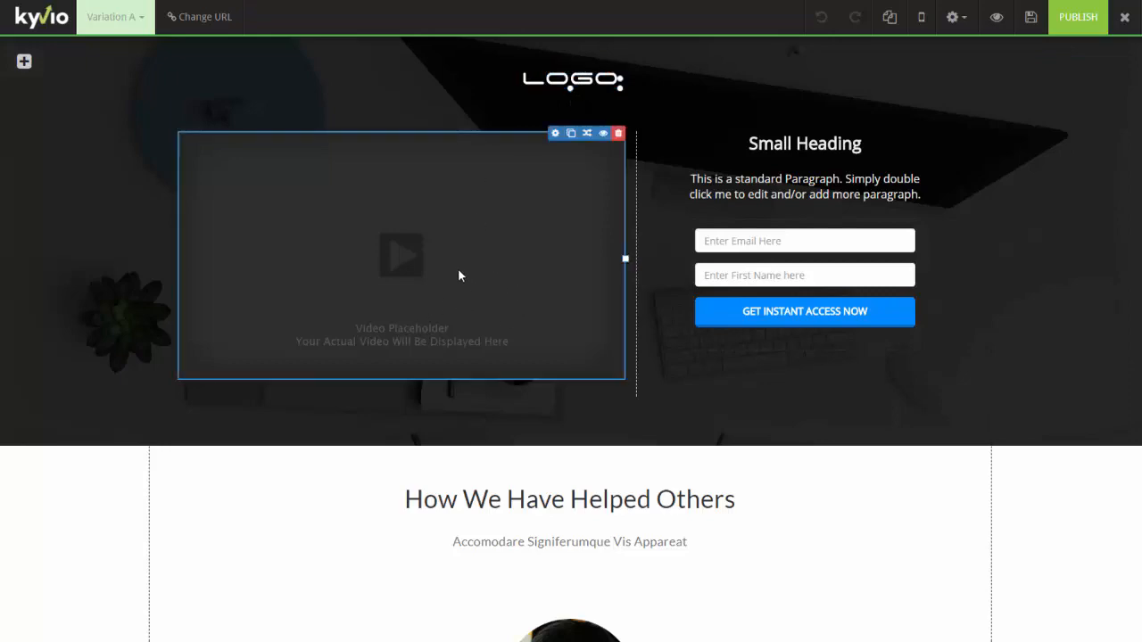
pyautogui.scroll(-3)
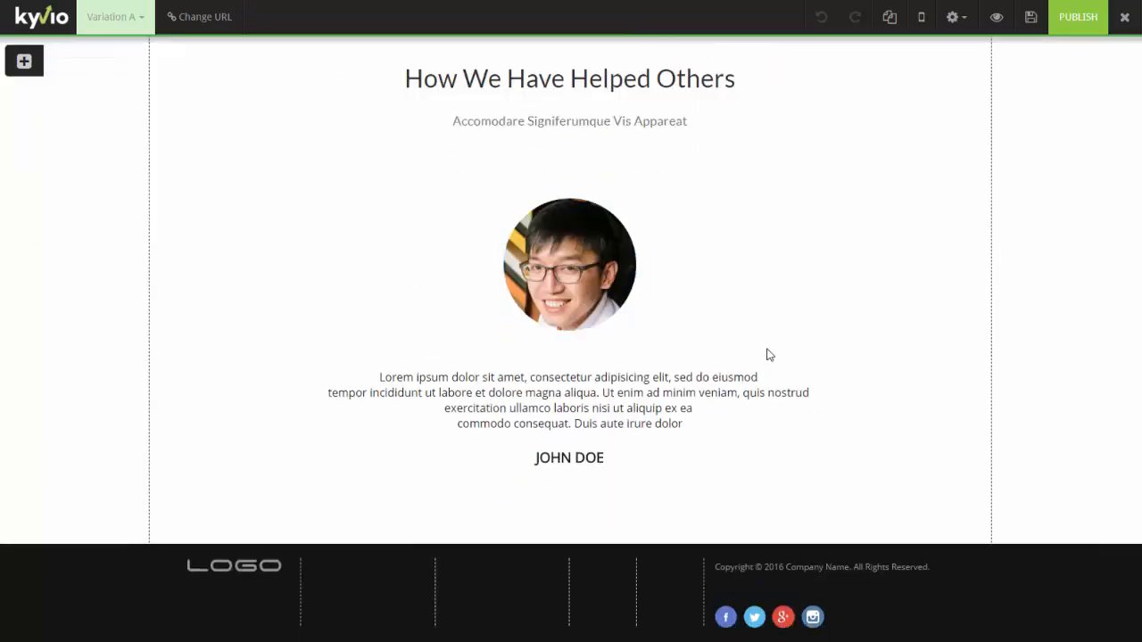
pyautogui.scroll(3)
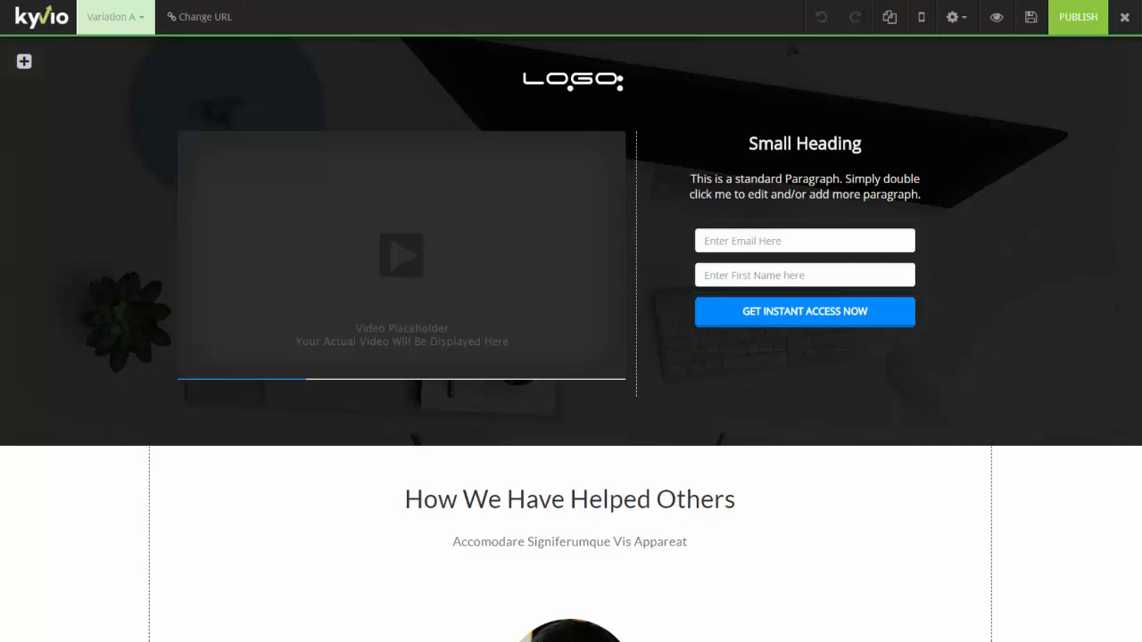
# Exit the page editor back to the PLF review page
pyautogui.click(1031, 17)
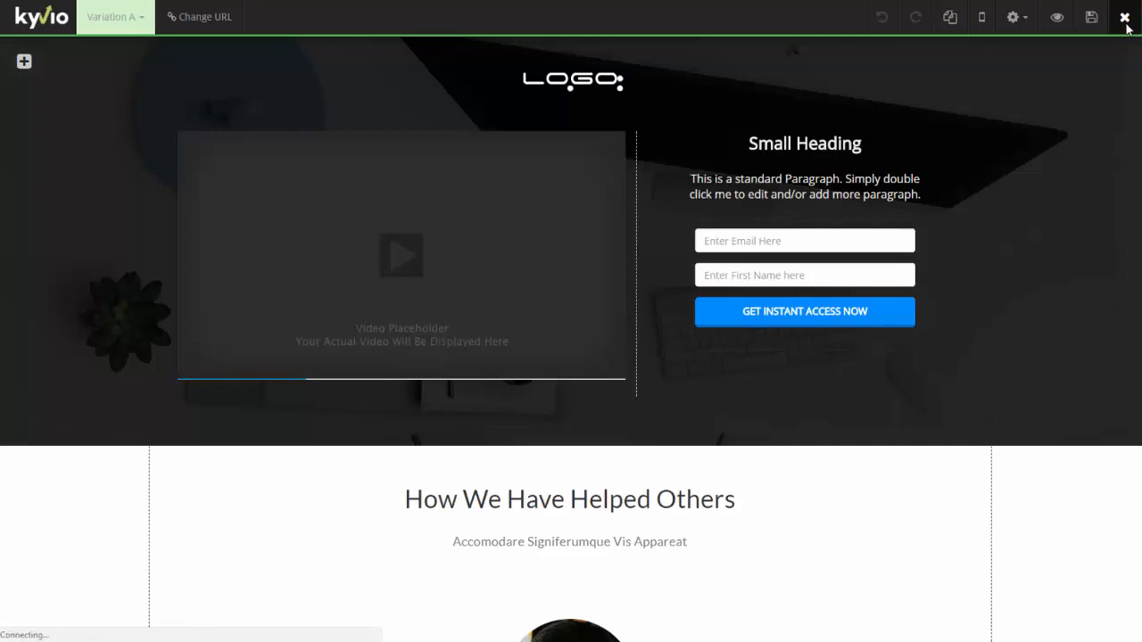
pyautogui.click(1124, 17)
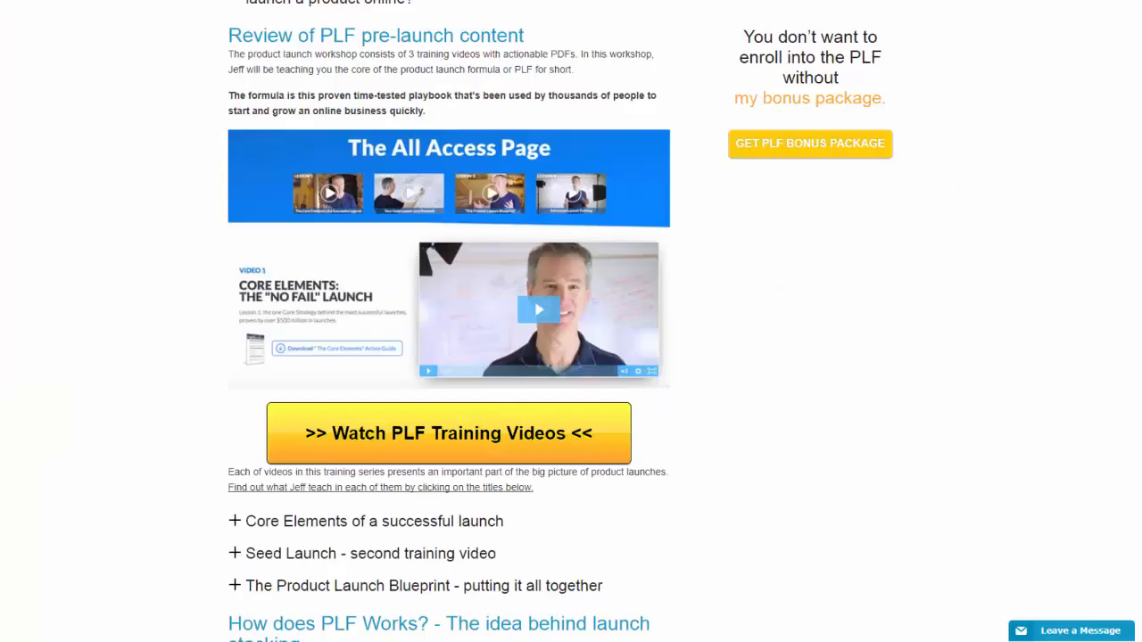
pyautogui.moveTo(424, 207)
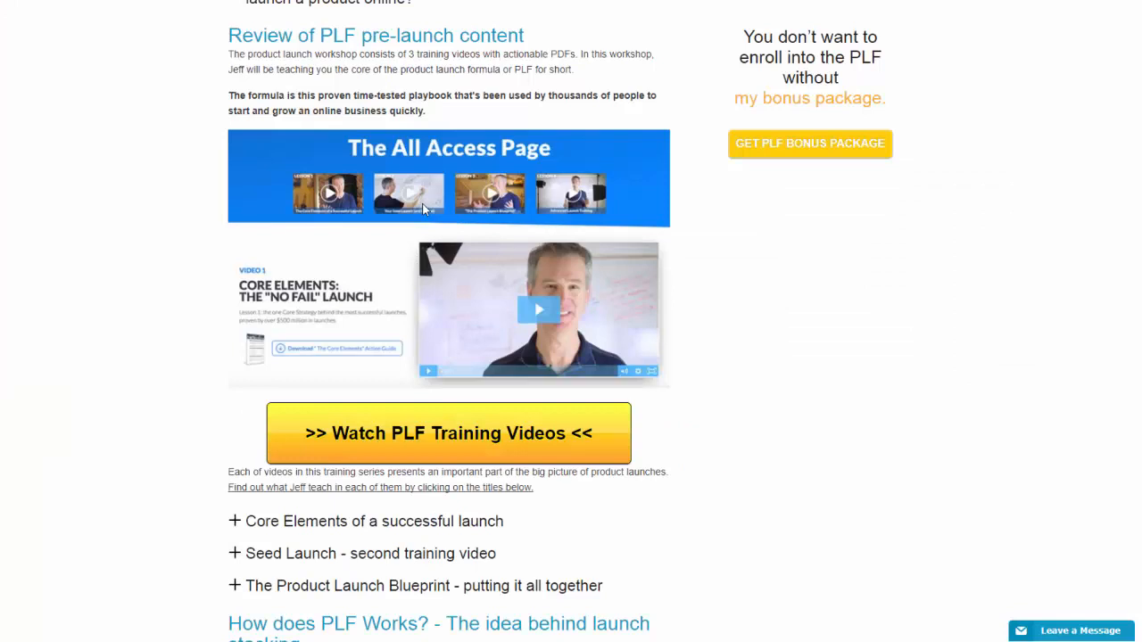
pyautogui.moveTo(499, 118)
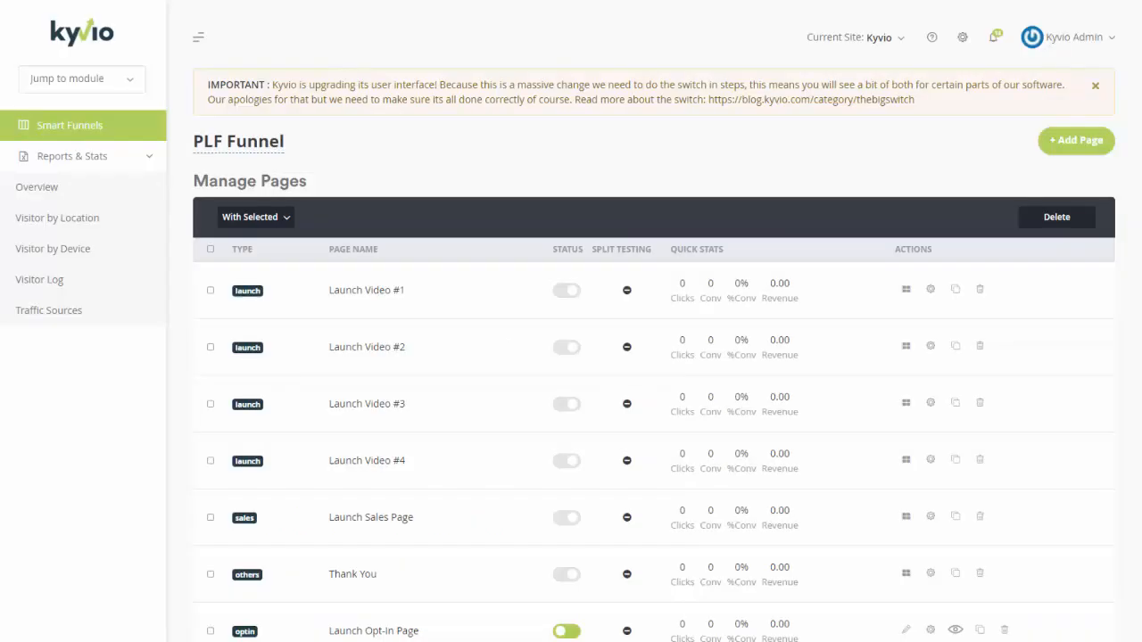
pyautogui.moveTo(532, 250)
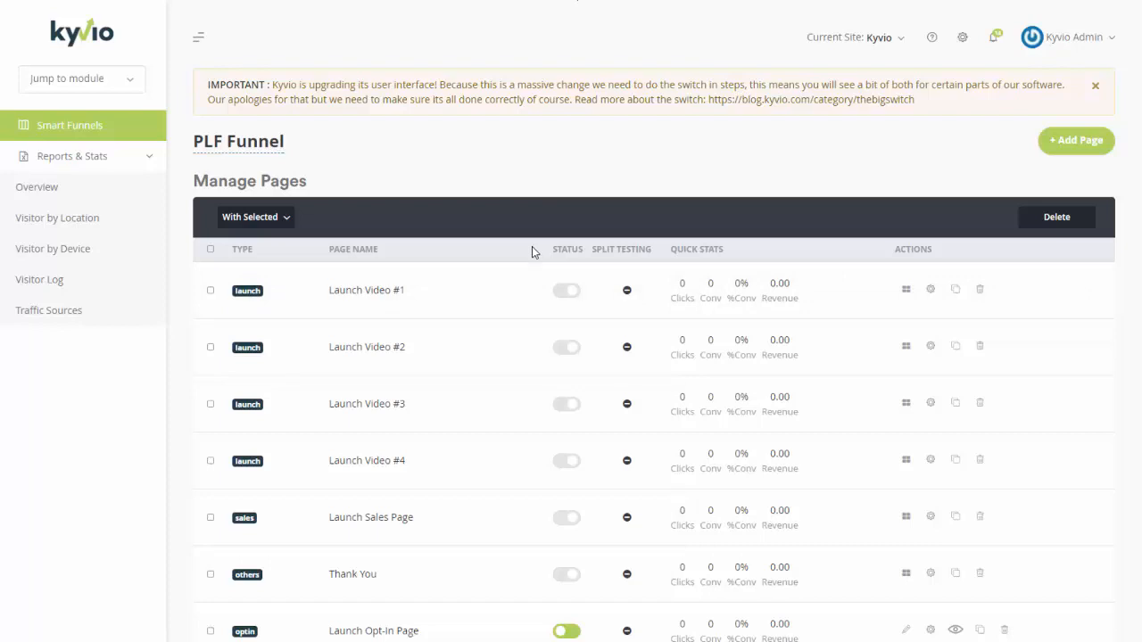
# Bring up the template chooser from the Launch Video #1 row
pyautogui.click(906, 289)
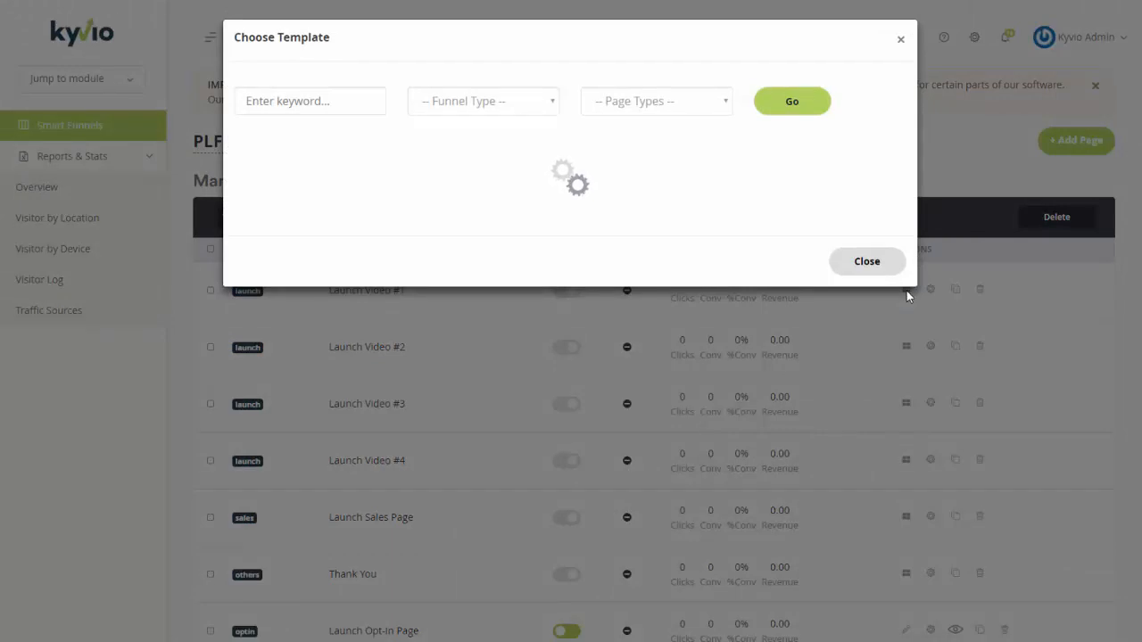
# Search for 'corporation' and apply the Launch Page - Corporation template to Launch Video #1
pyautogui.click(793, 100)
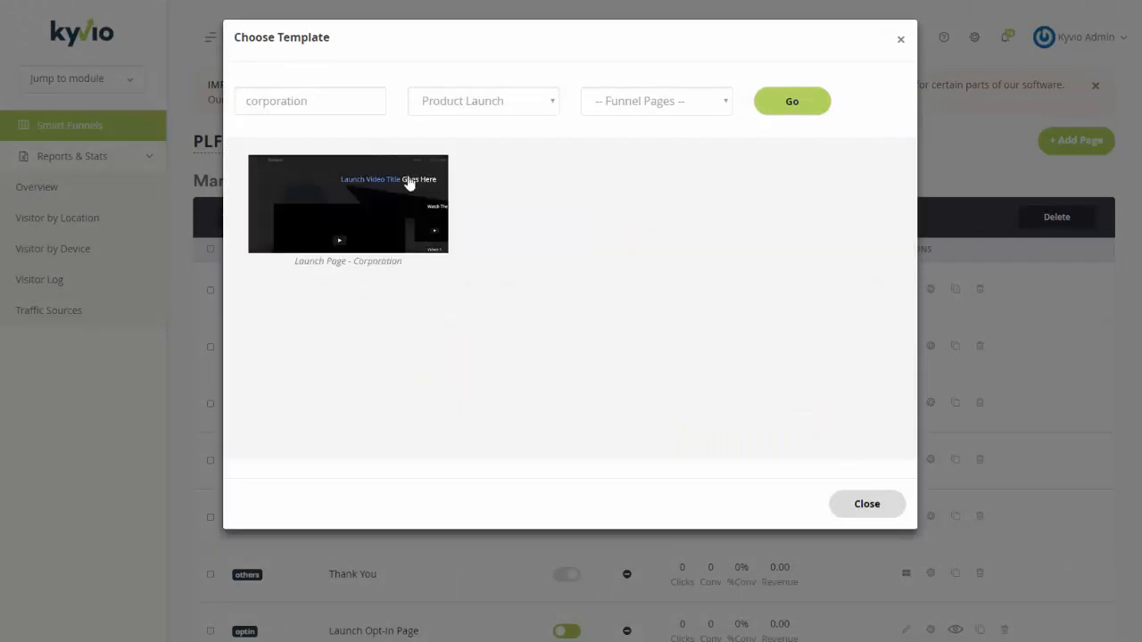
pyautogui.moveTo(343, 157)
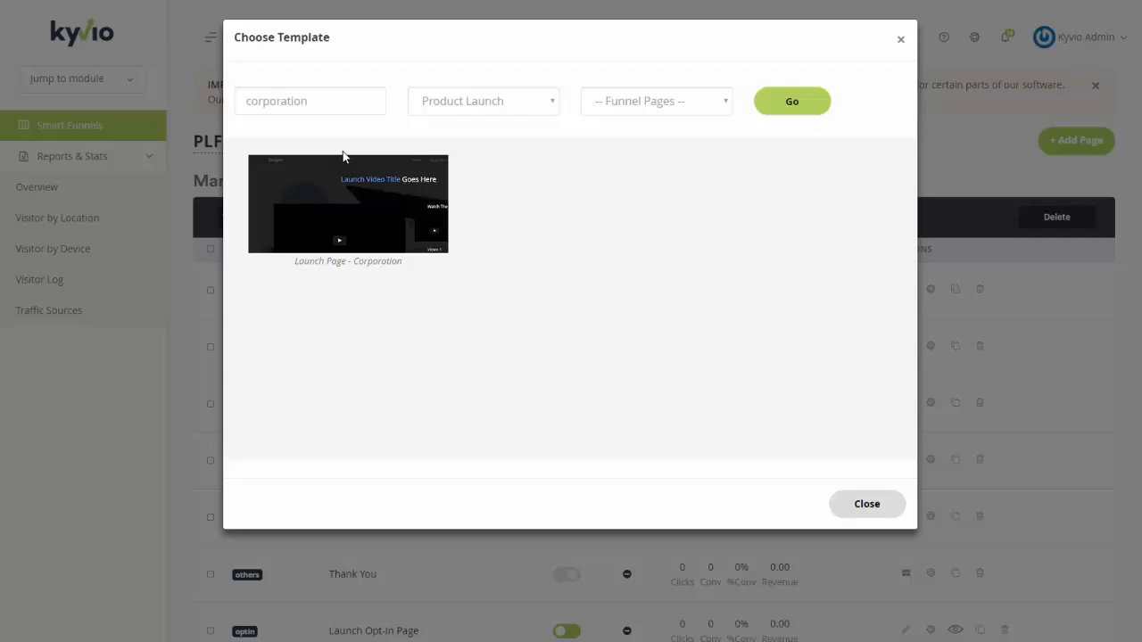
pyautogui.moveTo(500, 211)
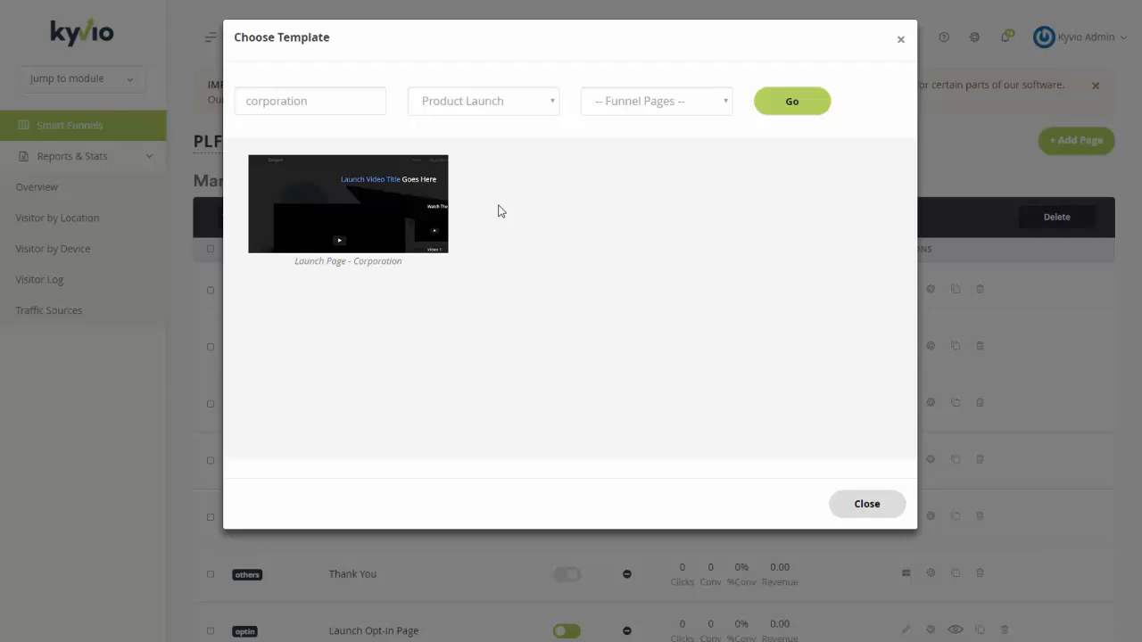
pyautogui.moveTo(348, 205)
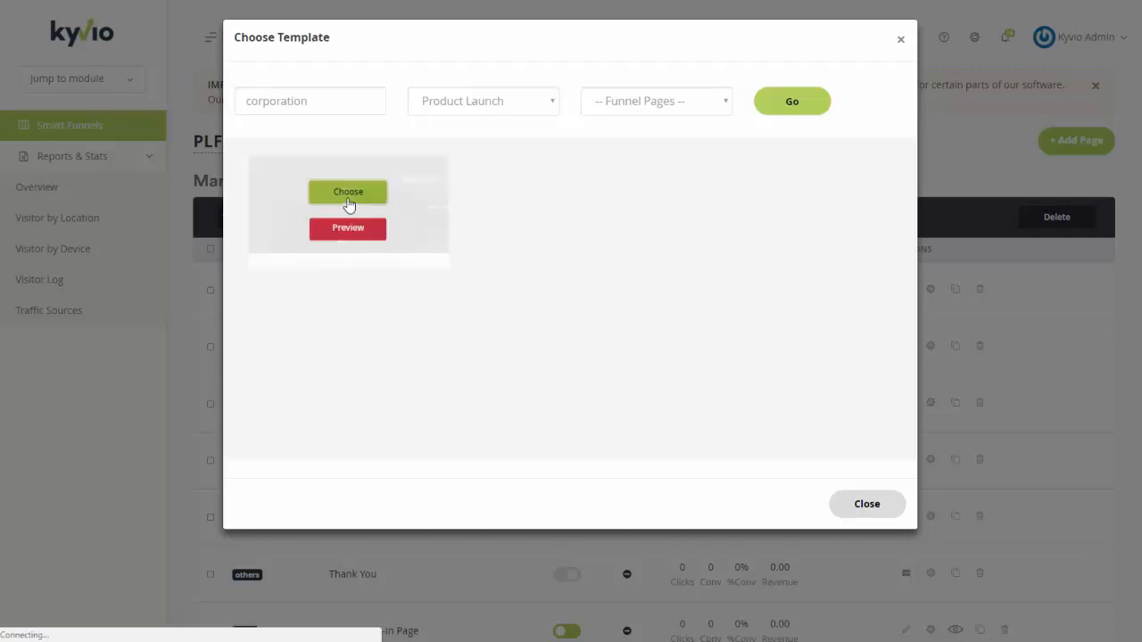
pyautogui.click(348, 191)
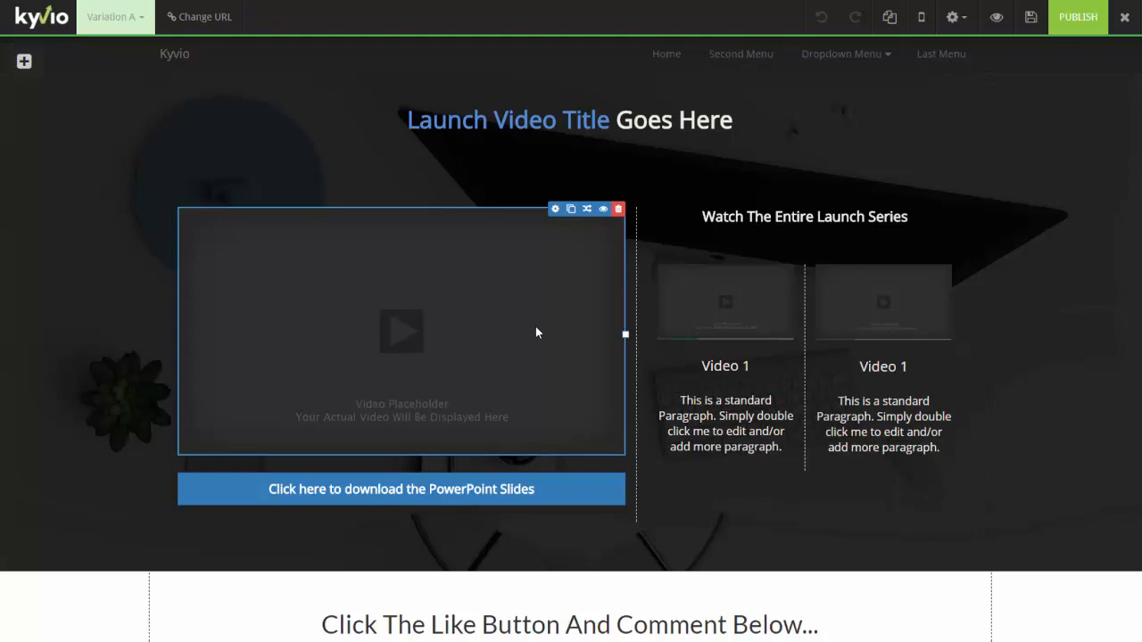
# Delete the launch video title from the page, confirming the removal
pyautogui.click(570, 119)
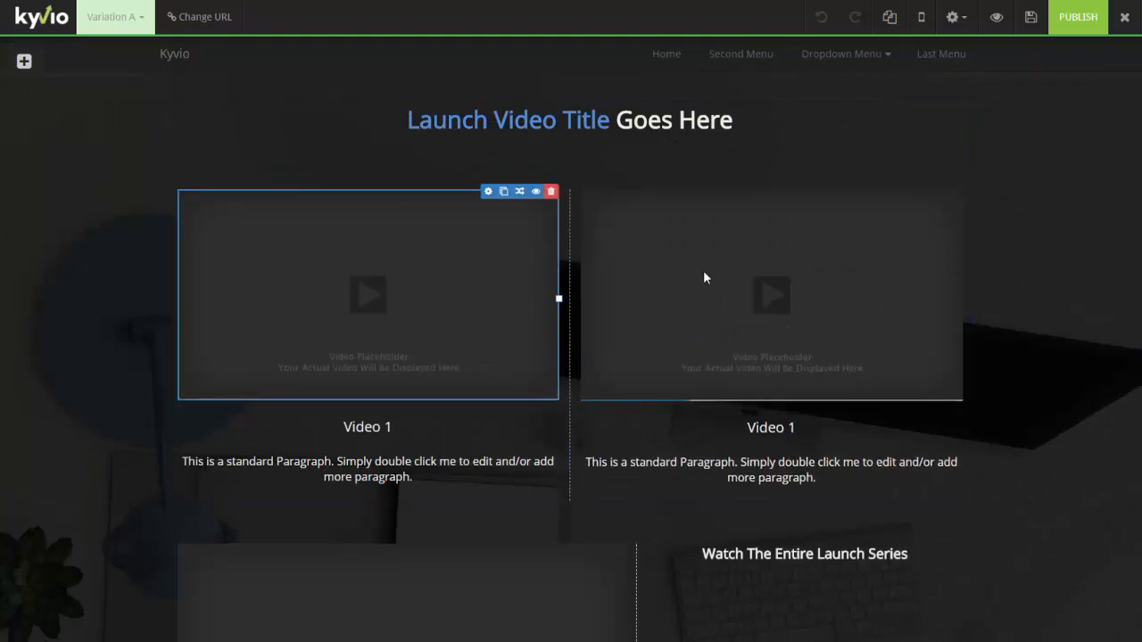
pyautogui.click(569, 119)
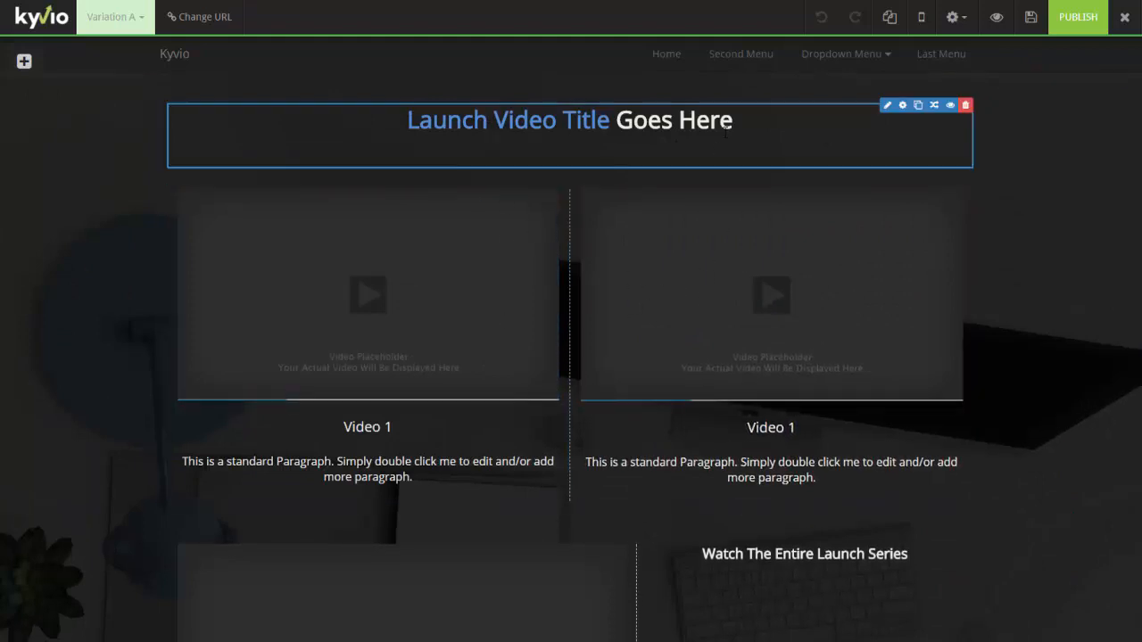
pyautogui.click(965, 105)
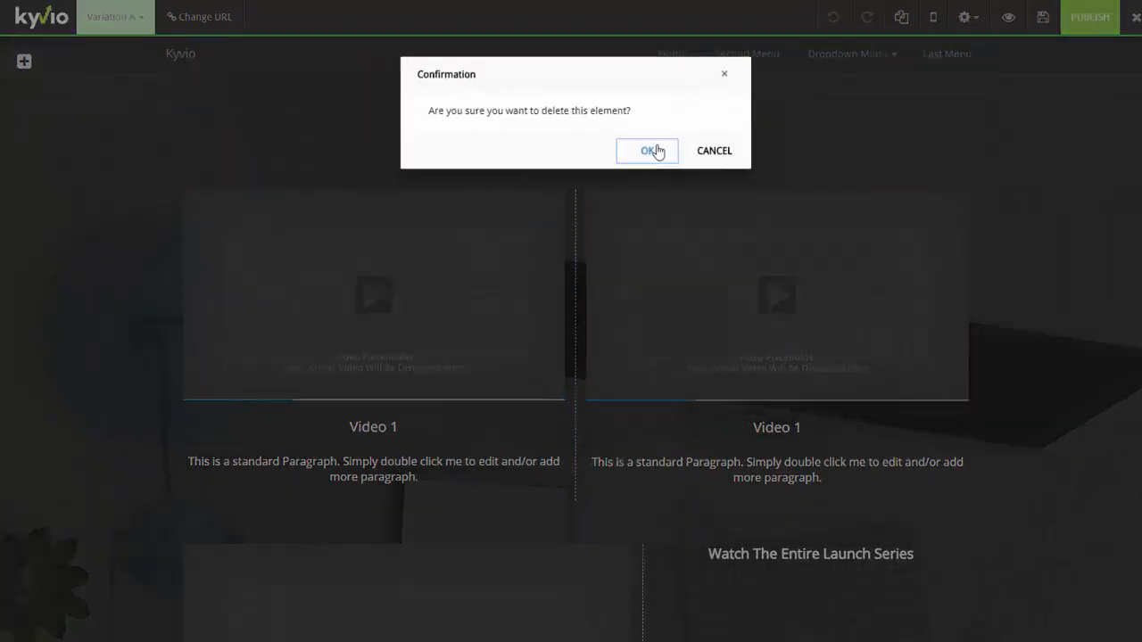
pyautogui.click(648, 150)
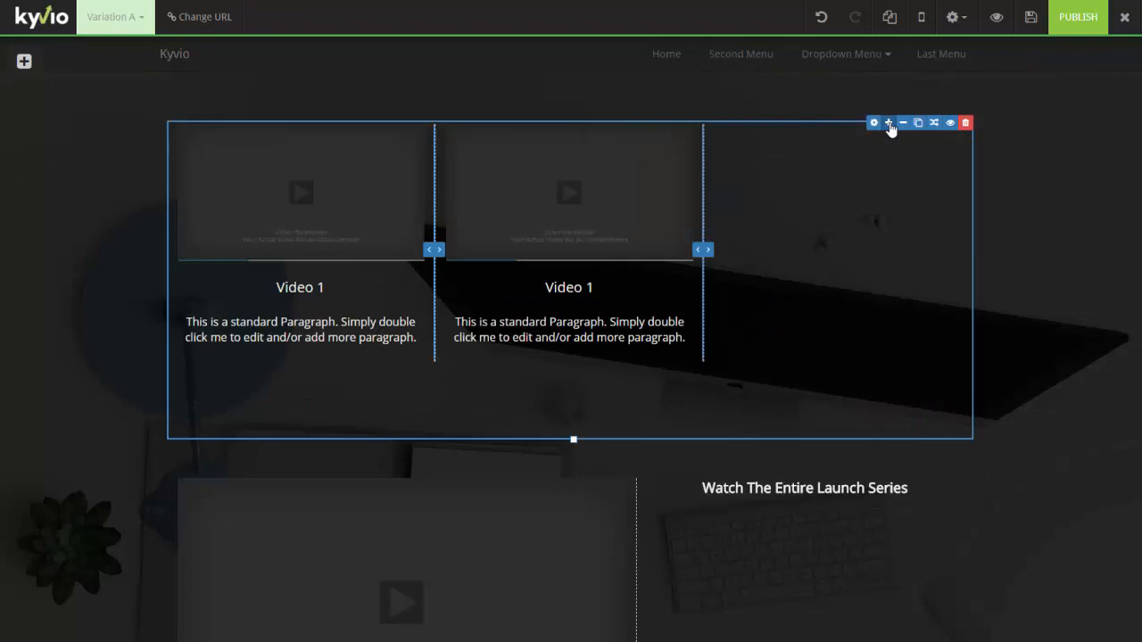
pyautogui.moveTo(888, 125)
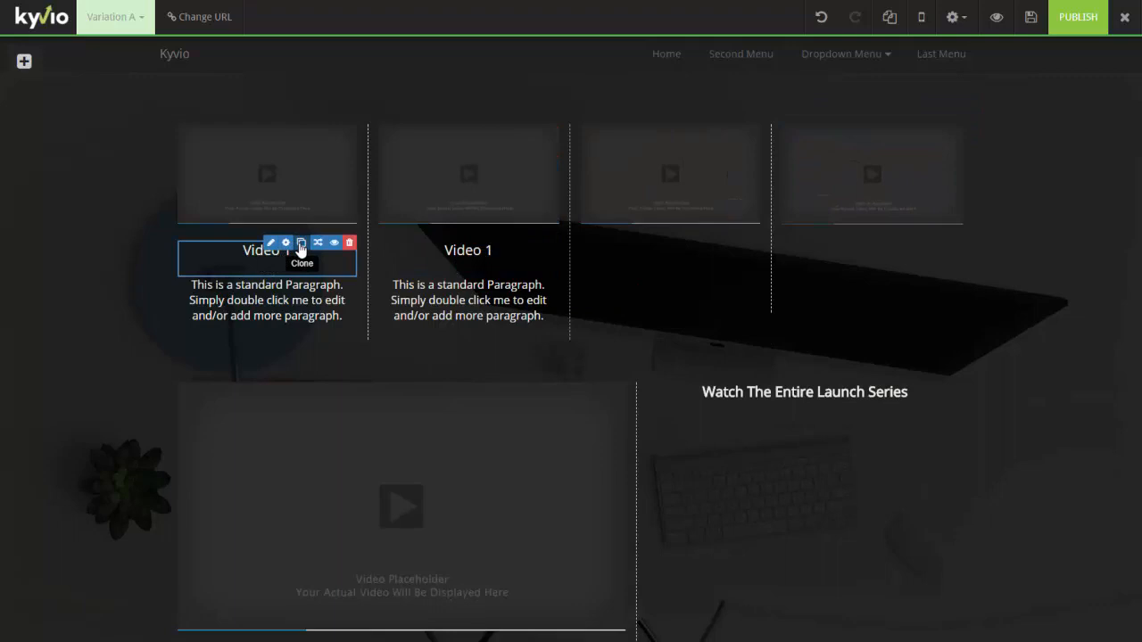
# Clone the Video 1 caption into another thumbnail column
pyautogui.click(302, 243)
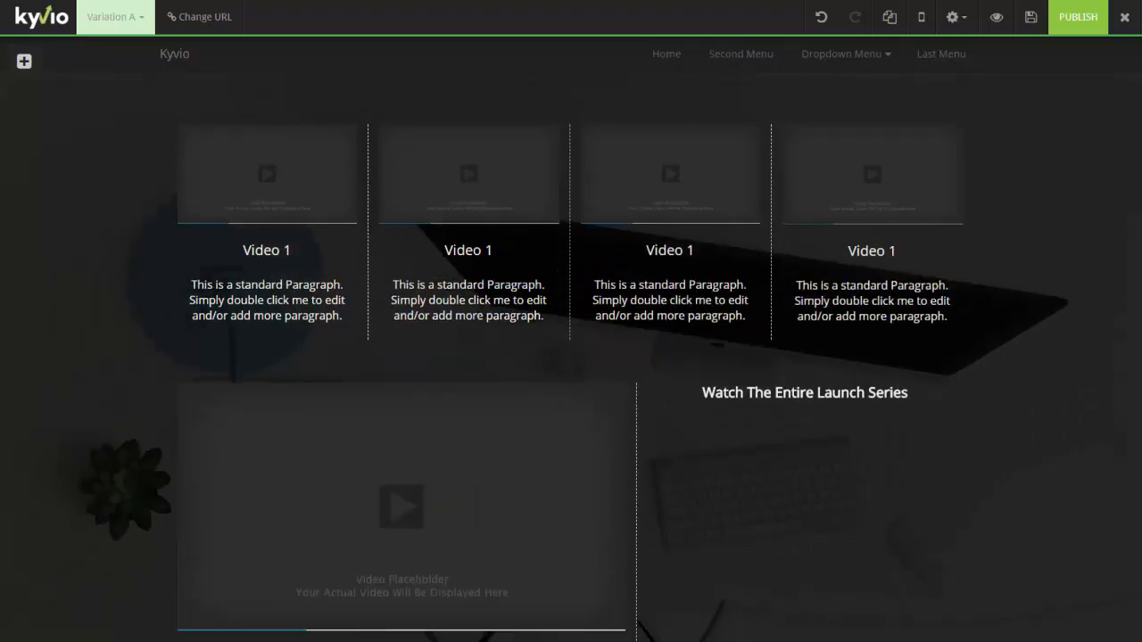
pyautogui.moveTo(678, 98)
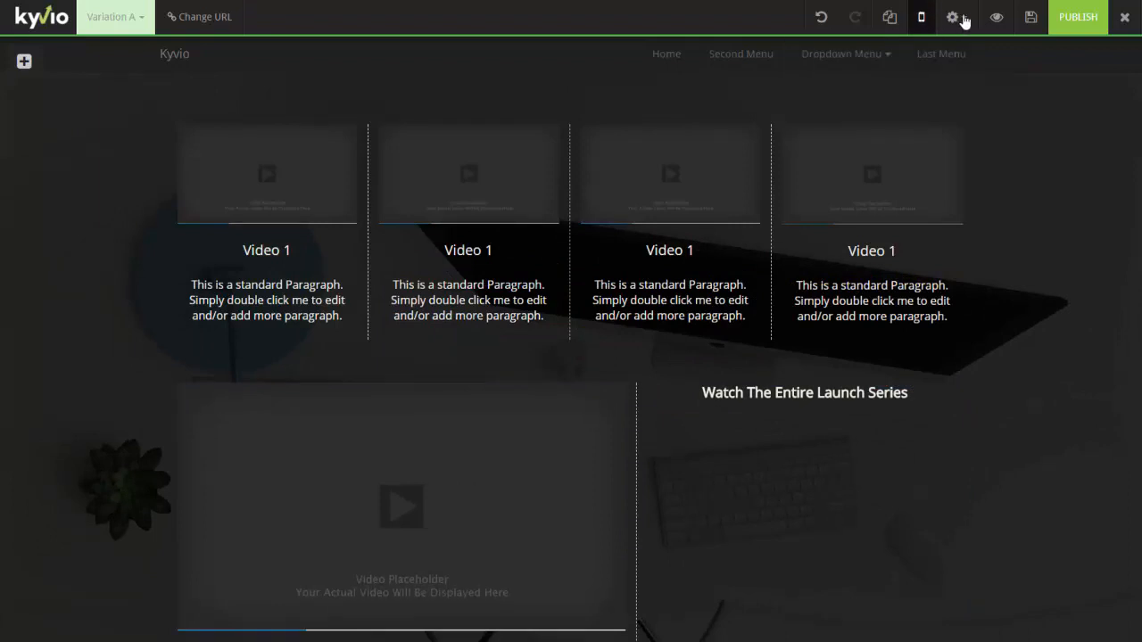
# Check the page settings menu, then view the reference PLF review page
pyautogui.click(956, 18)
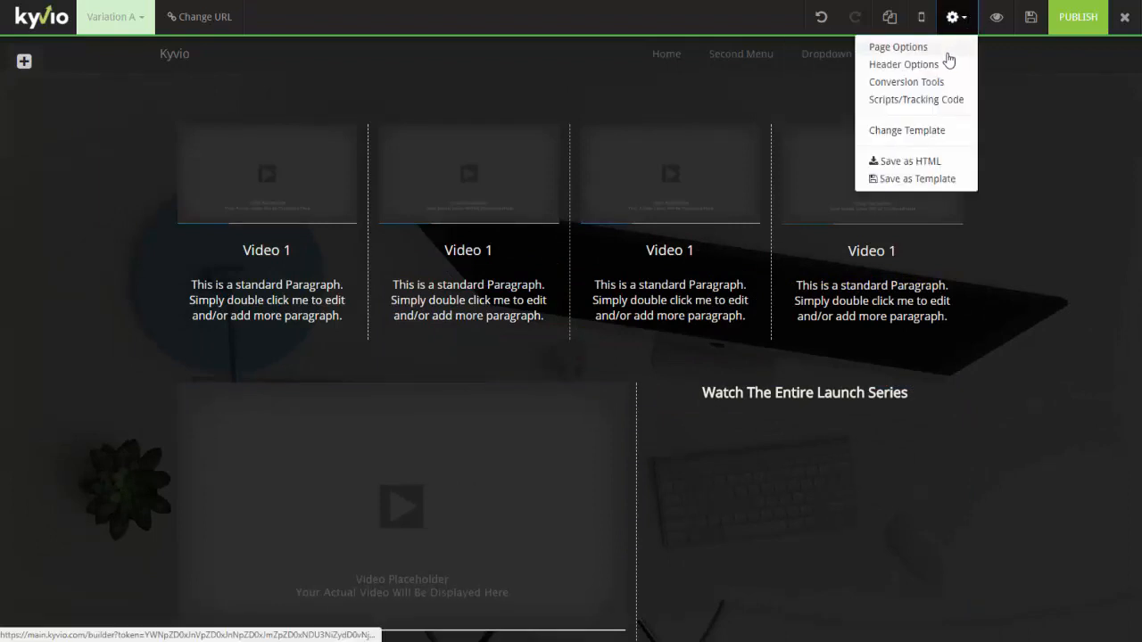
pyautogui.click(903, 65)
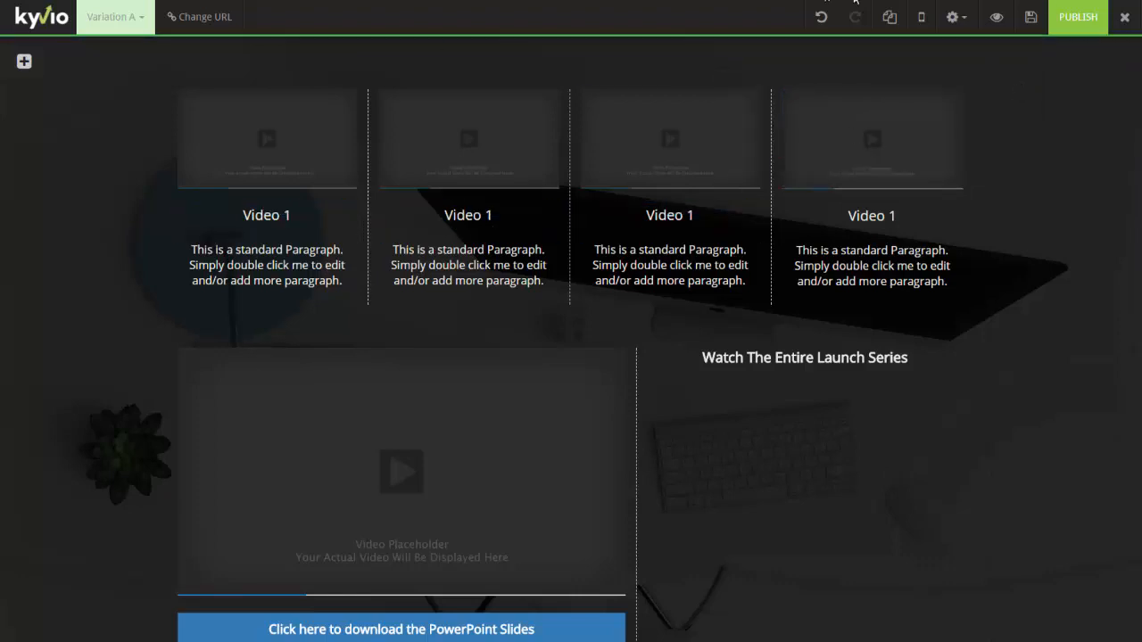
pyautogui.click(995, 18)
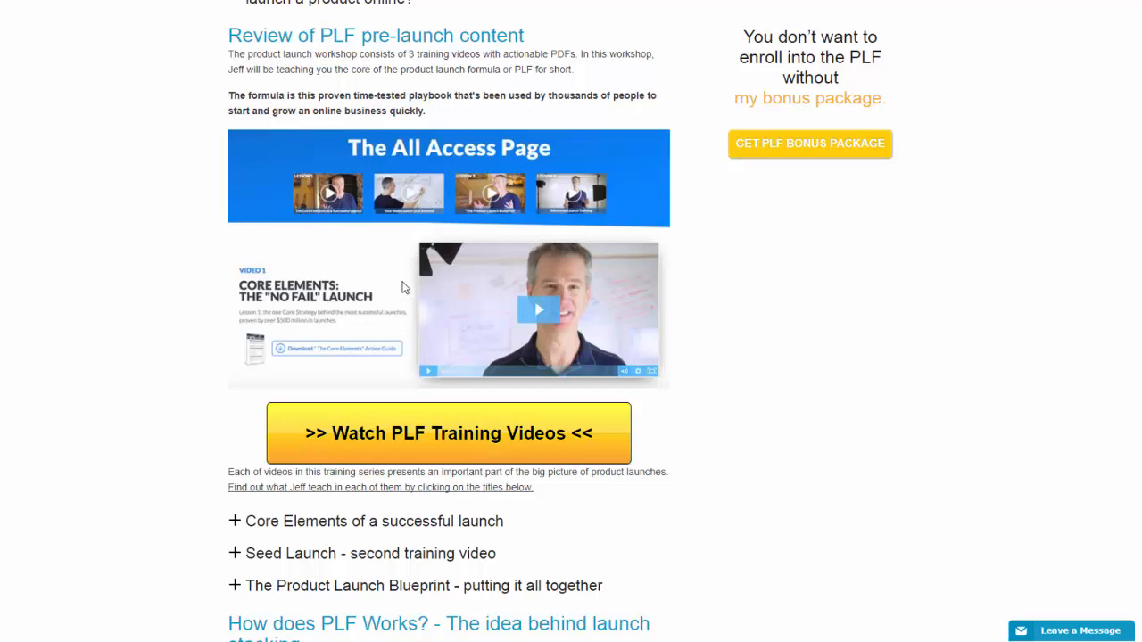
pyautogui.moveTo(401, 286)
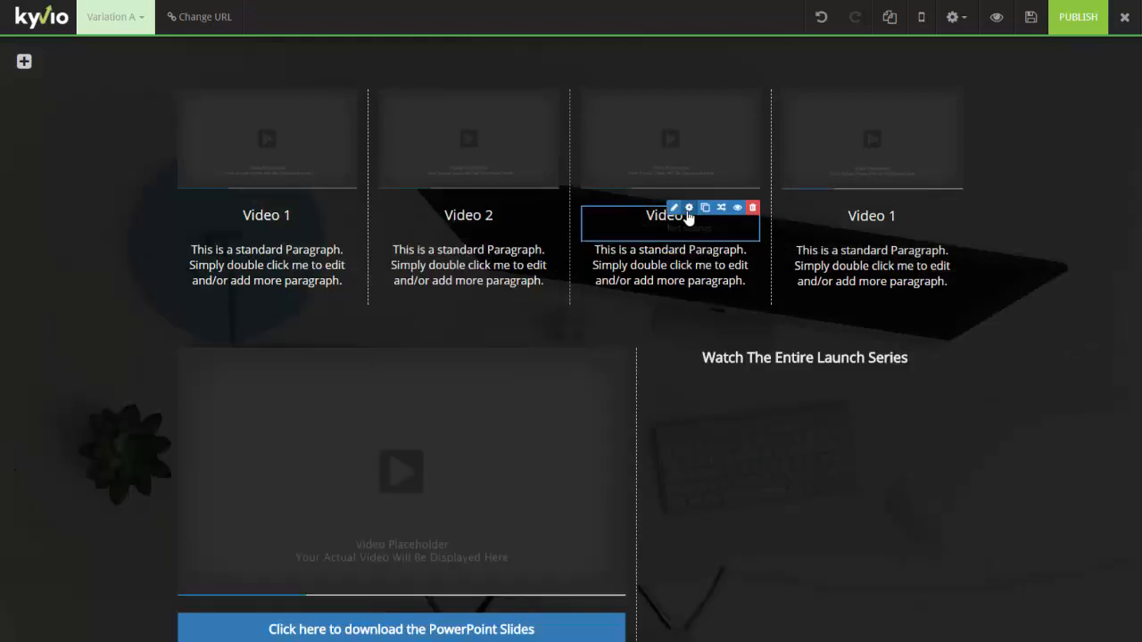
# Relabel the third and fourth thumbnail captions as Video 3 and Video 4
pyautogui.doubleClick(671, 215)
pyautogui.write('3')
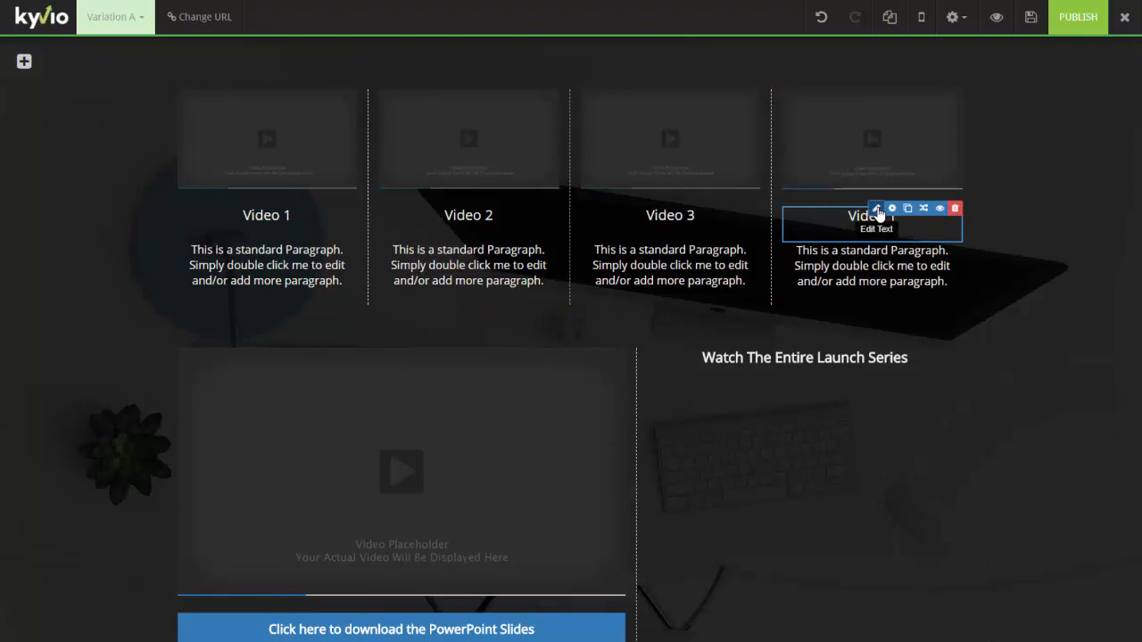
pyautogui.doubleClick(870, 214)
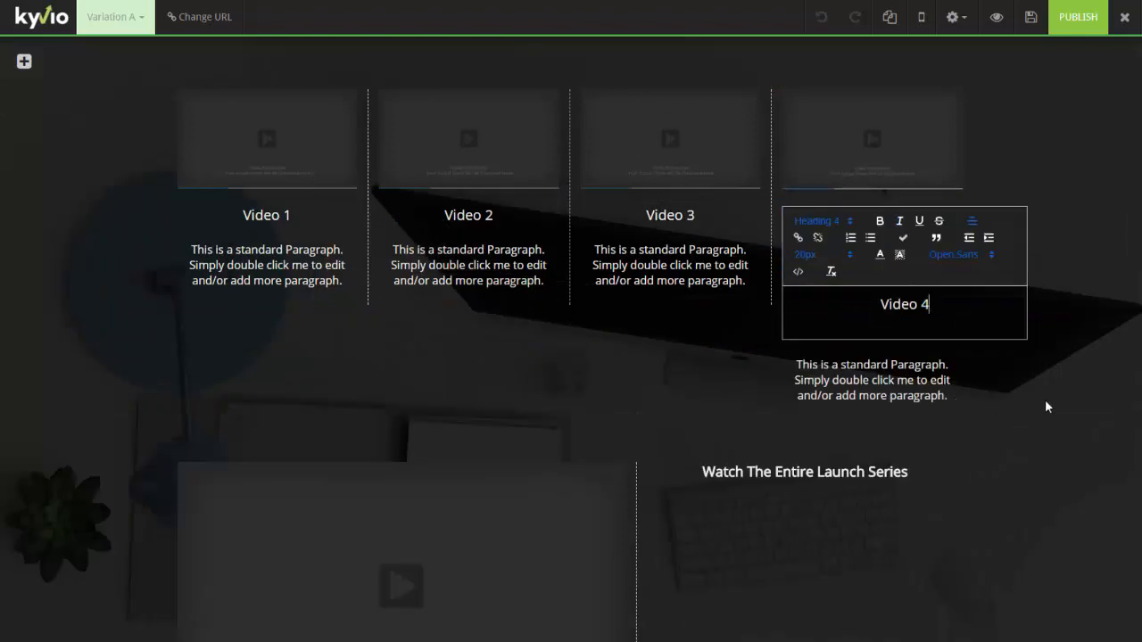
# Write the first two descriptions: 'Watch how to build your information empire' and 'Easy method to get new c...'
pyautogui.doubleClick(266, 264)
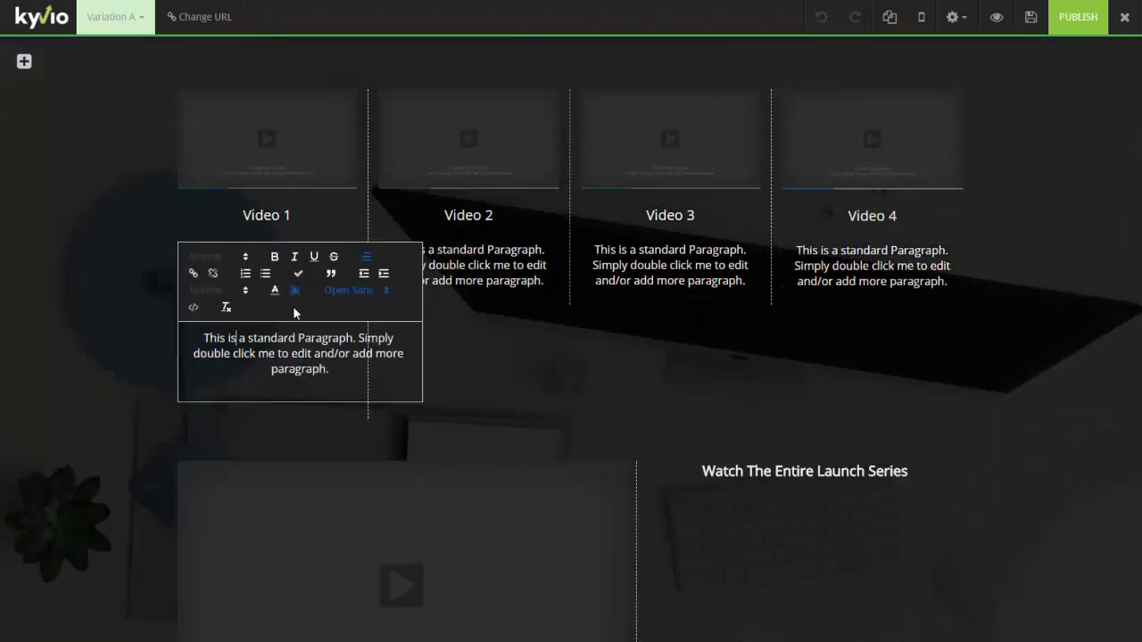
pyautogui.tripleClick(300, 353)
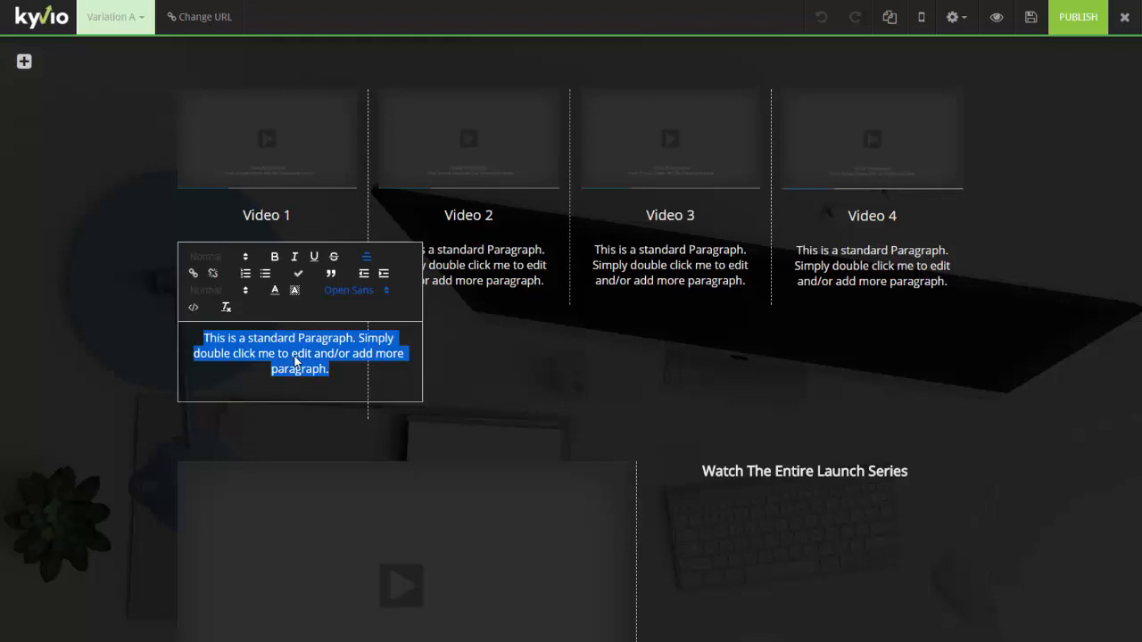
pyautogui.write('W')
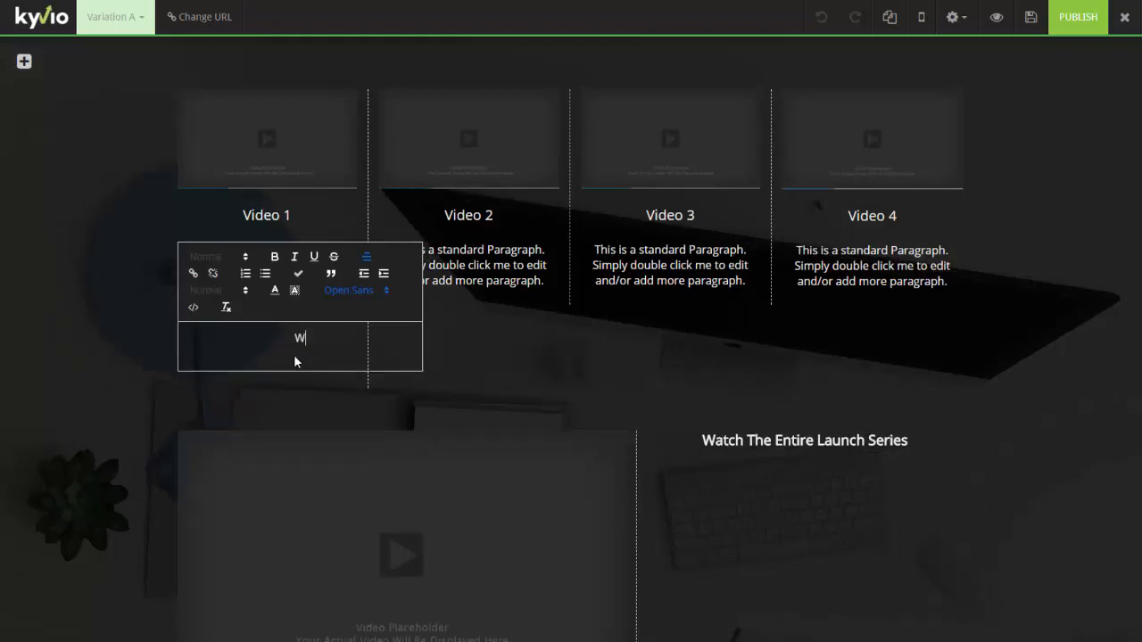
pyautogui.write('atch how to')
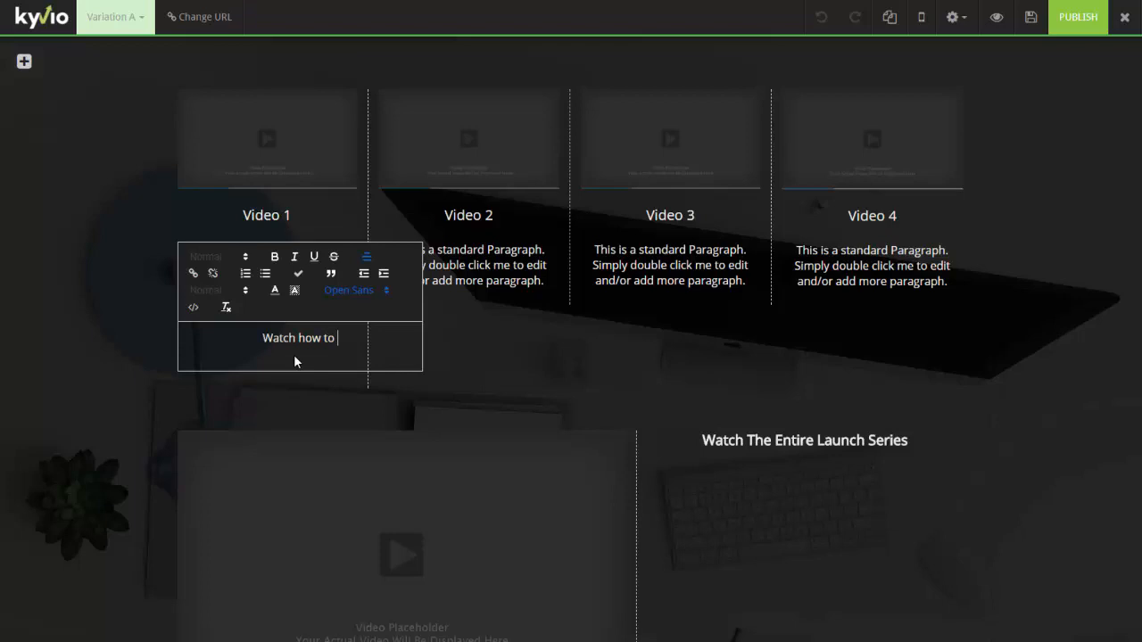
pyautogui.write('build your information empre')
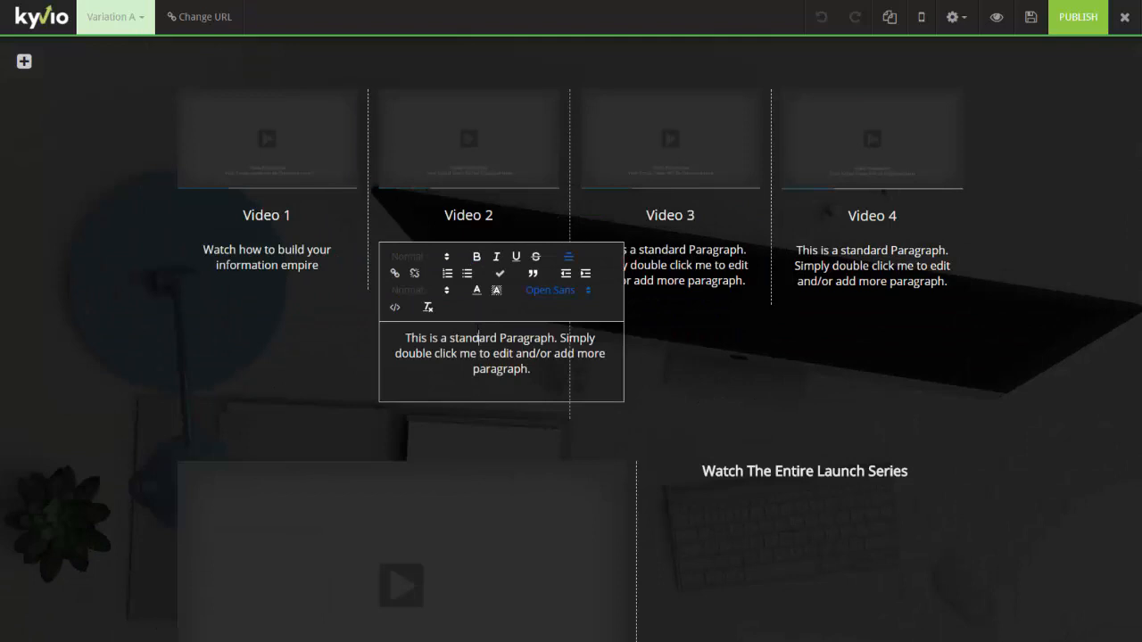
pyautogui.write('Easy method to get new customers to your informatiopn')
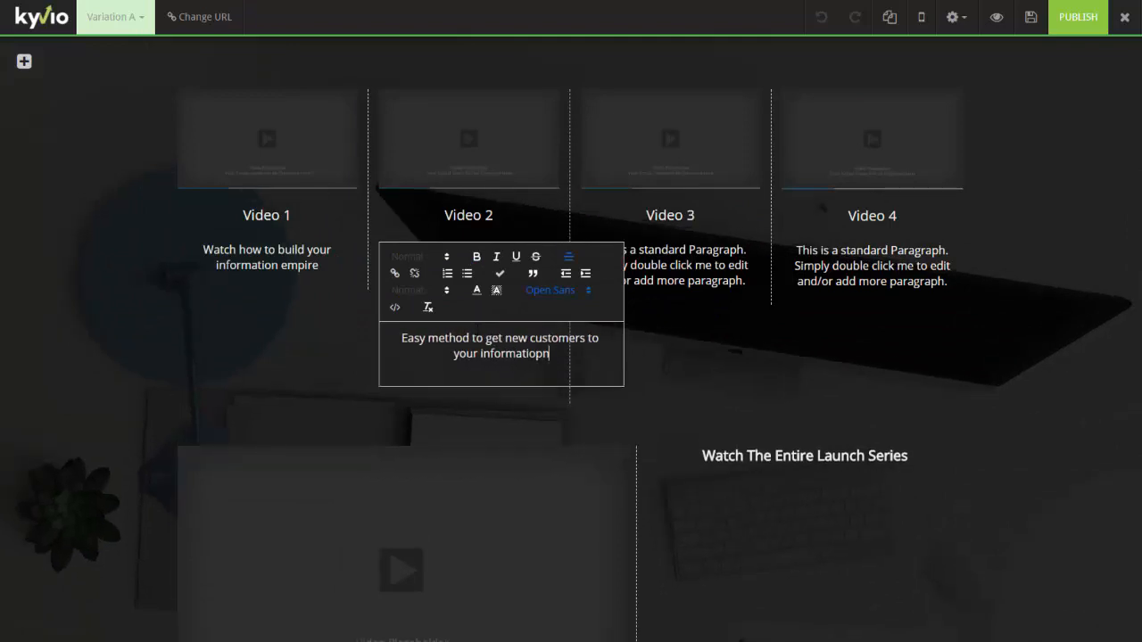
# Write the third and fourth descriptions, 'Student Case Study' and the membership checklist
pyautogui.click(671, 265)
pyautogui.write('Our $10,000')
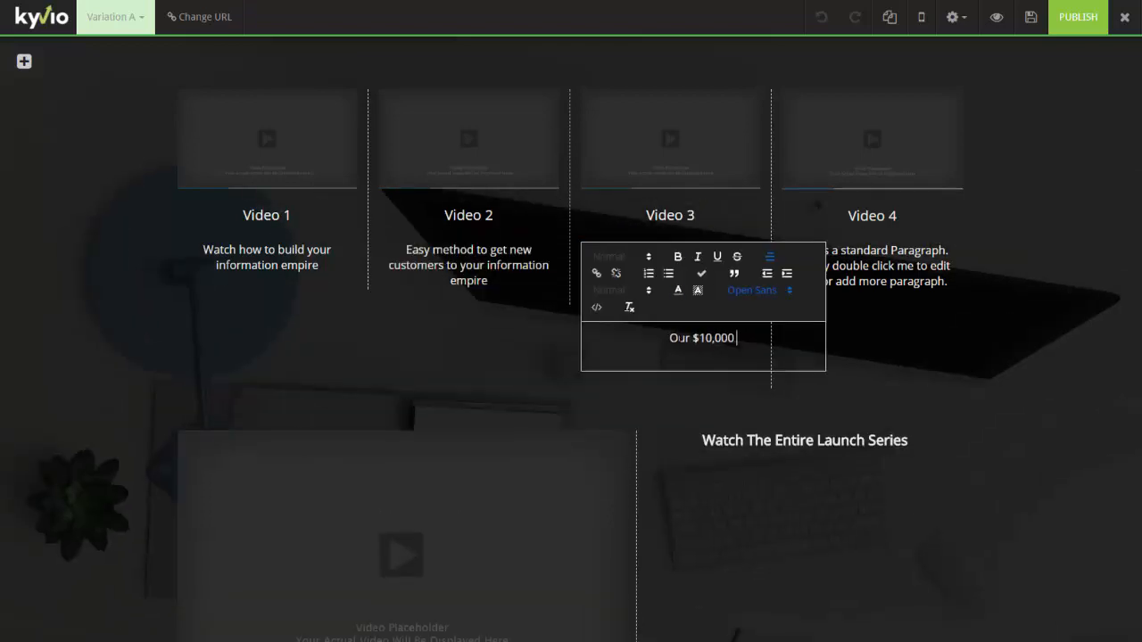
pyautogui.write('Student Case Study')
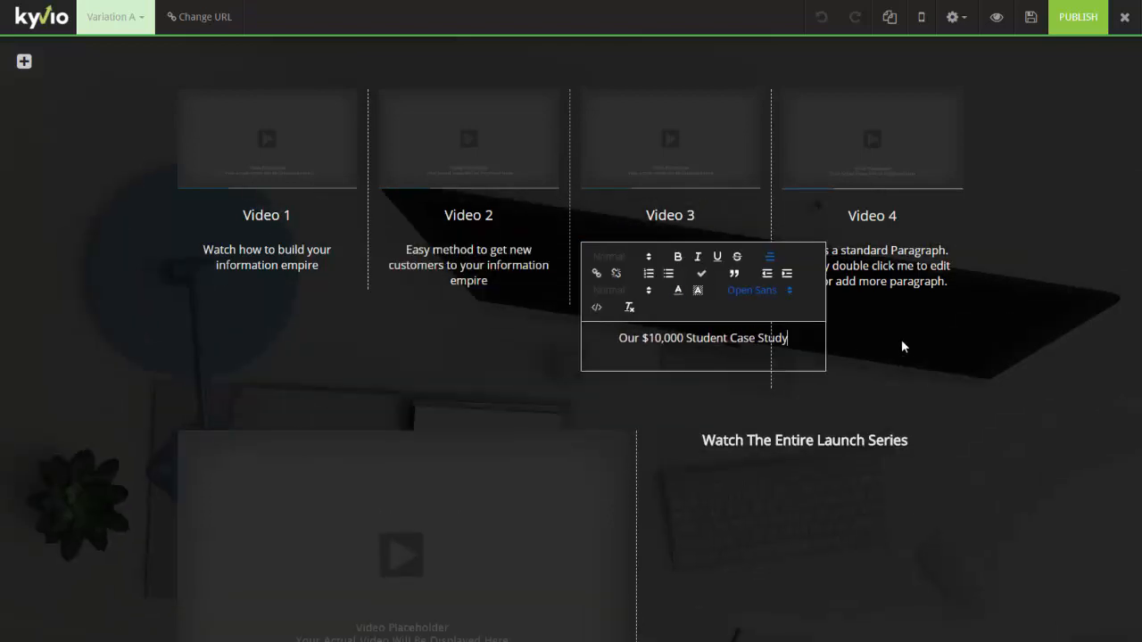
pyautogui.write('Checklist for all things membership!')
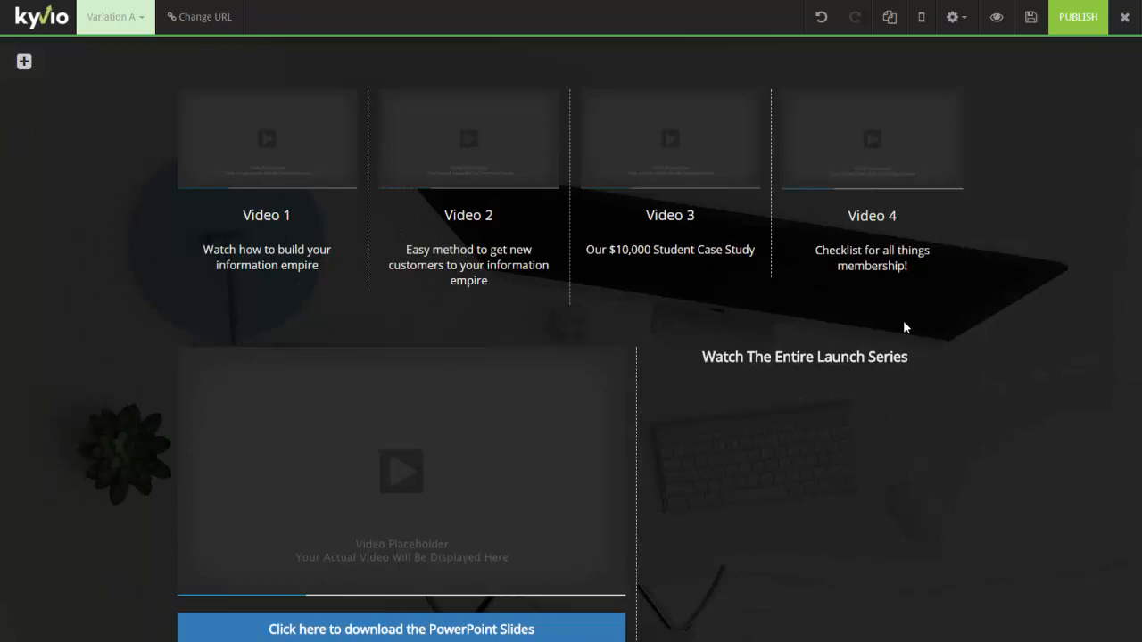
pyautogui.click(803, 357)
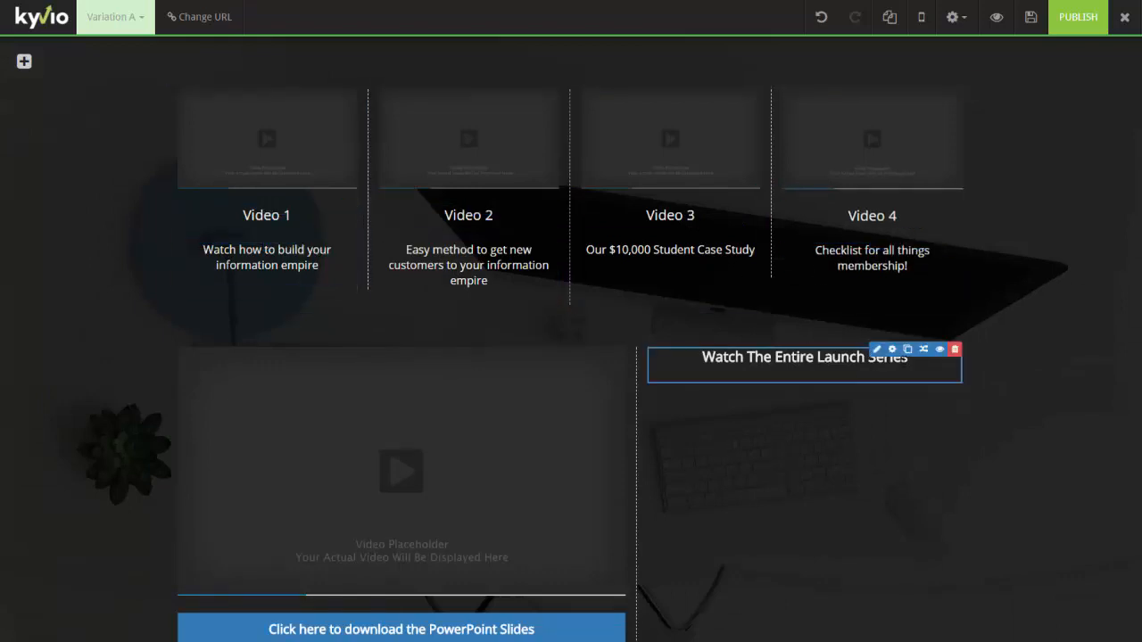
# Delete the Watch The Entire Launch Series heading, confirming with OK
pyautogui.click(954, 348)
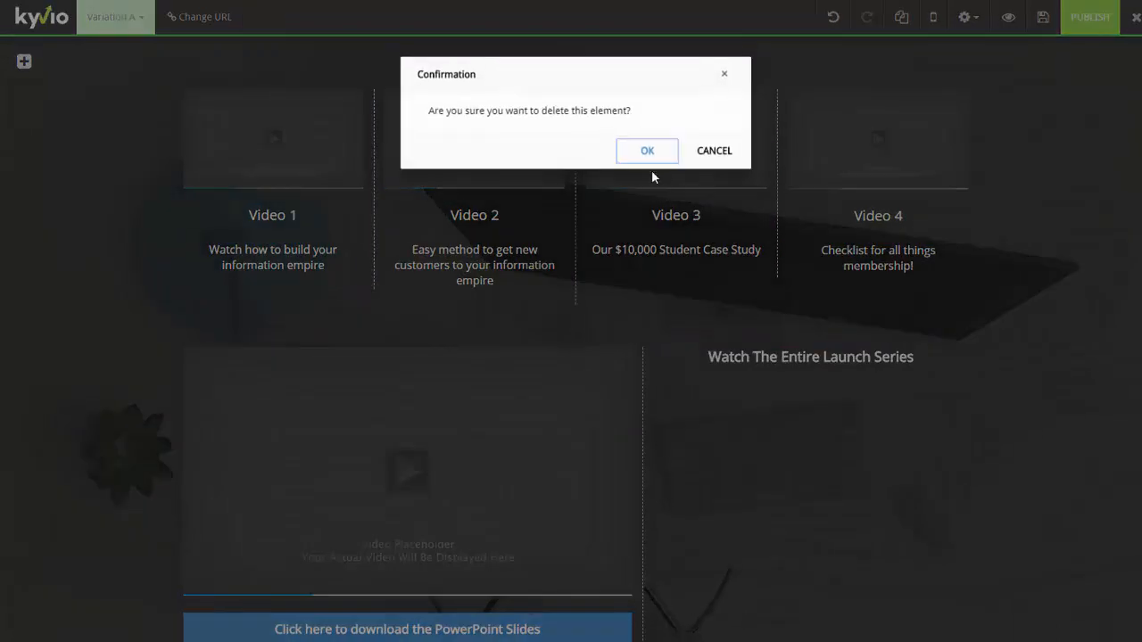
pyautogui.click(646, 150)
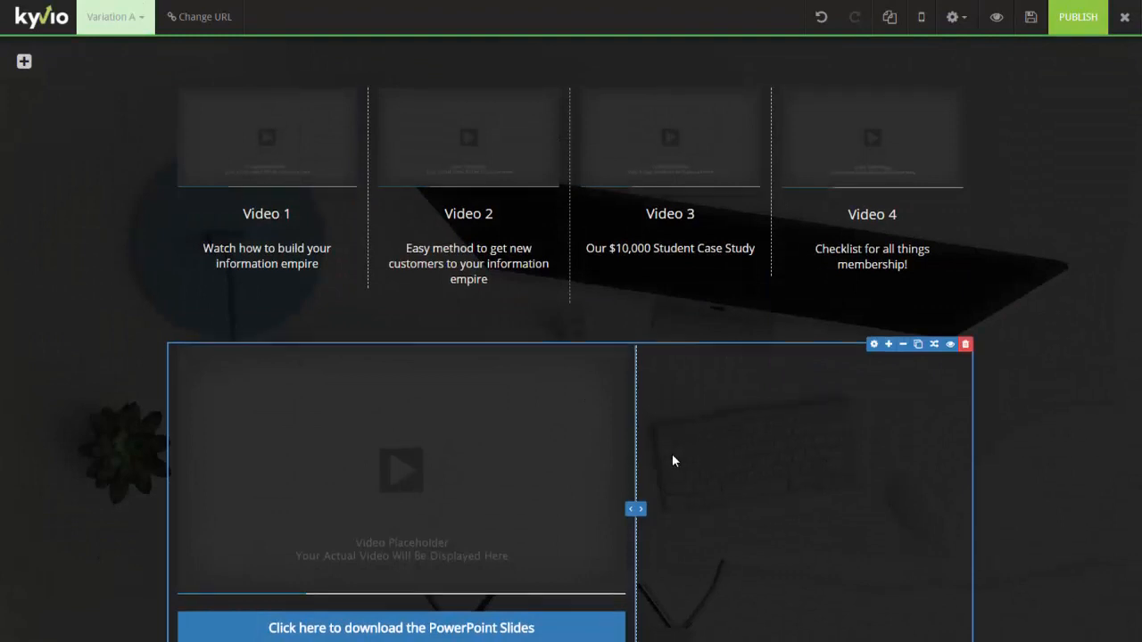
pyautogui.scroll(-3)
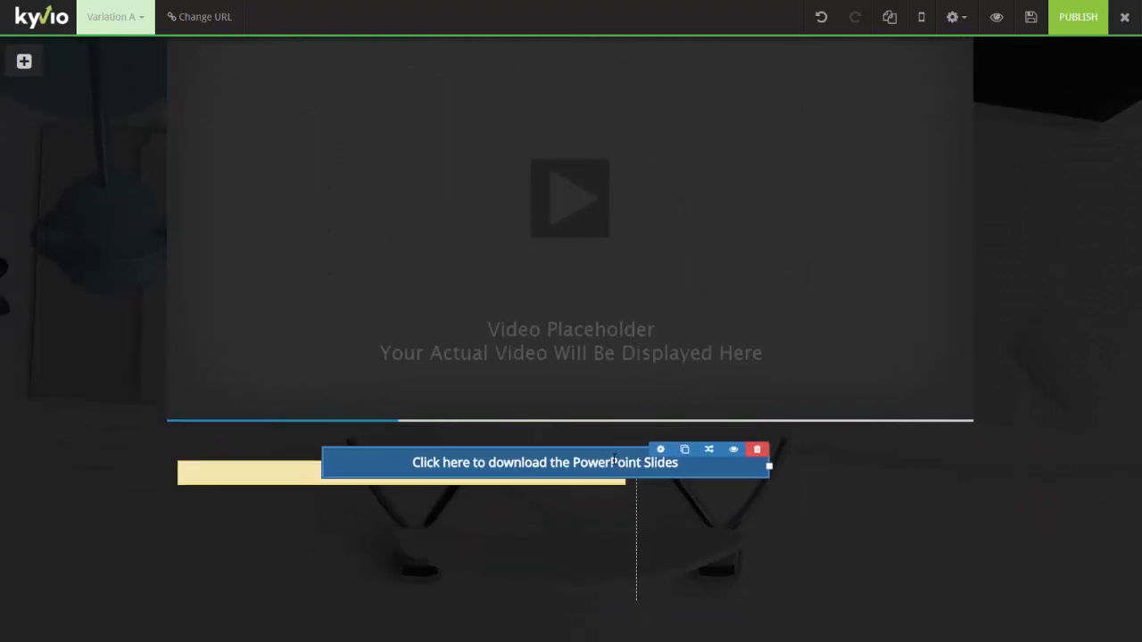
# Delete the leftover empty row so the download button sits under the video
pyautogui.scroll(-3)
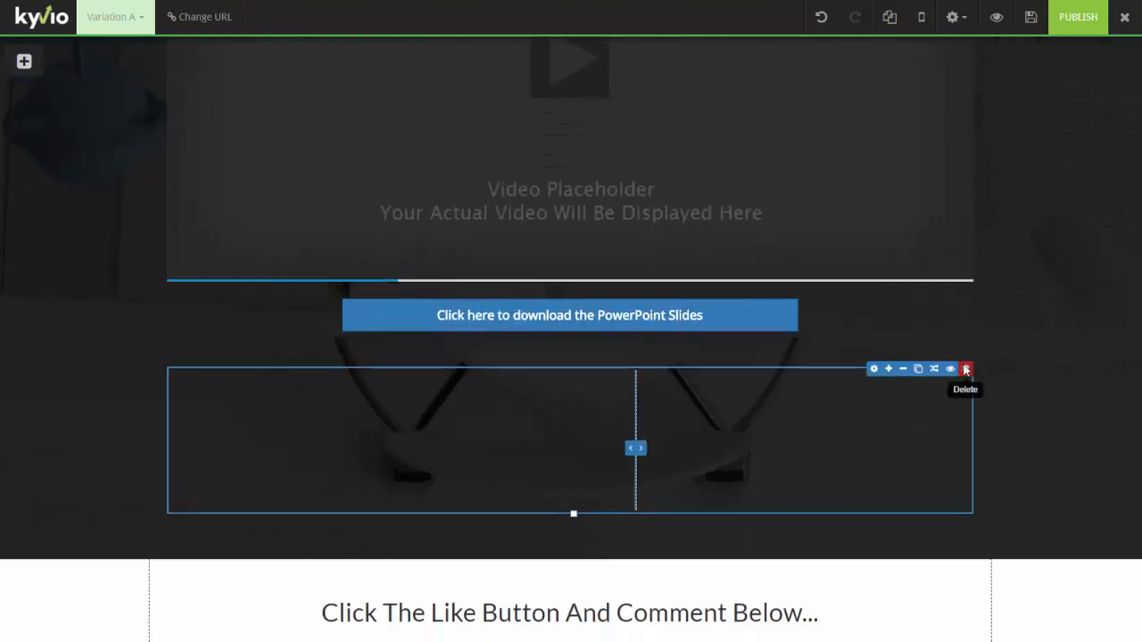
pyautogui.click(965, 367)
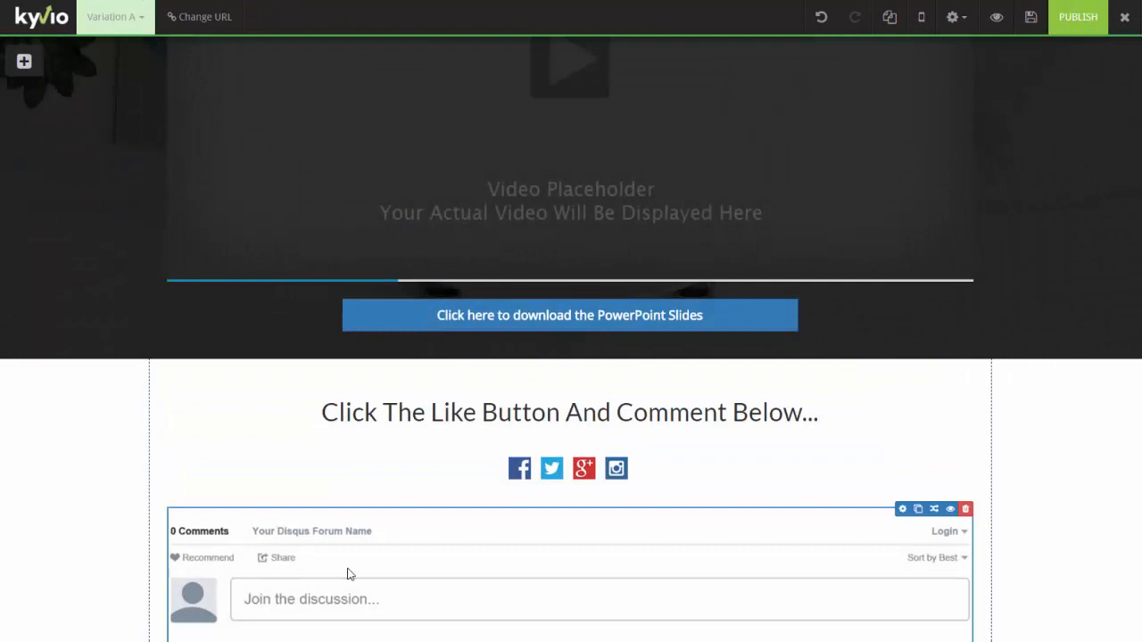
pyautogui.scroll(-3)
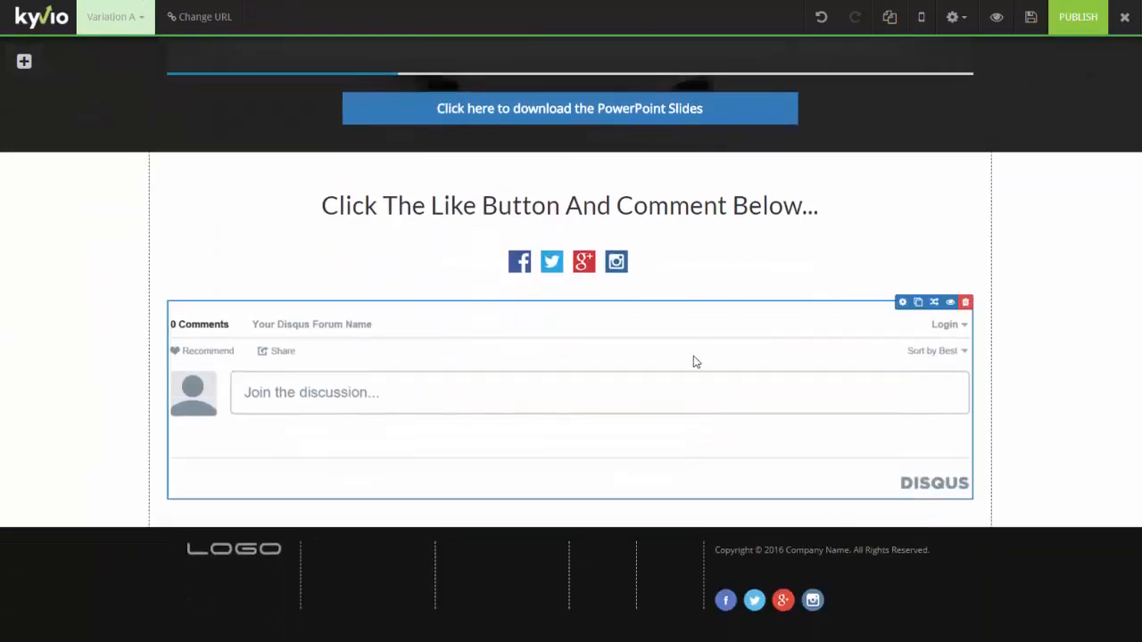
pyautogui.moveTo(903, 301)
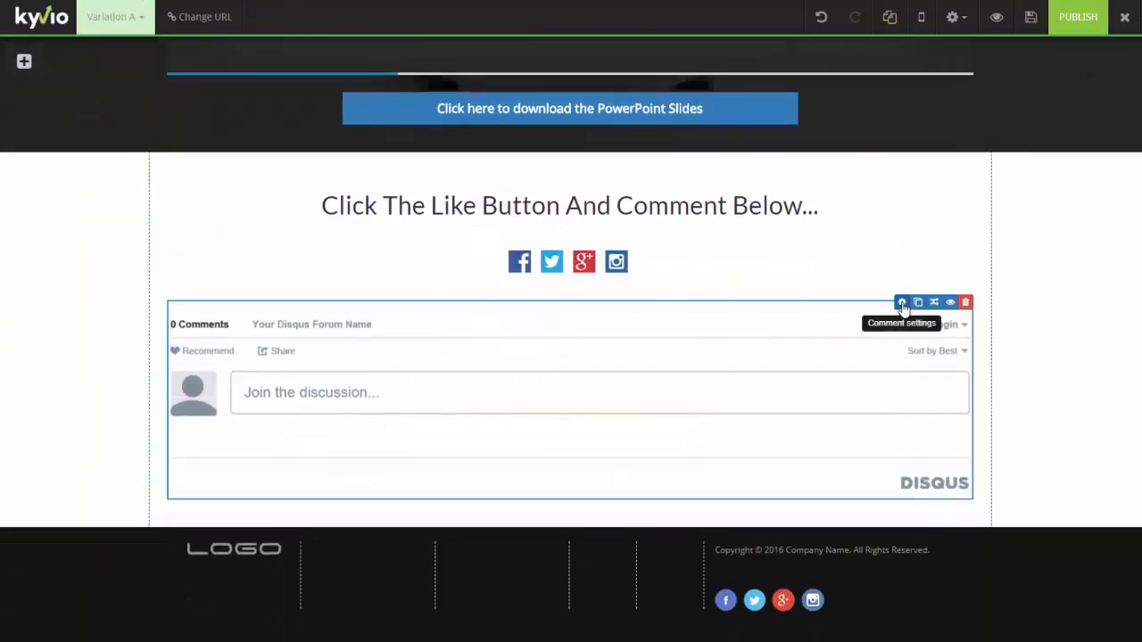
# Set the comment element's Comment System to Facebook instead of Disqus
pyautogui.click(901, 302)
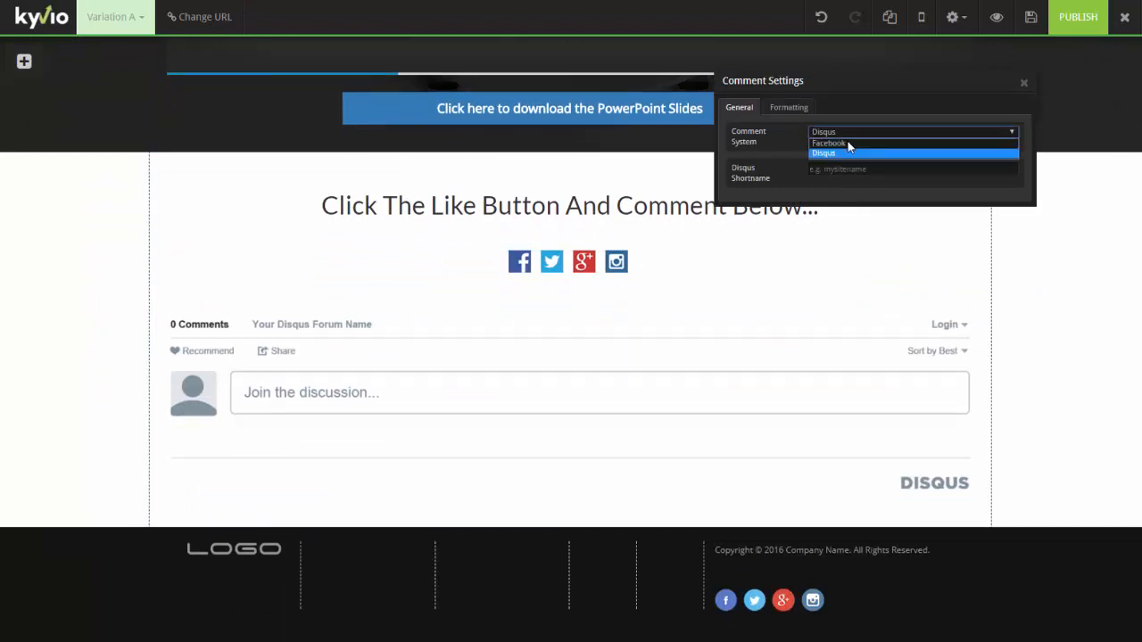
pyautogui.click(828, 143)
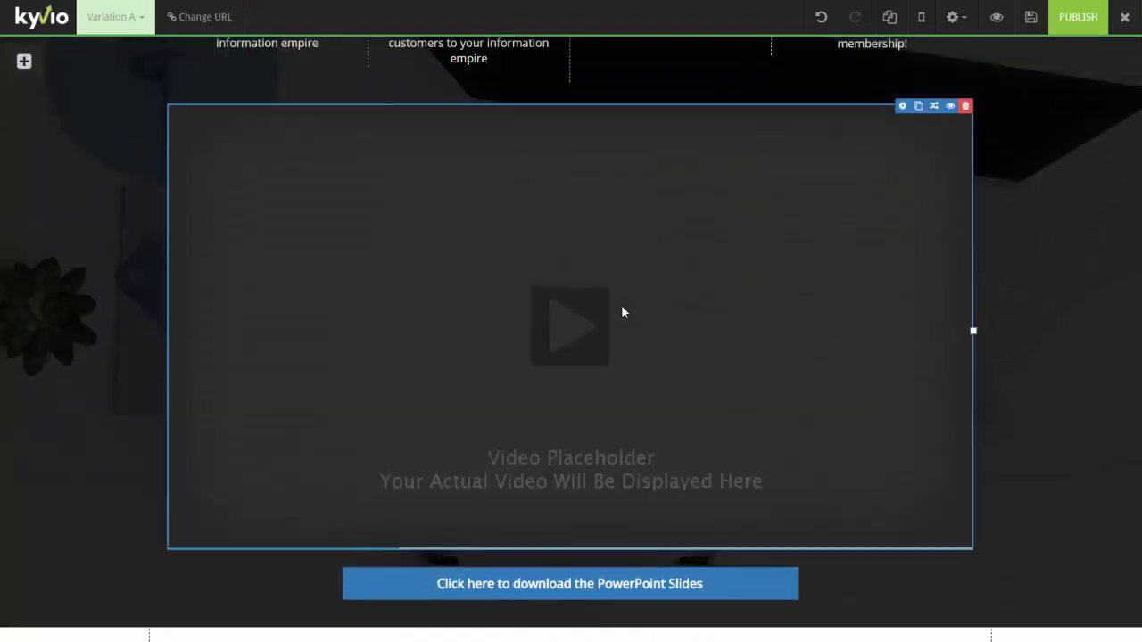
pyautogui.scroll(-3)
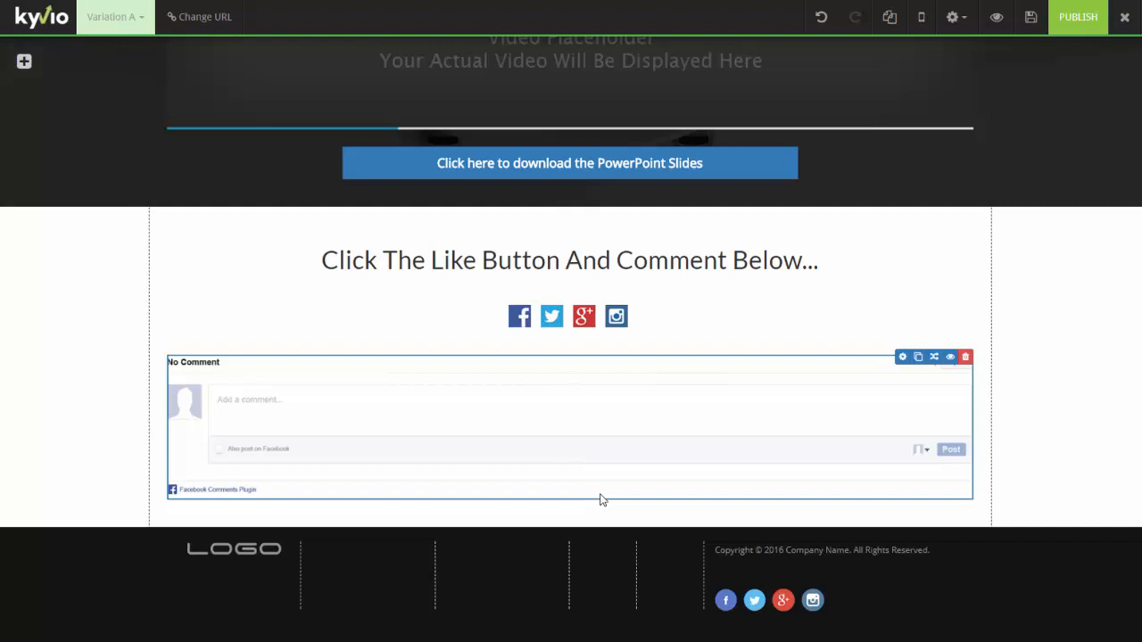
pyautogui.scroll(3)
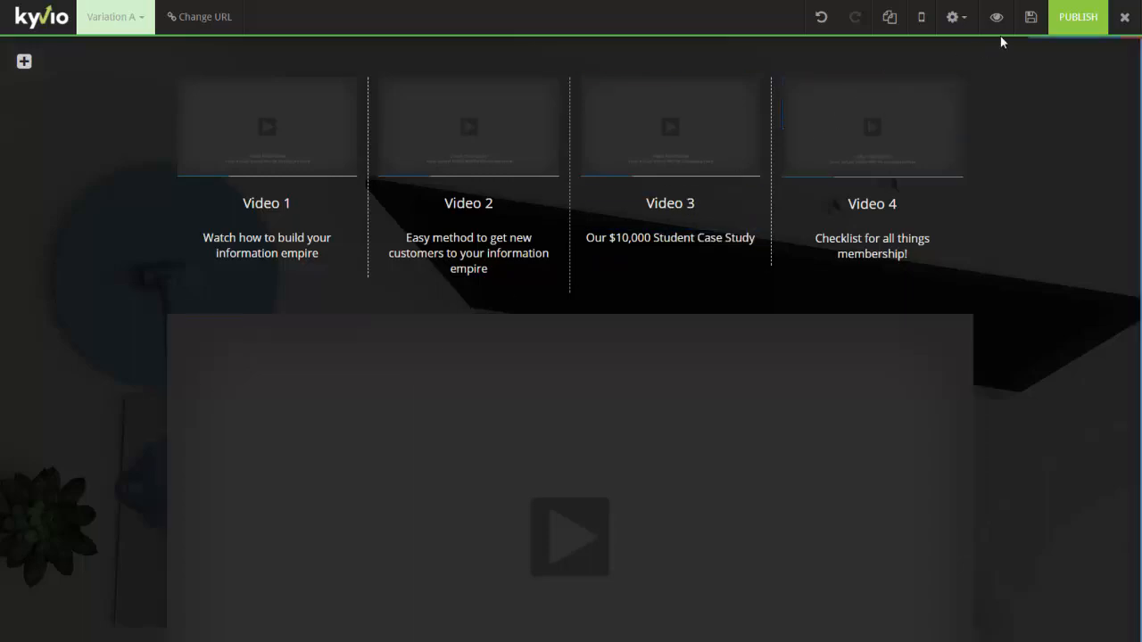
# Start saving the page as a template named 'neil_plf_template' from the gear menu
pyautogui.click(871, 127)
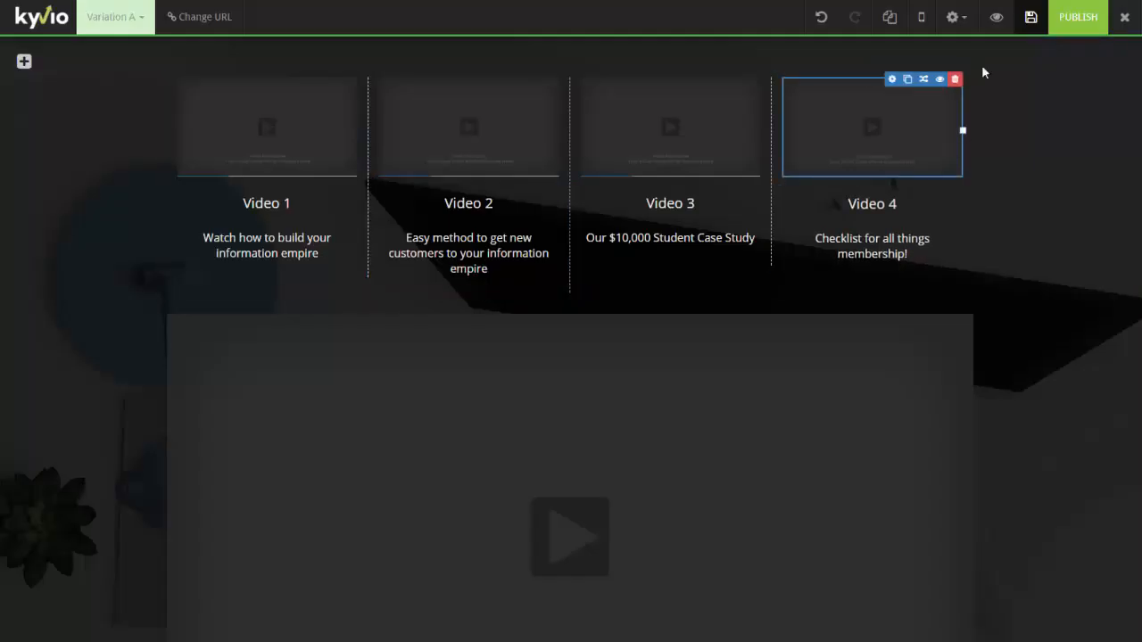
pyautogui.click(953, 17)
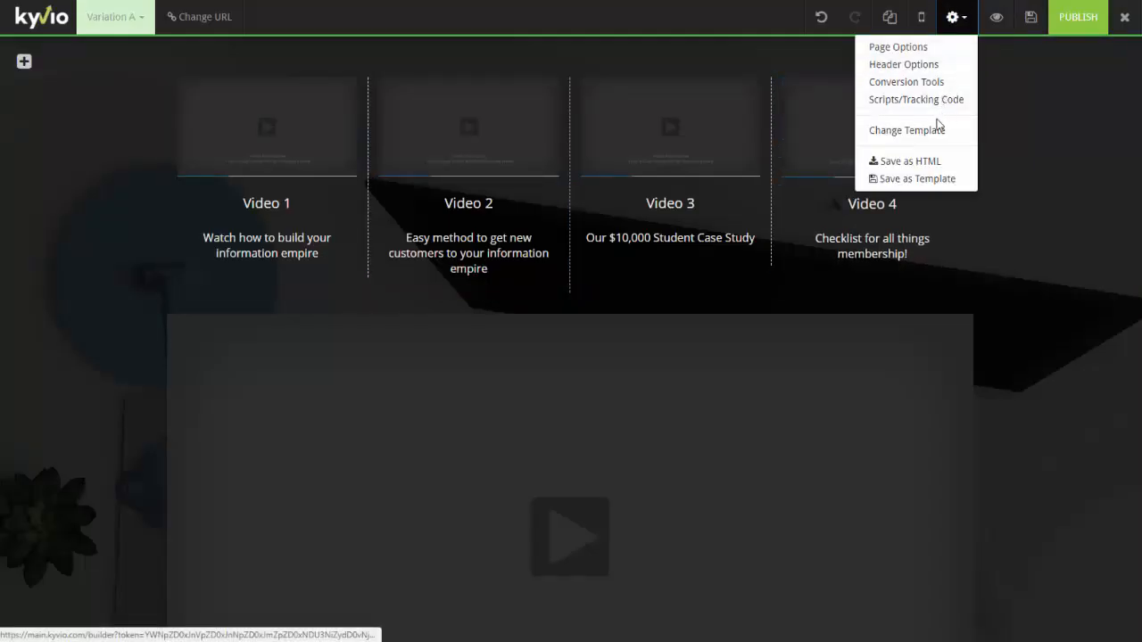
pyautogui.click(917, 178)
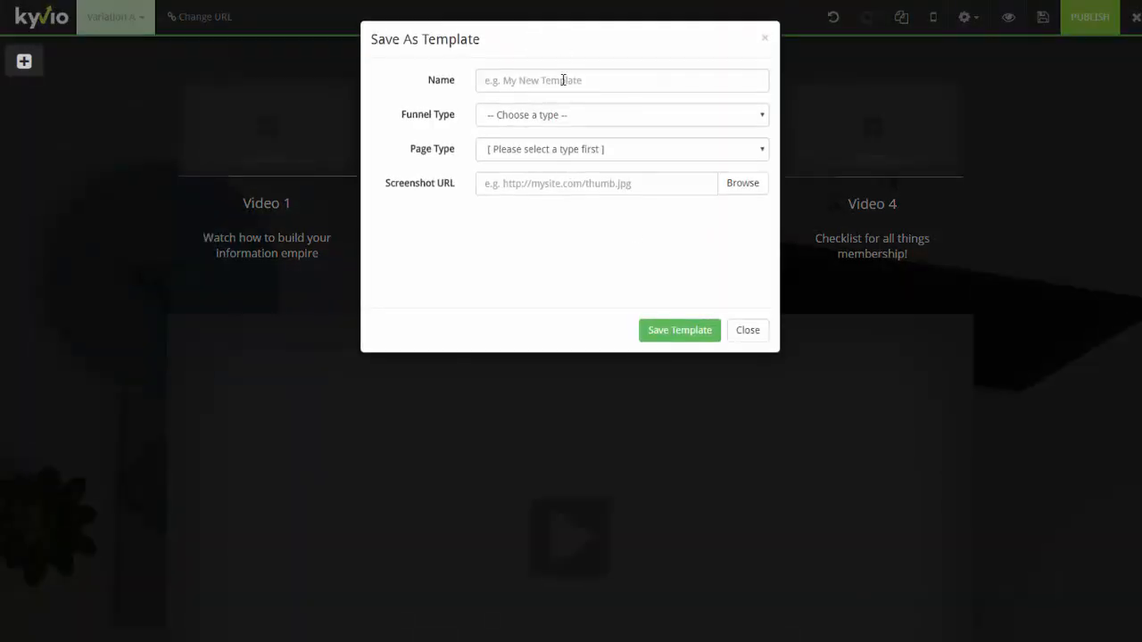
pyautogui.click(621, 80)
pyautogui.write('neil -')
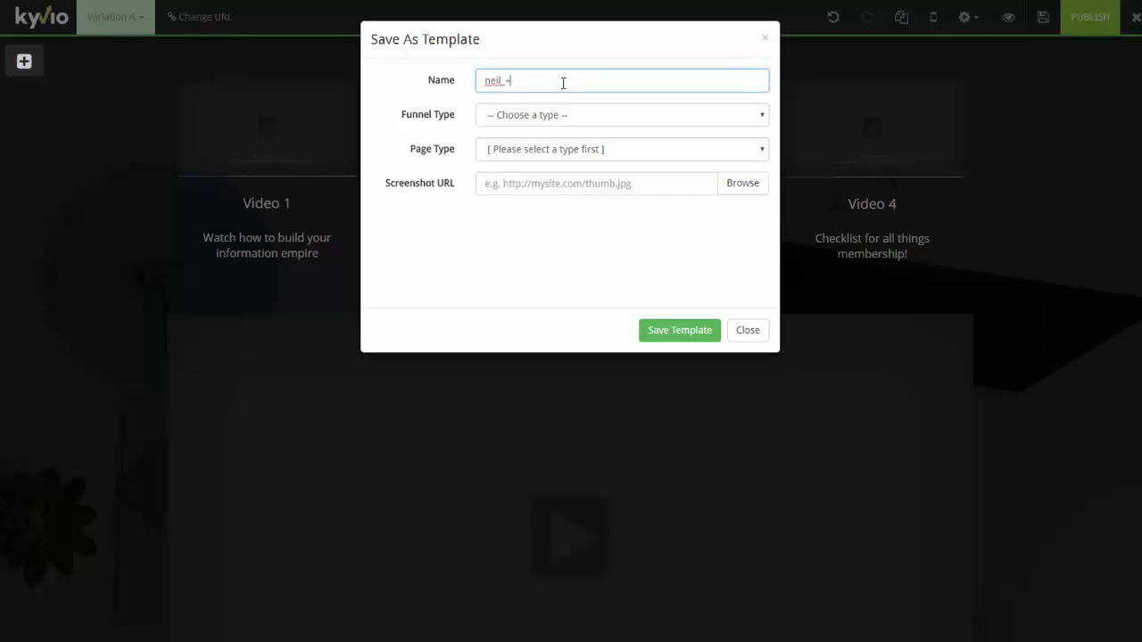
pyautogui.write('p')
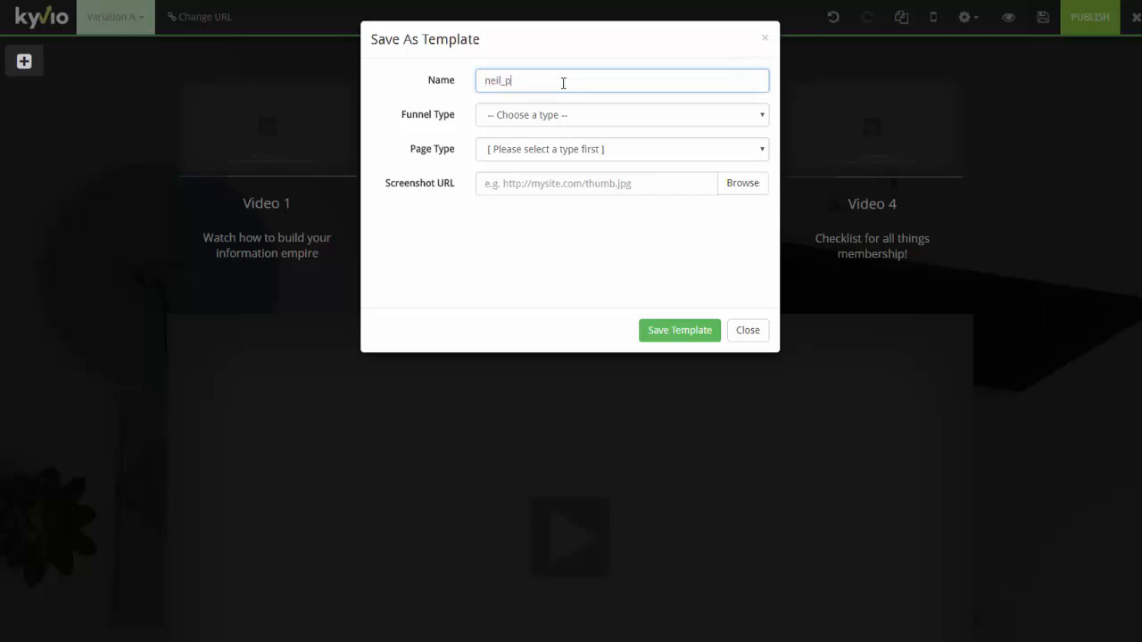
pyautogui.write('f_template')
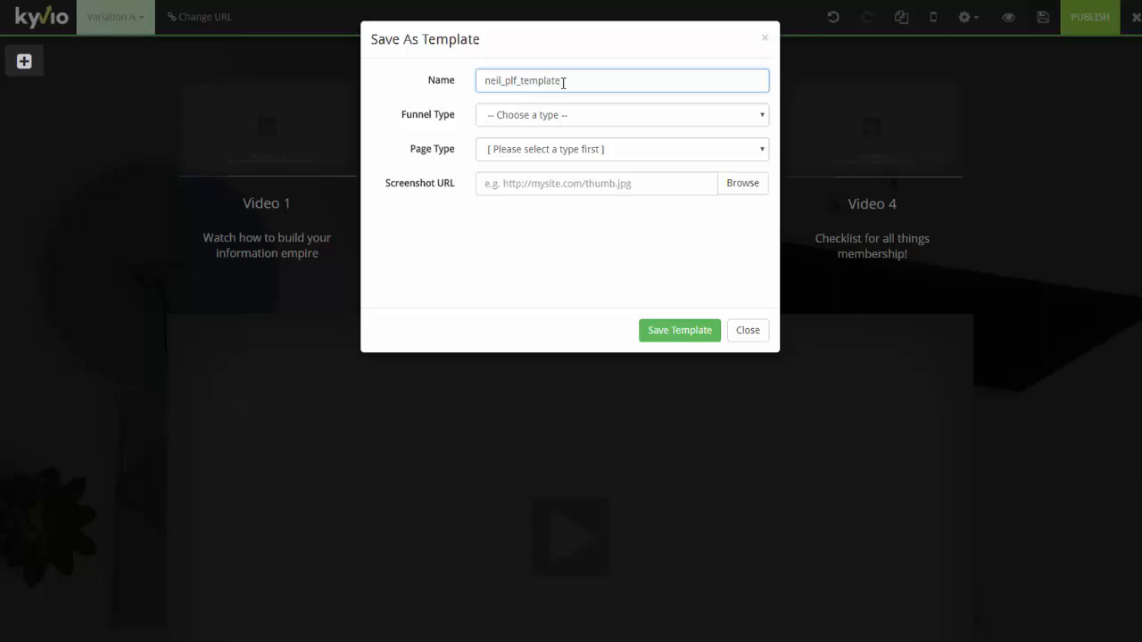
# Set the template to Product Launch Funnel, Thank you page type, and save it
pyautogui.click(621, 115)
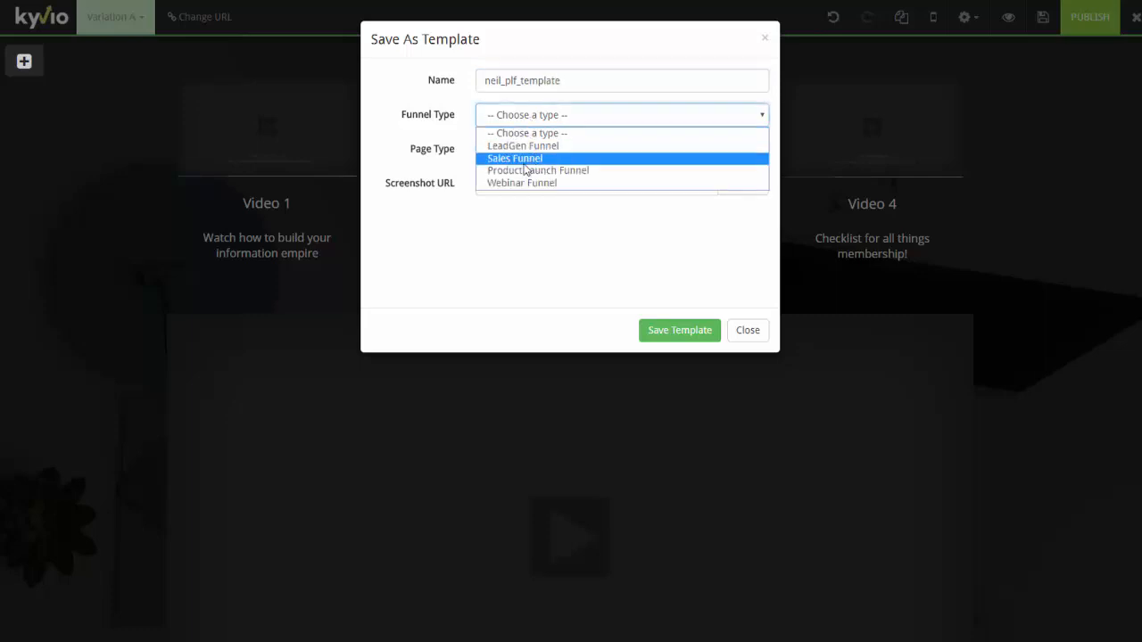
pyautogui.click(537, 169)
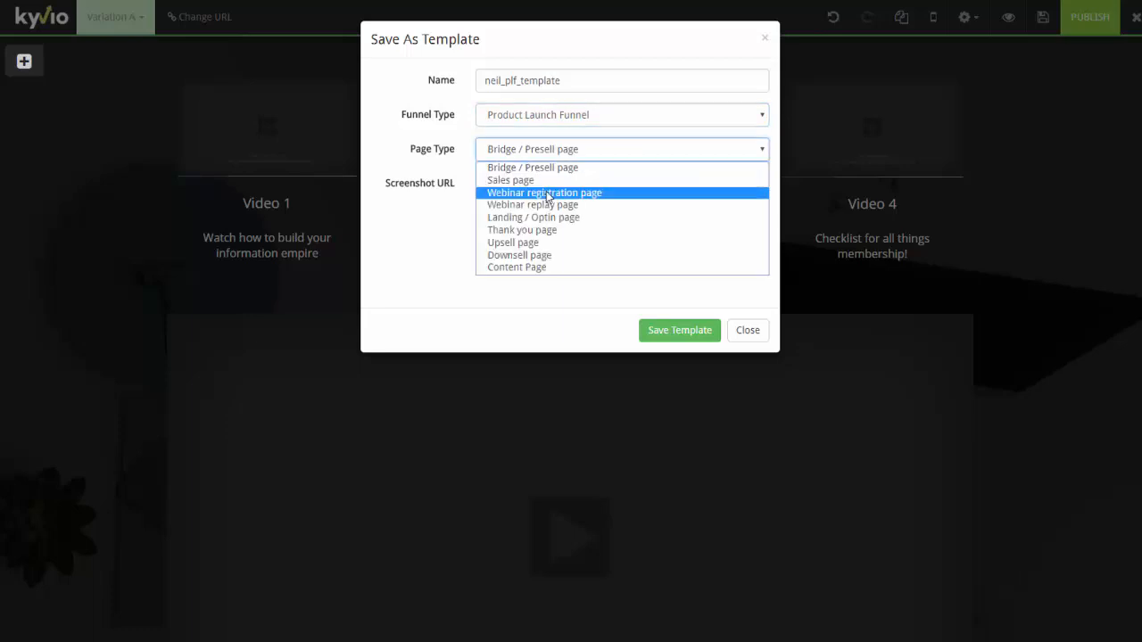
pyautogui.click(521, 230)
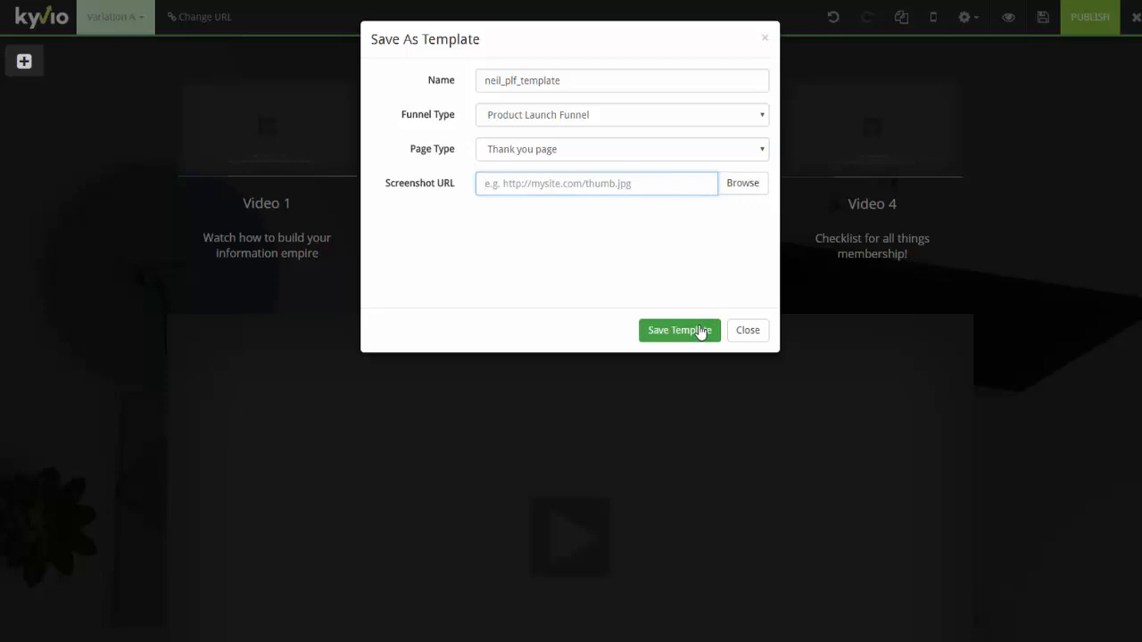
pyautogui.click(678, 330)
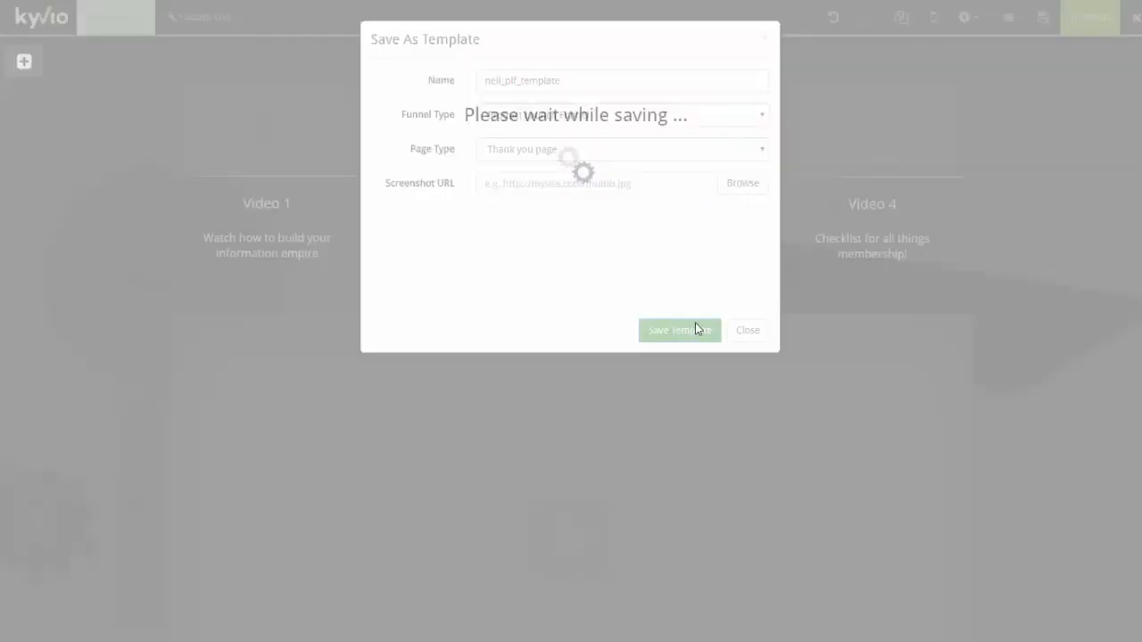
pyautogui.click(678, 330)
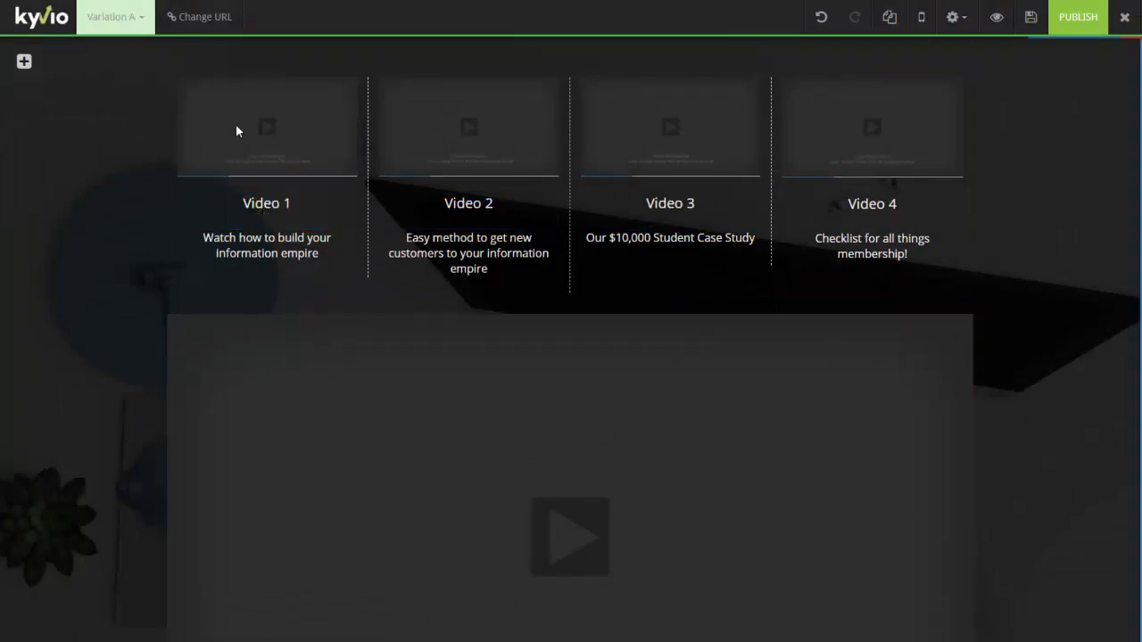
pyautogui.click(266, 127)
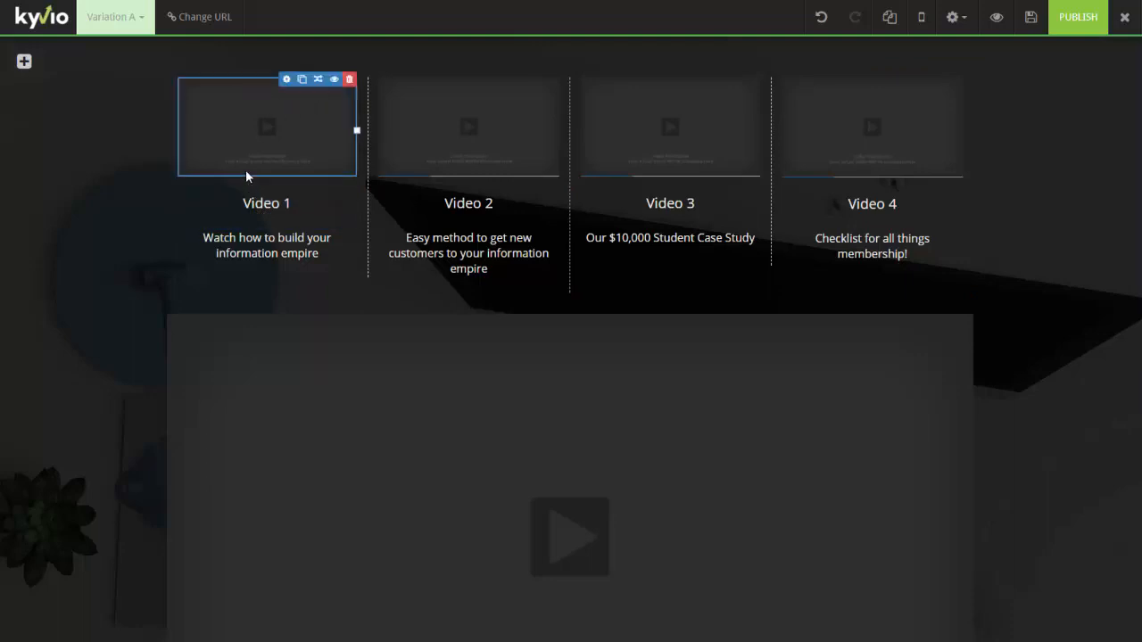
pyautogui.moveTo(349, 79)
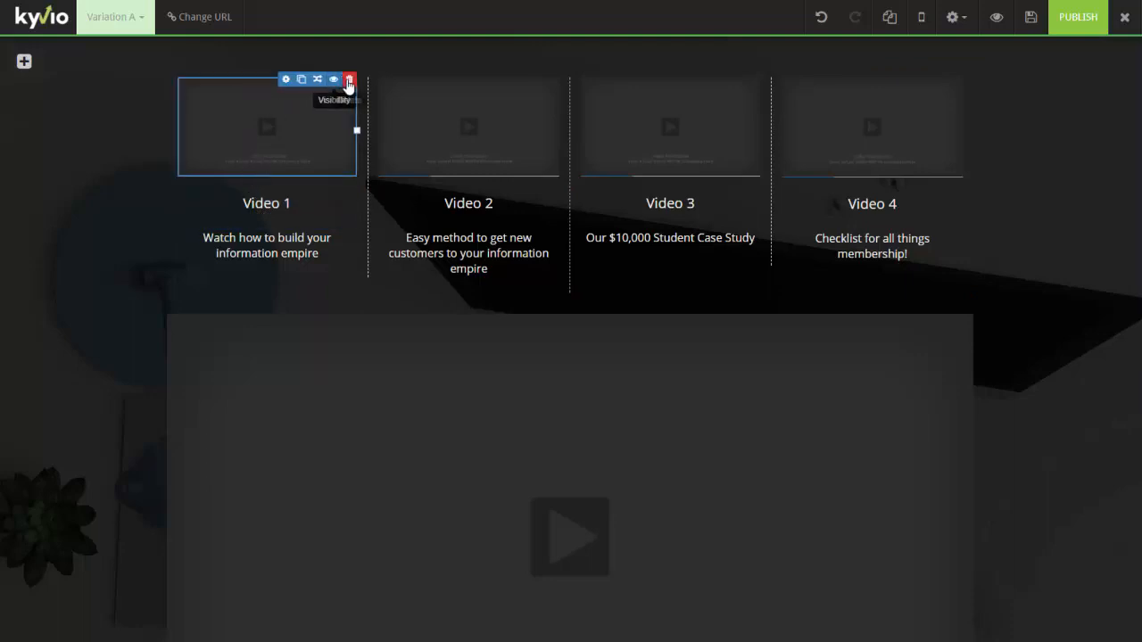
pyautogui.moveTo(286, 79)
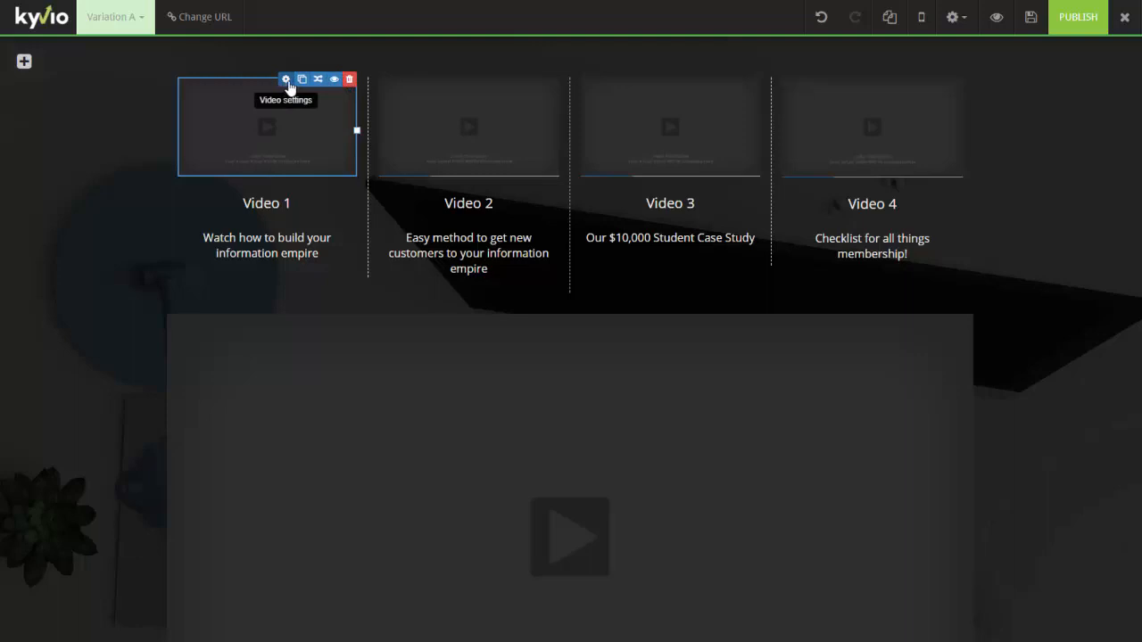
pyautogui.click(350, 79)
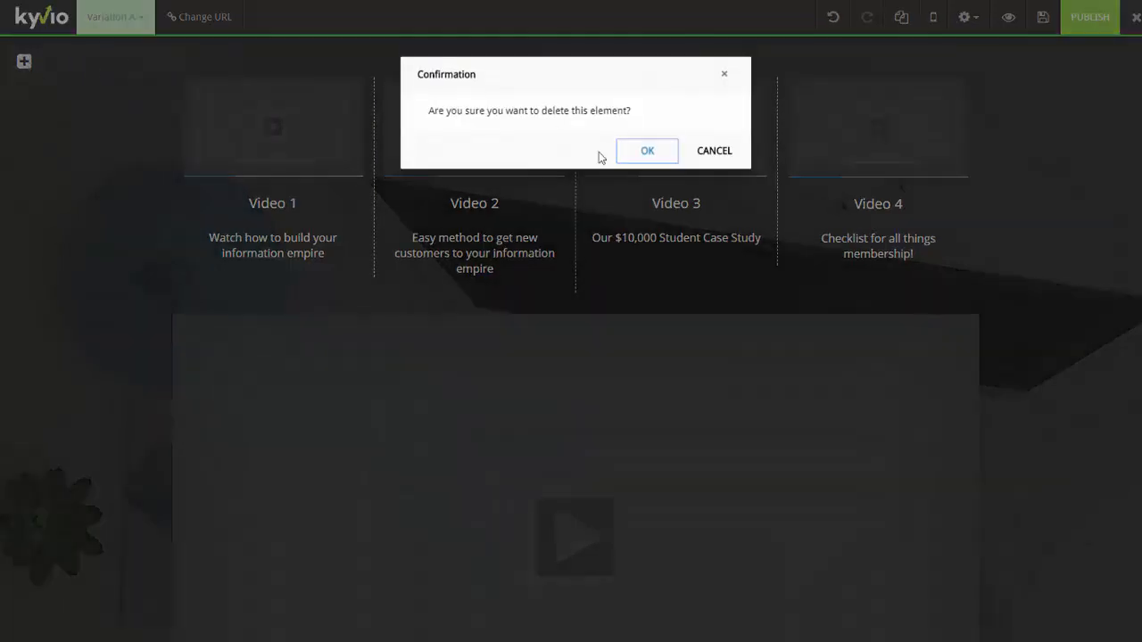
pyautogui.click(646, 150)
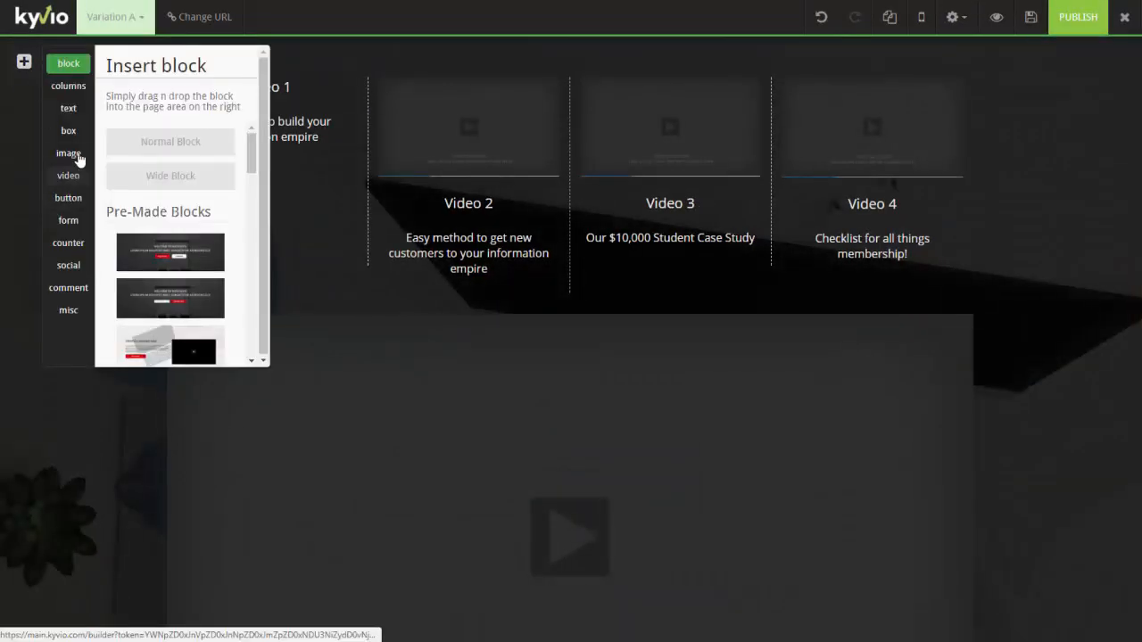
pyautogui.click(68, 153)
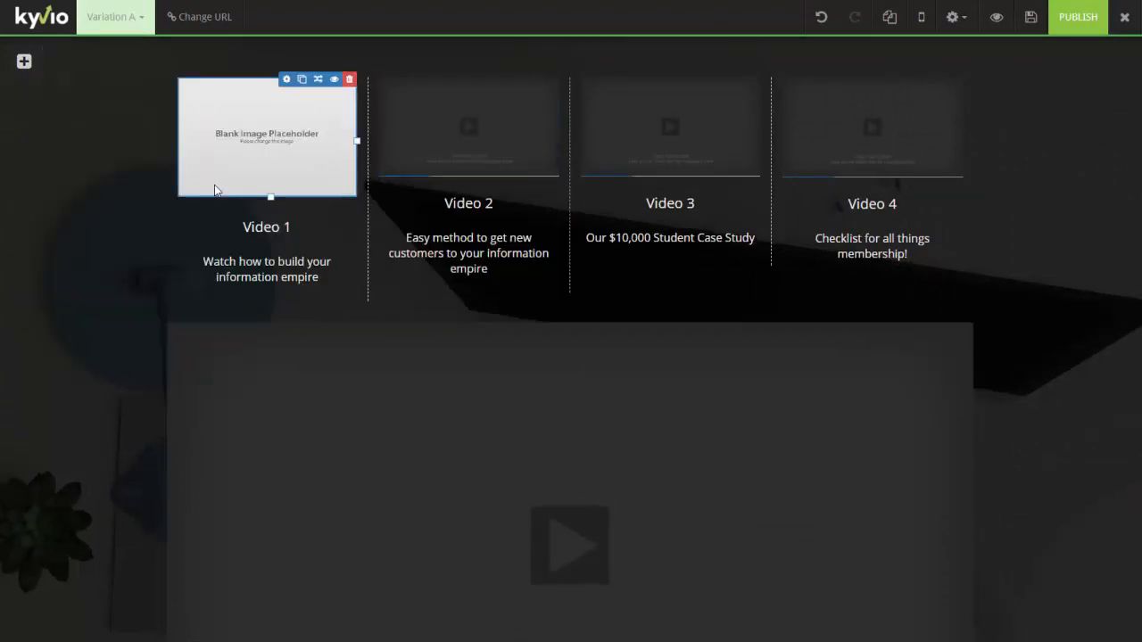
pyautogui.click(671, 128)
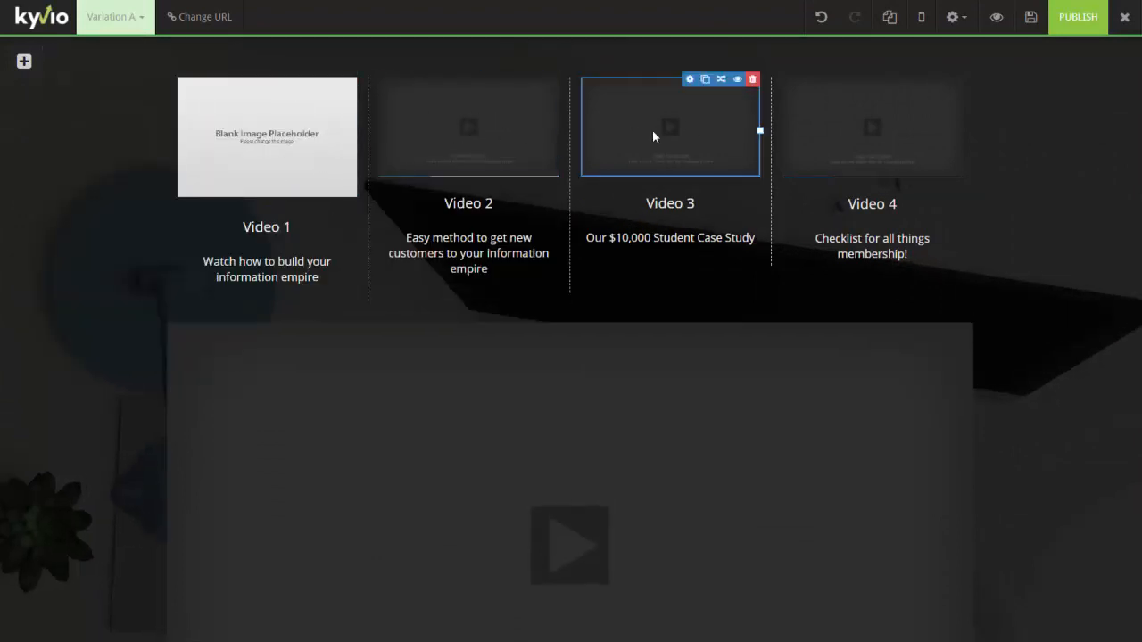
pyautogui.moveTo(582, 135)
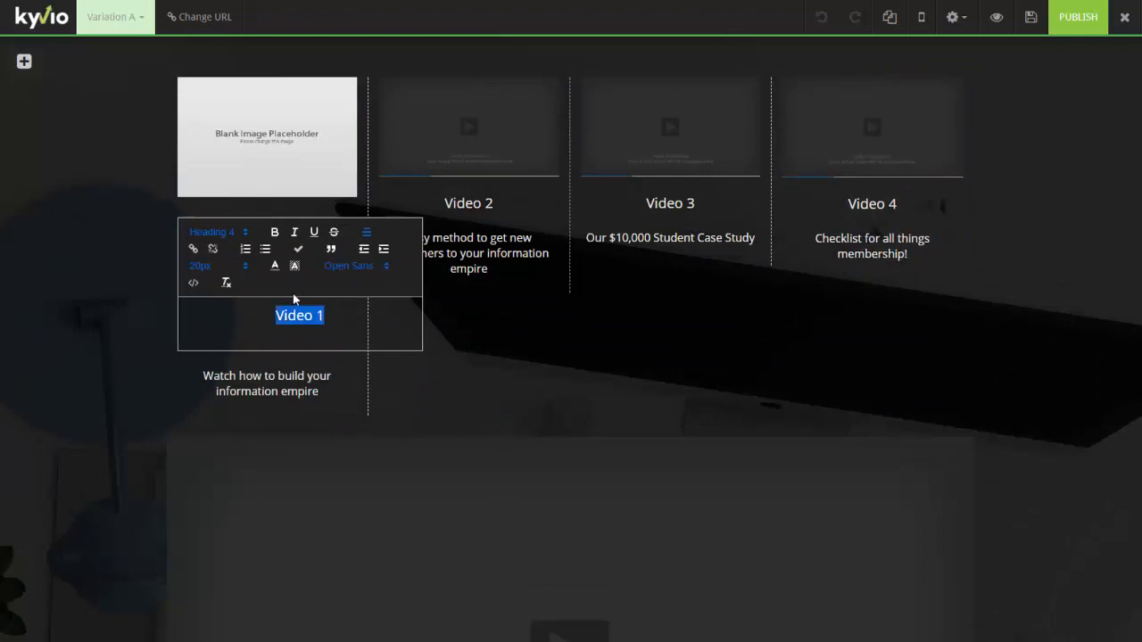
pyautogui.moveTo(274, 289)
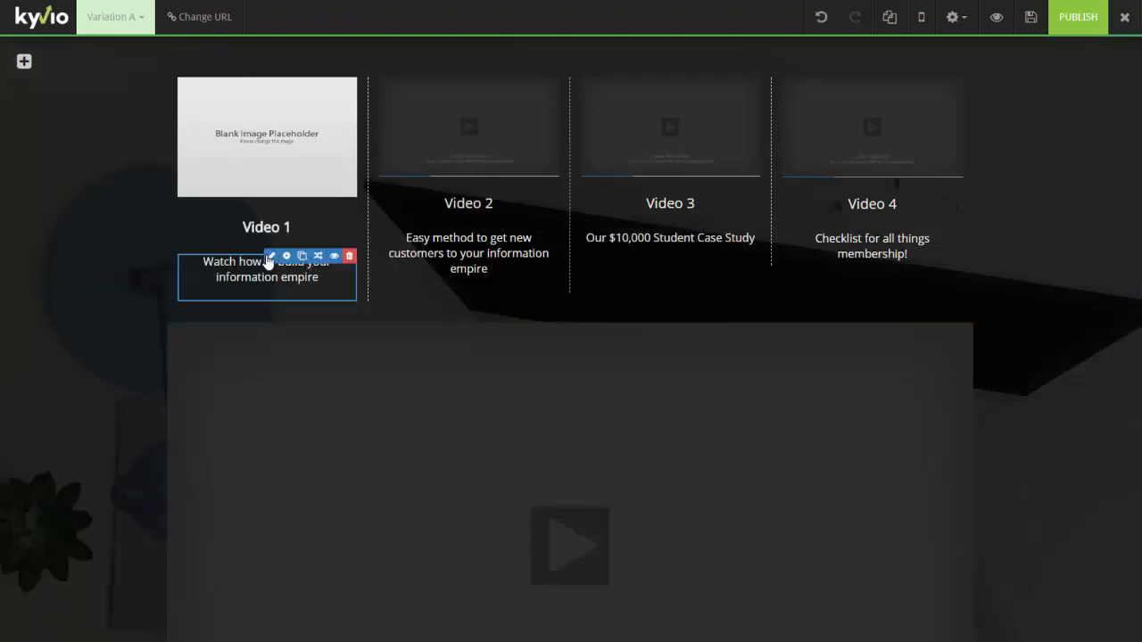
# Restyle the Video 1 title and description text in bold
pyautogui.doubleClick(268, 271)
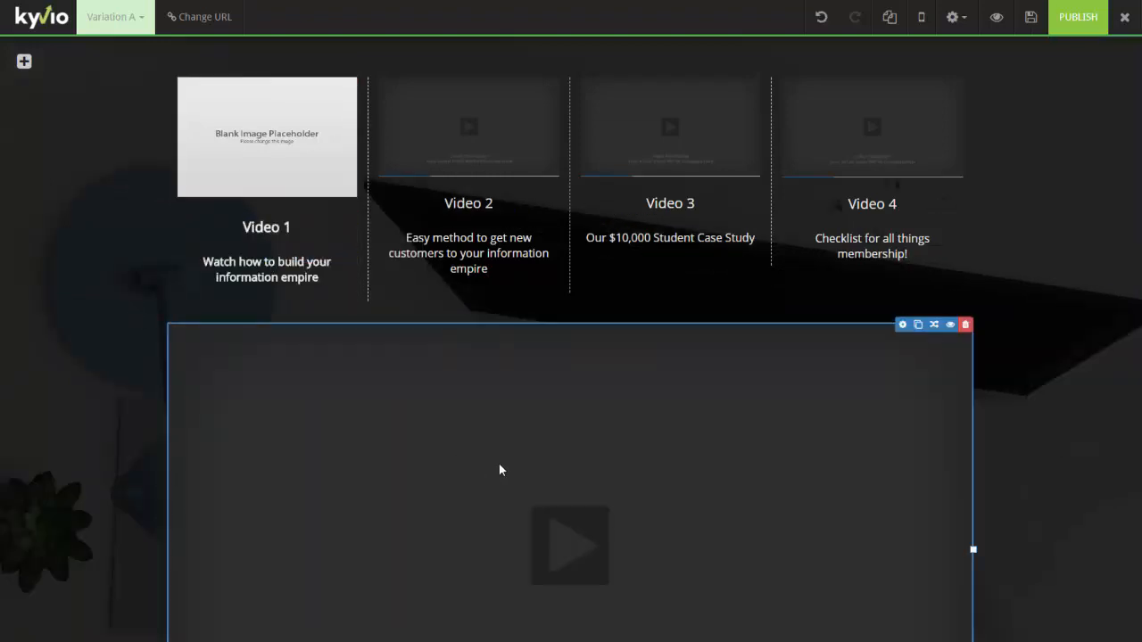
pyautogui.moveTo(646, 443)
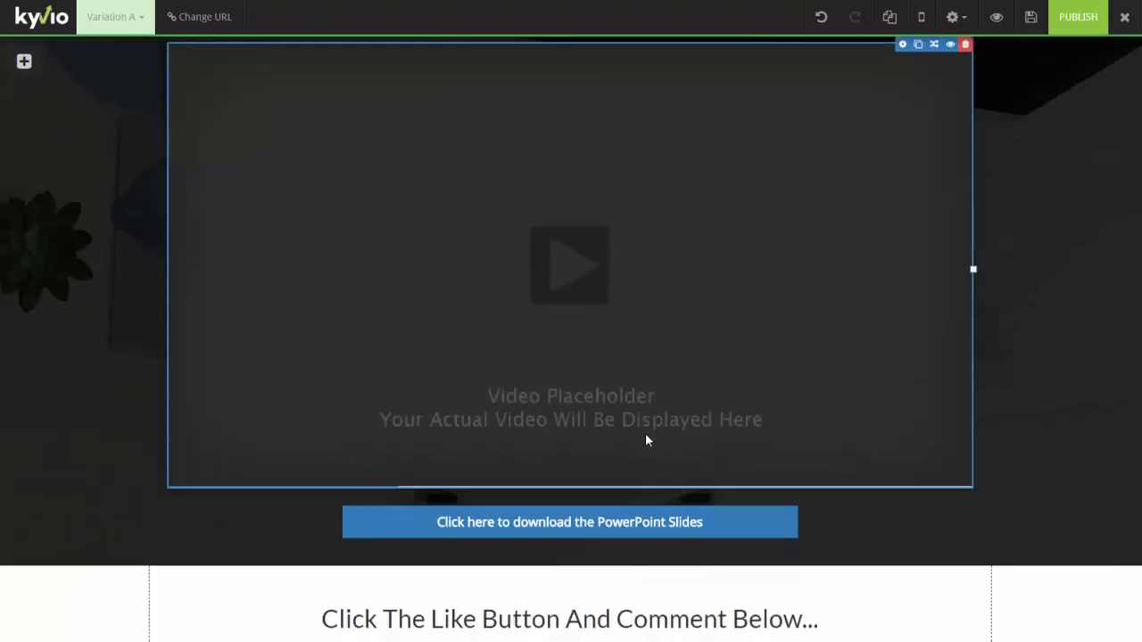
# Change the download button's label to 'Go To Video #2' in Button Settings
pyautogui.click(688, 510)
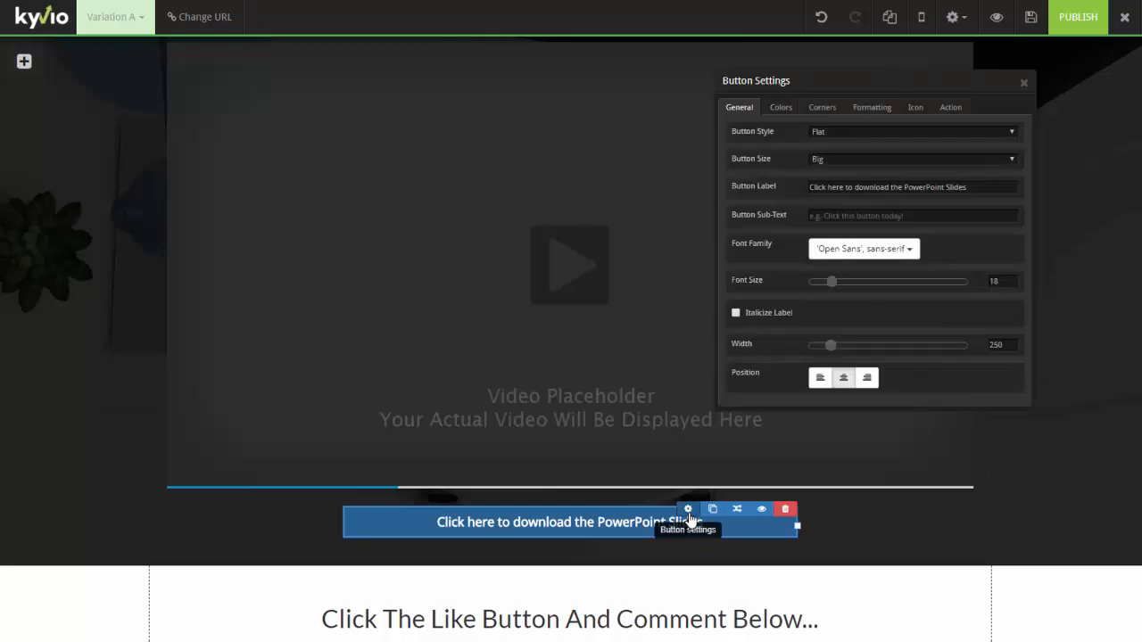
pyautogui.tripleClick(910, 187)
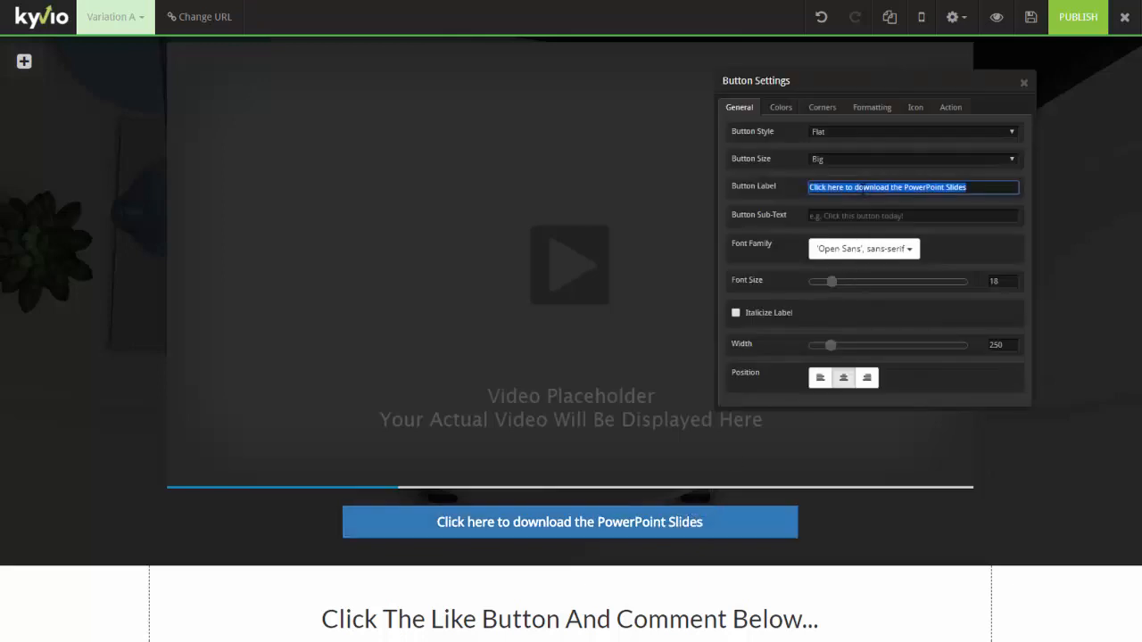
pyautogui.write('Go To V')
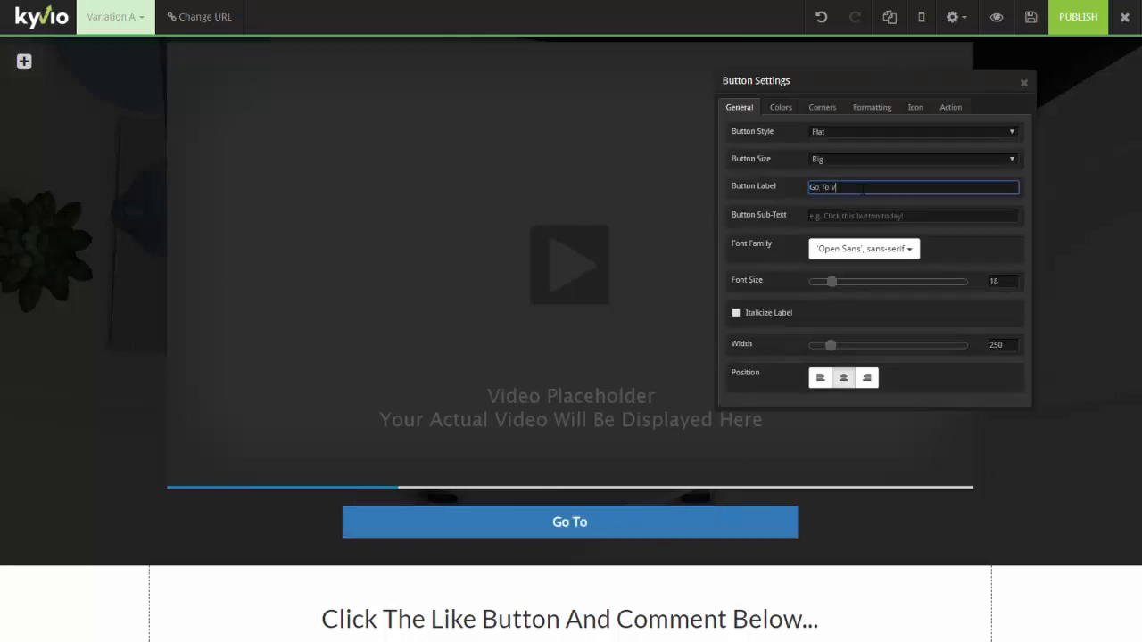
pyautogui.write('ideo #2')
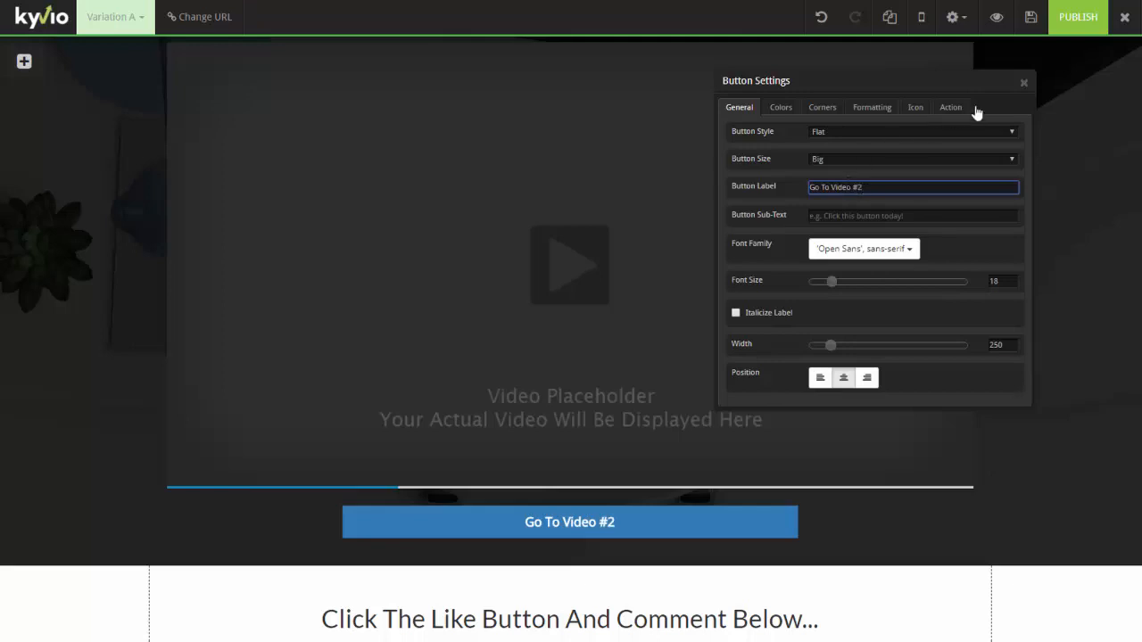
pyautogui.click(1025, 82)
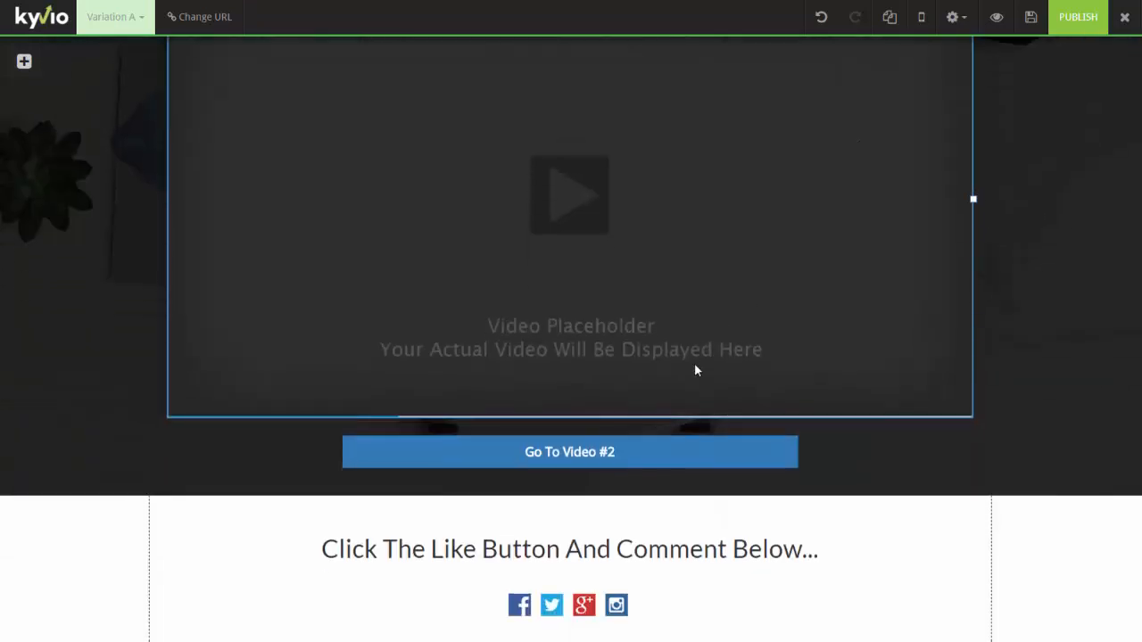
# Select the renamed Go To Video #2 button and review the page around it
pyautogui.click(569, 452)
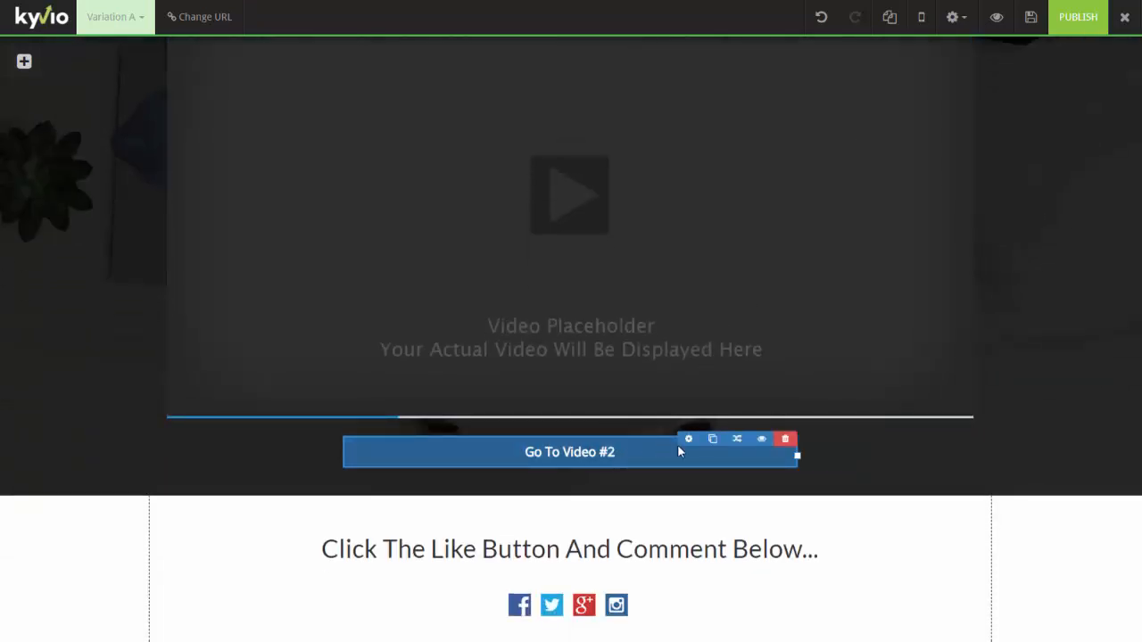
pyautogui.scroll(3)
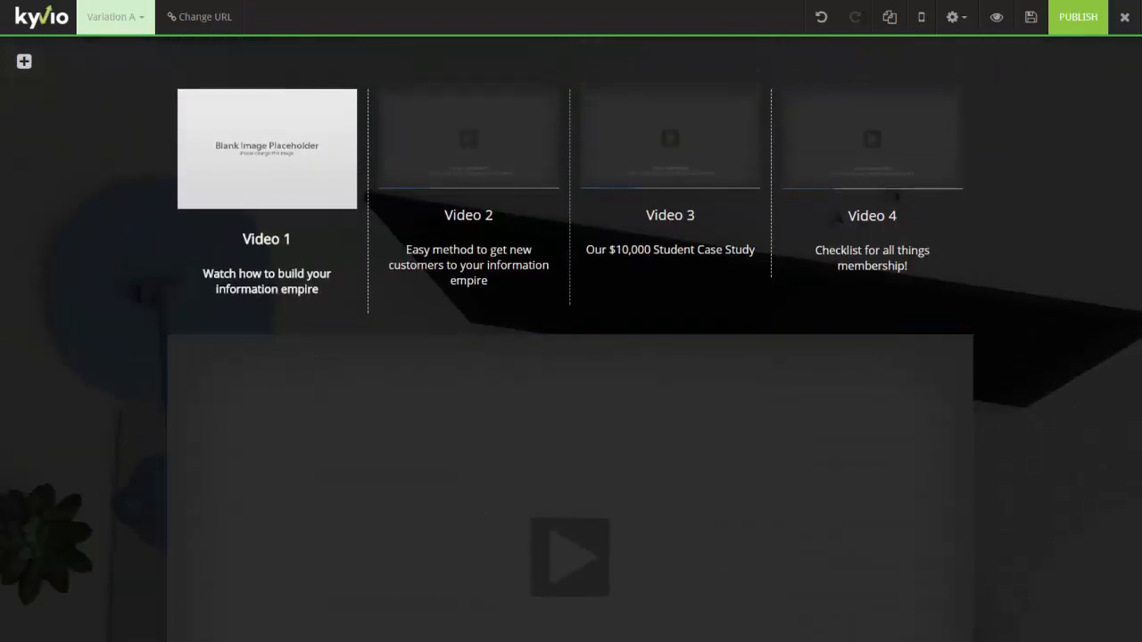
pyautogui.scroll(-3)
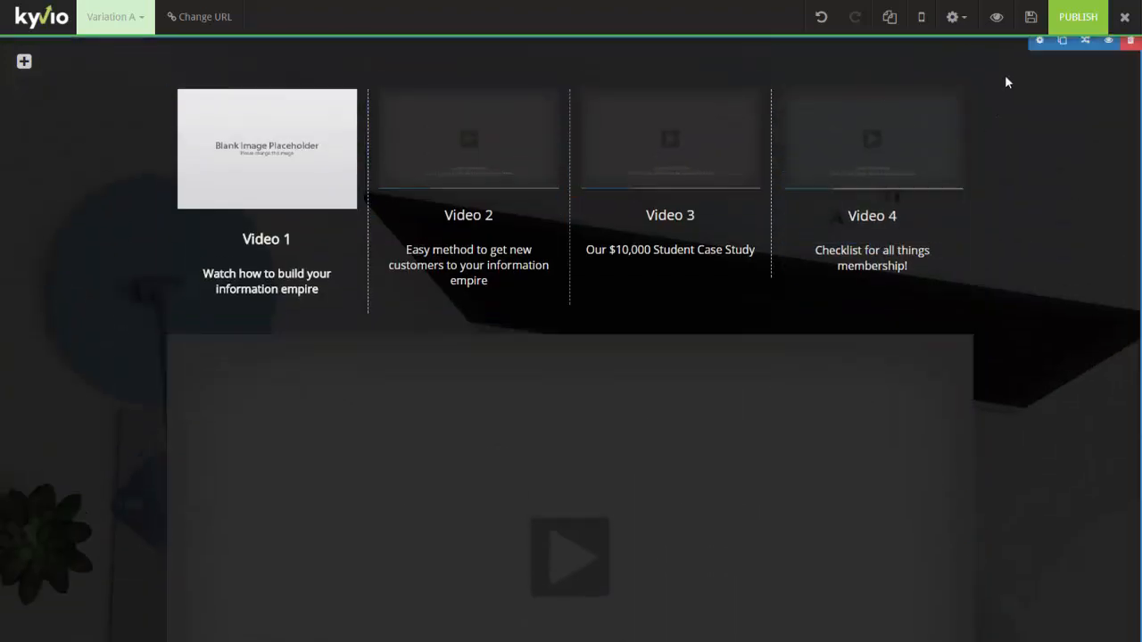
pyautogui.moveTo(1031, 18)
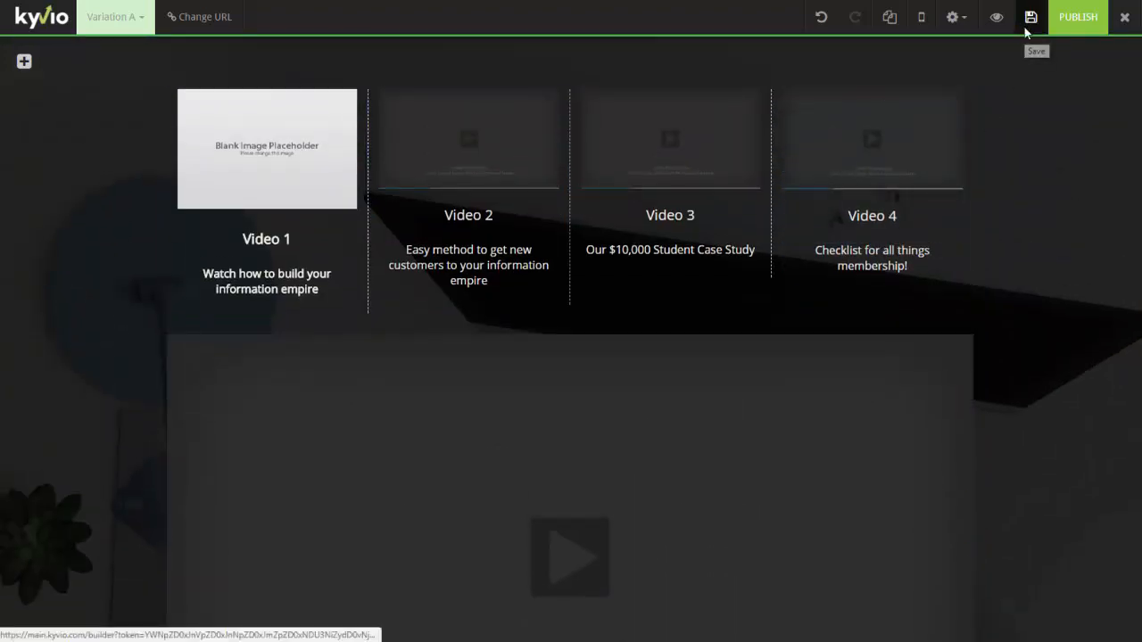
# Save the page, preview it live and test the Go To Video #2 button
pyautogui.click(1056, 18)
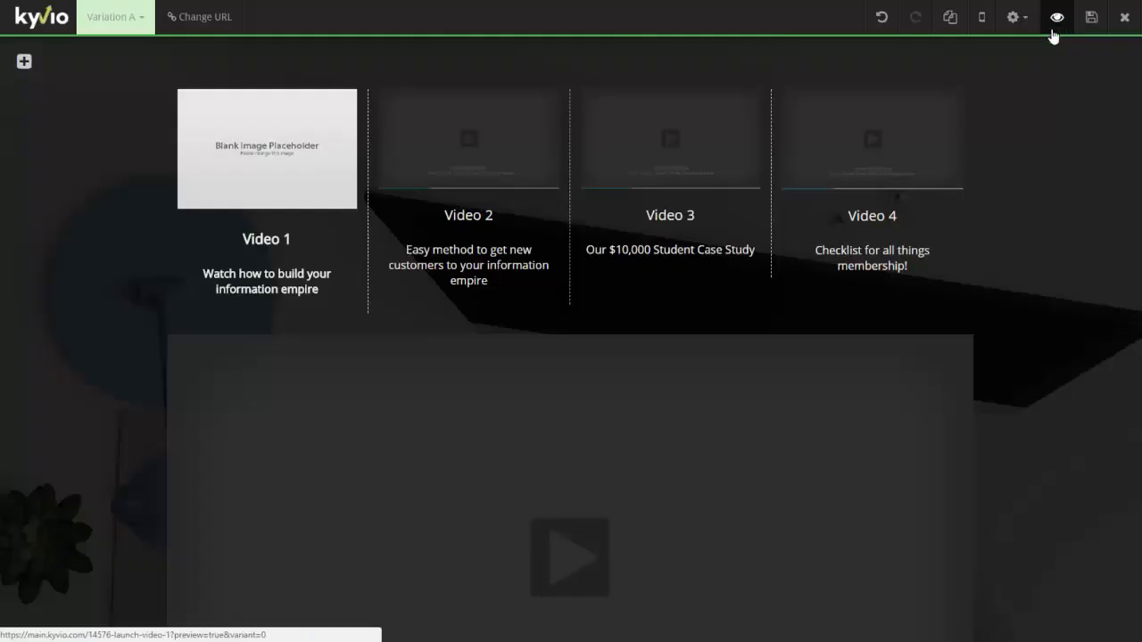
pyautogui.click(1056, 18)
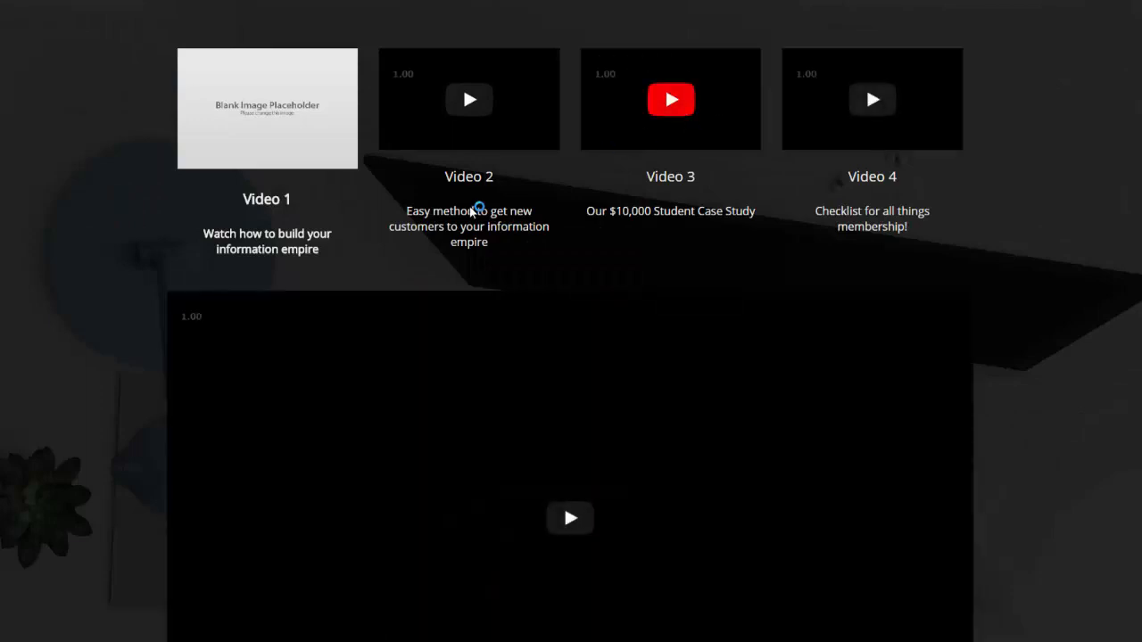
pyautogui.moveTo(526, 114)
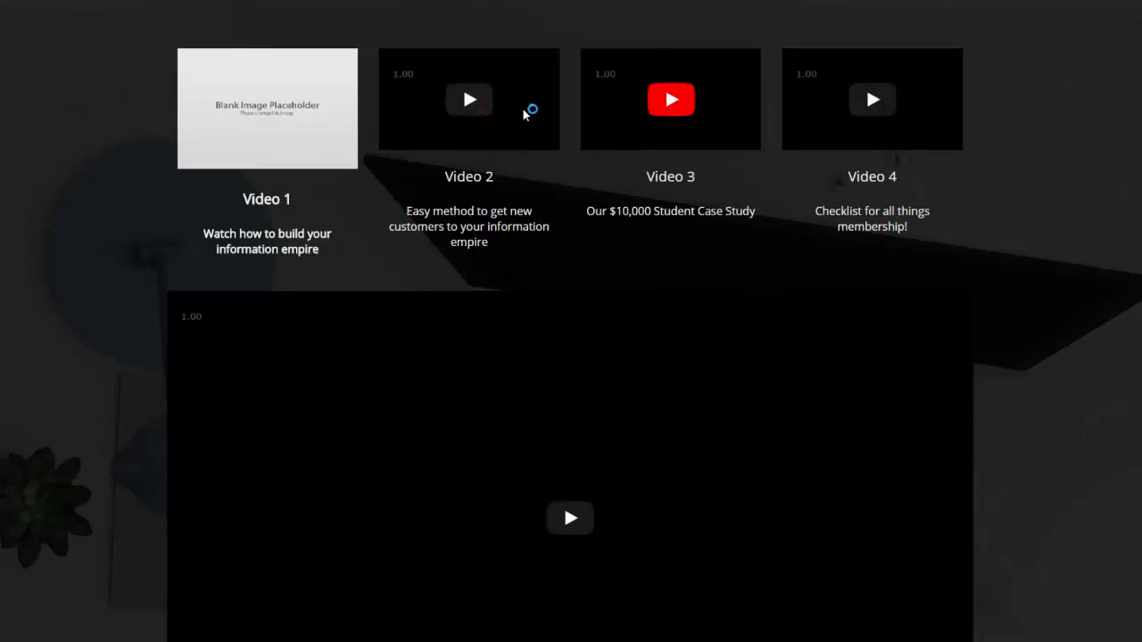
pyautogui.scroll(-3)
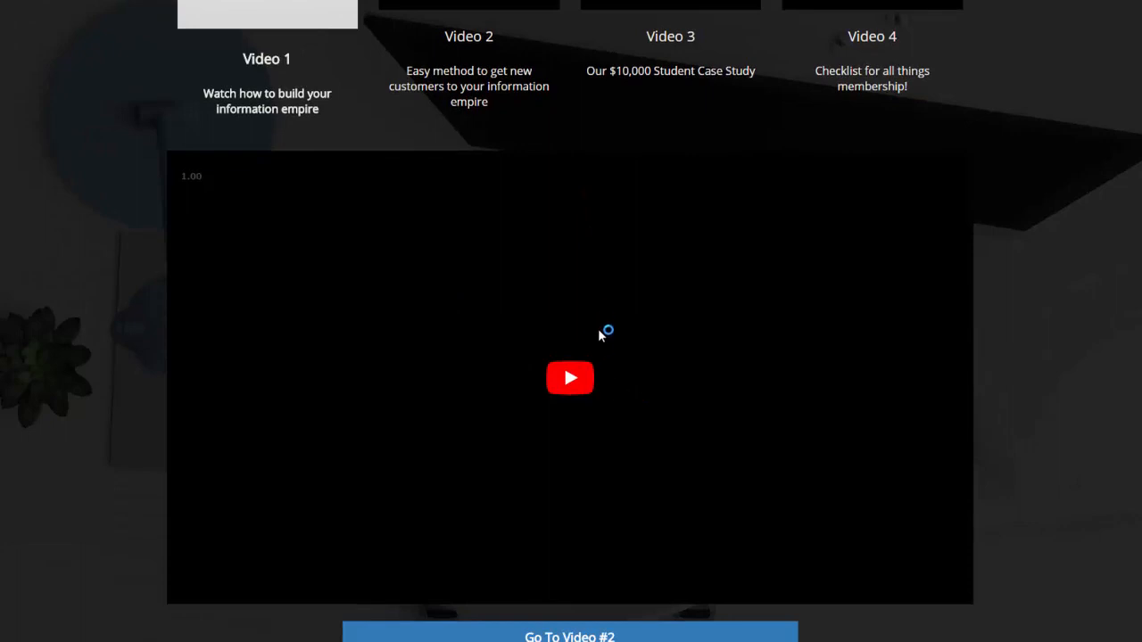
pyautogui.scroll(-3)
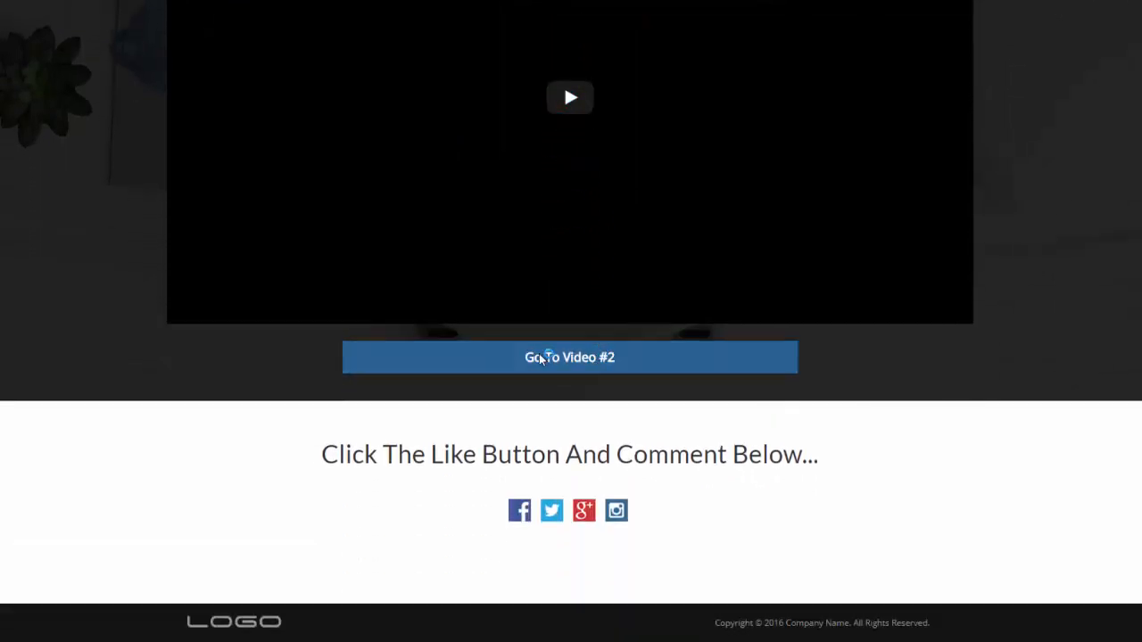
pyautogui.click(571, 357)
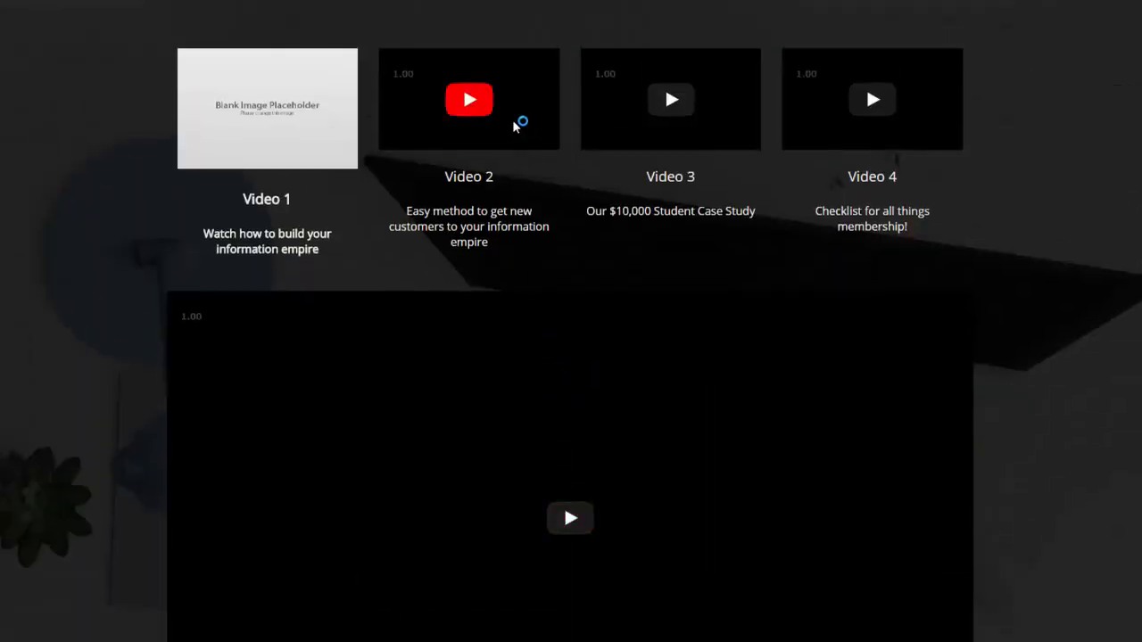
pyautogui.scroll(-3)
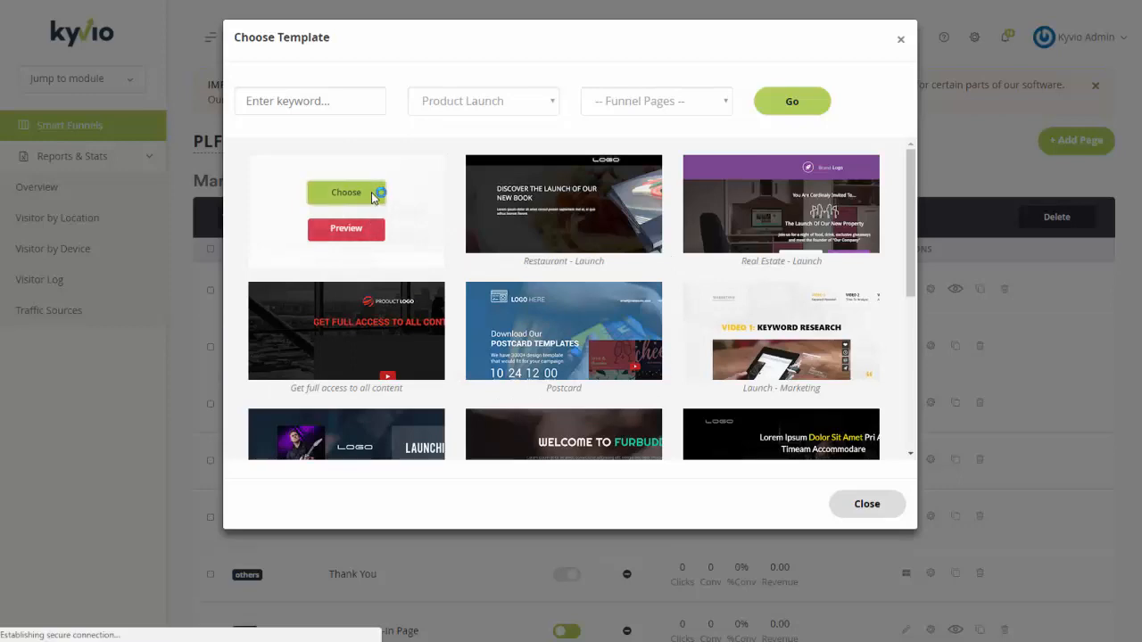
# Choose the saved neil_plf_template for the new launch video page
pyautogui.click(346, 193)
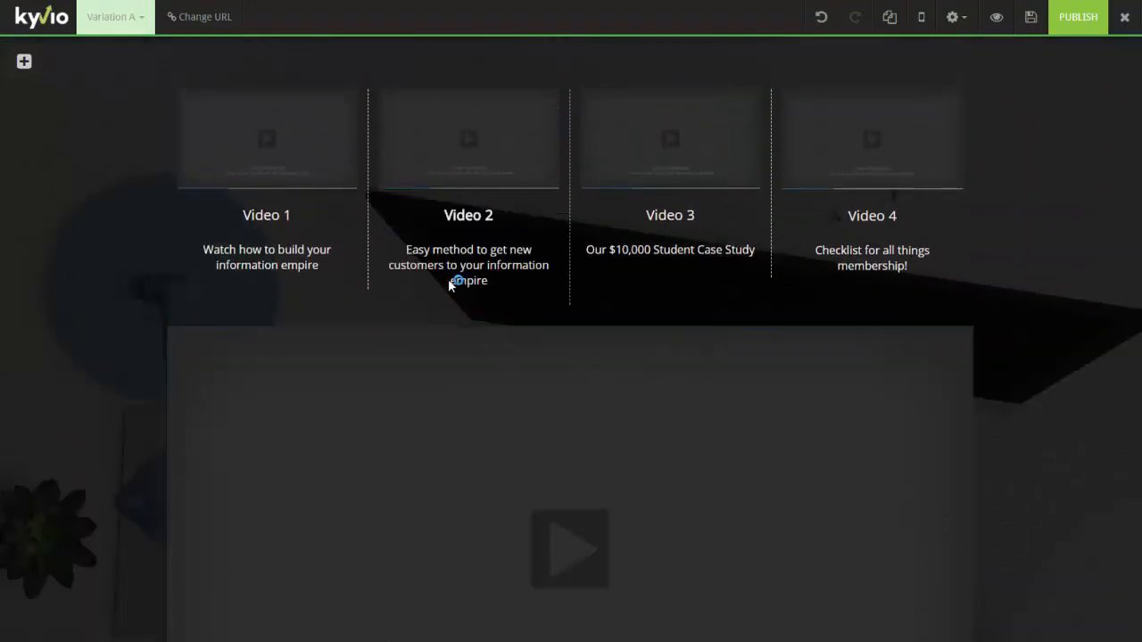
# Bold the Video 2 description and check the main video placeholder
pyautogui.doubleClick(468, 264)
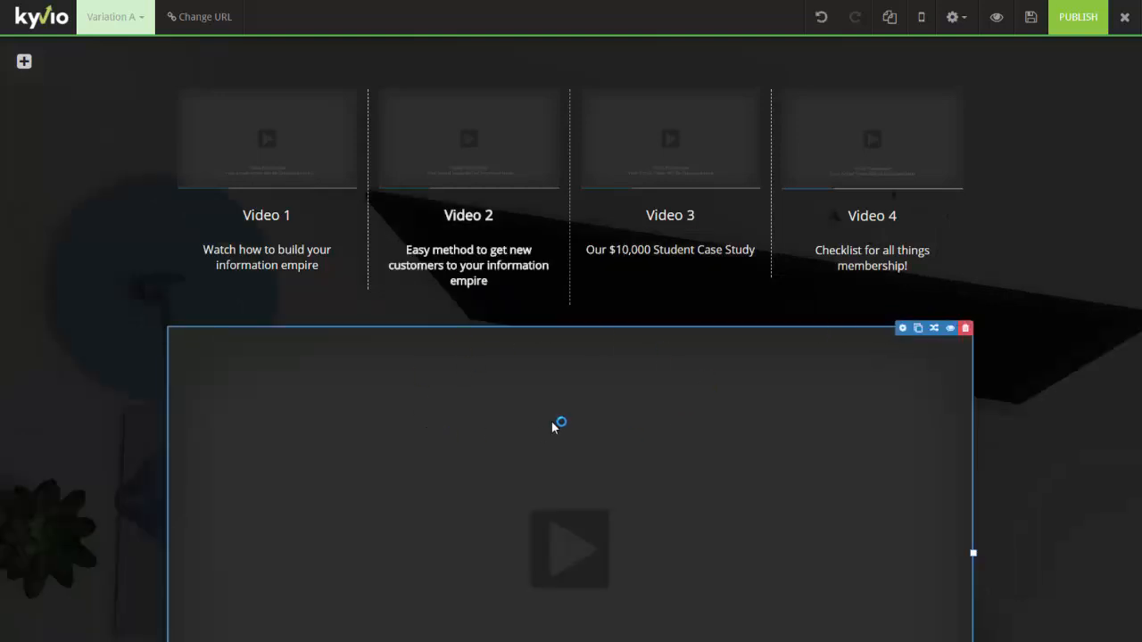
pyautogui.click(871, 257)
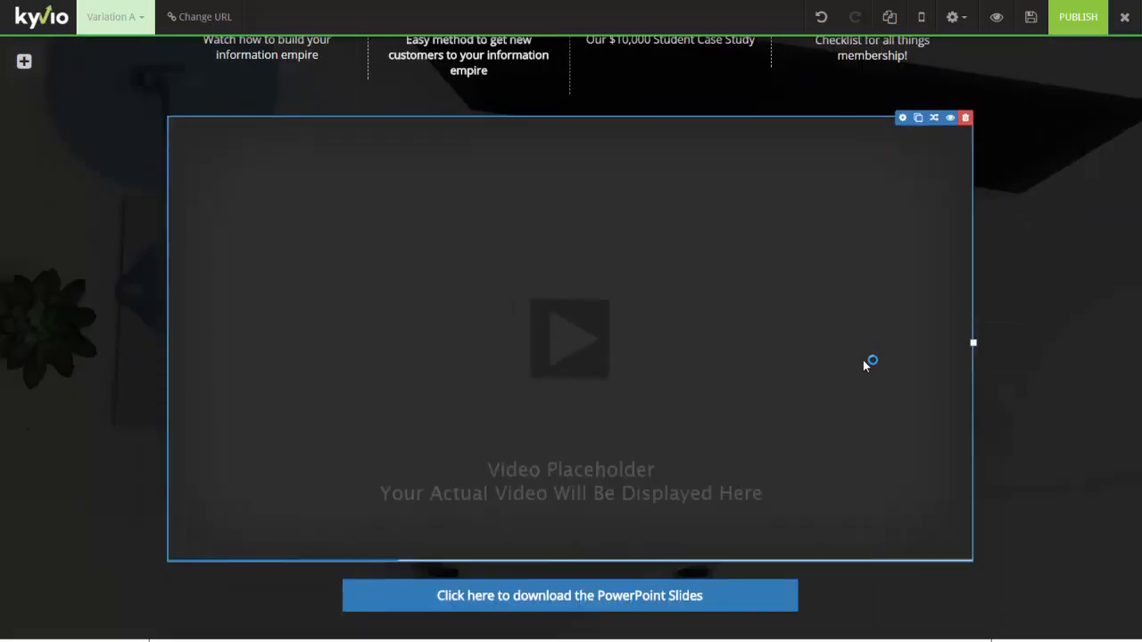
pyautogui.click(571, 596)
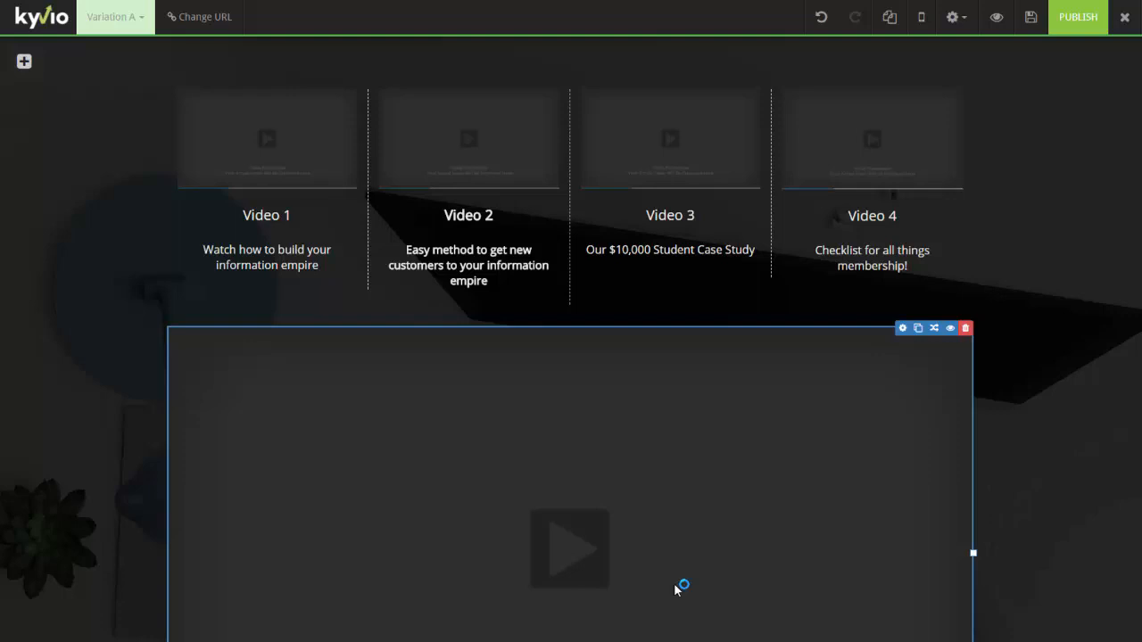
pyautogui.moveTo(721, 542)
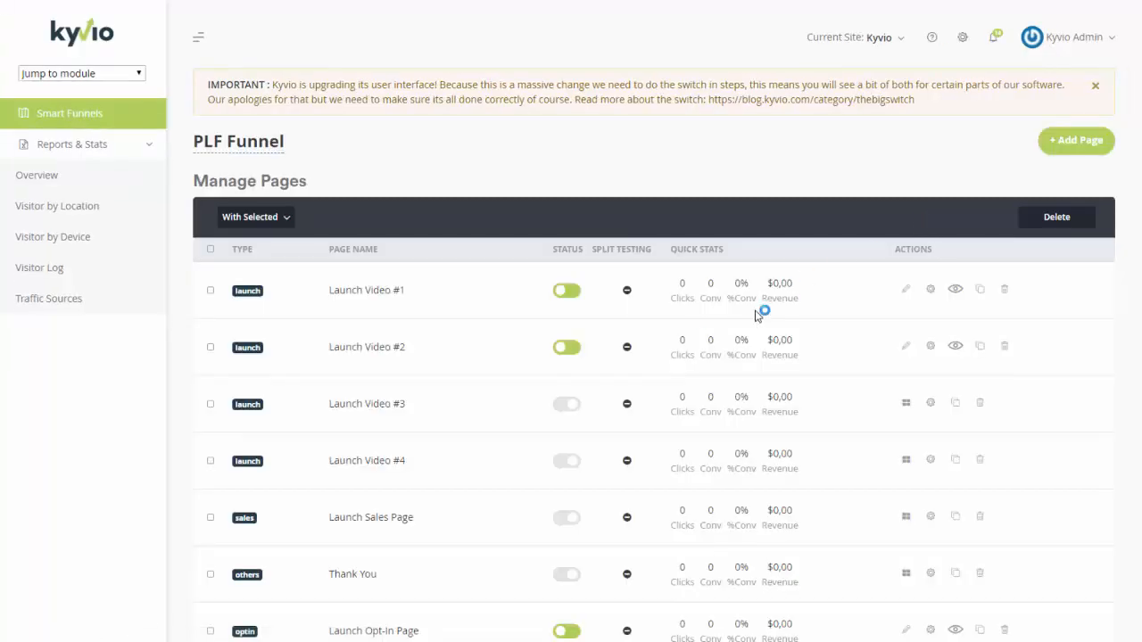
# Scroll the PLF Funnel page list to confirm Launch Video #1 and #2 are on
pyautogui.scroll(-3)
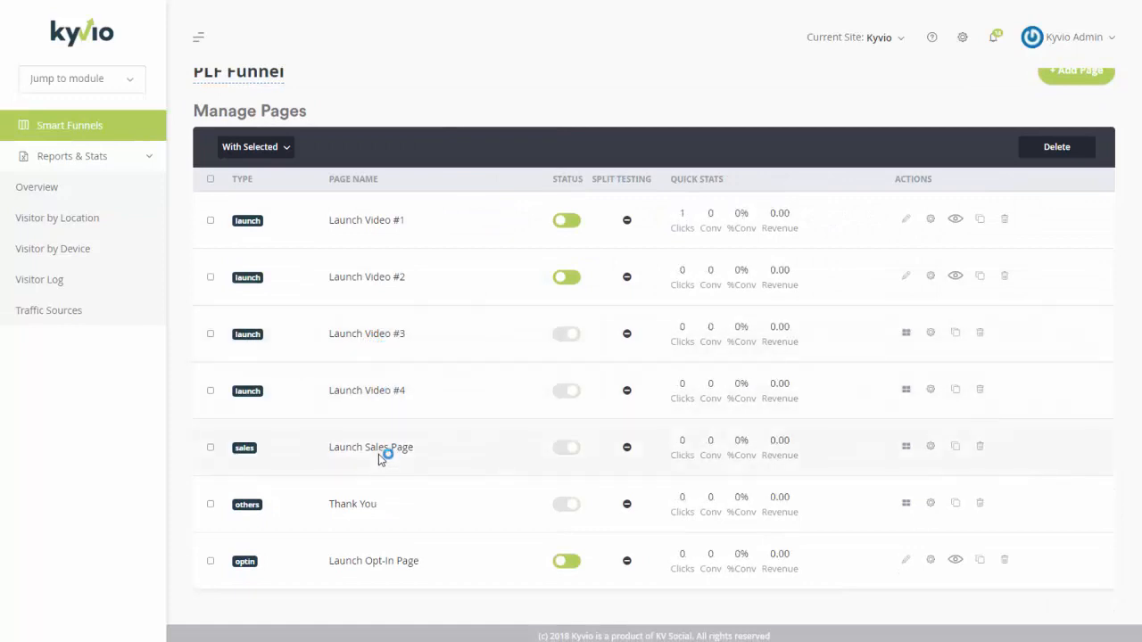
pyautogui.moveTo(396, 509)
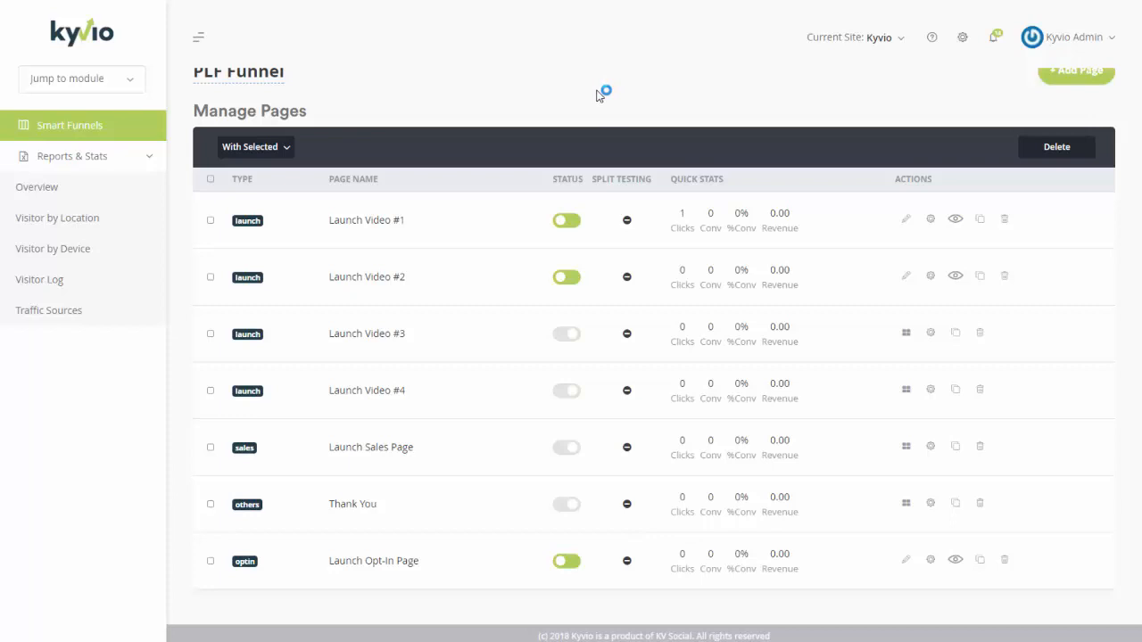
pyautogui.moveTo(579, 100)
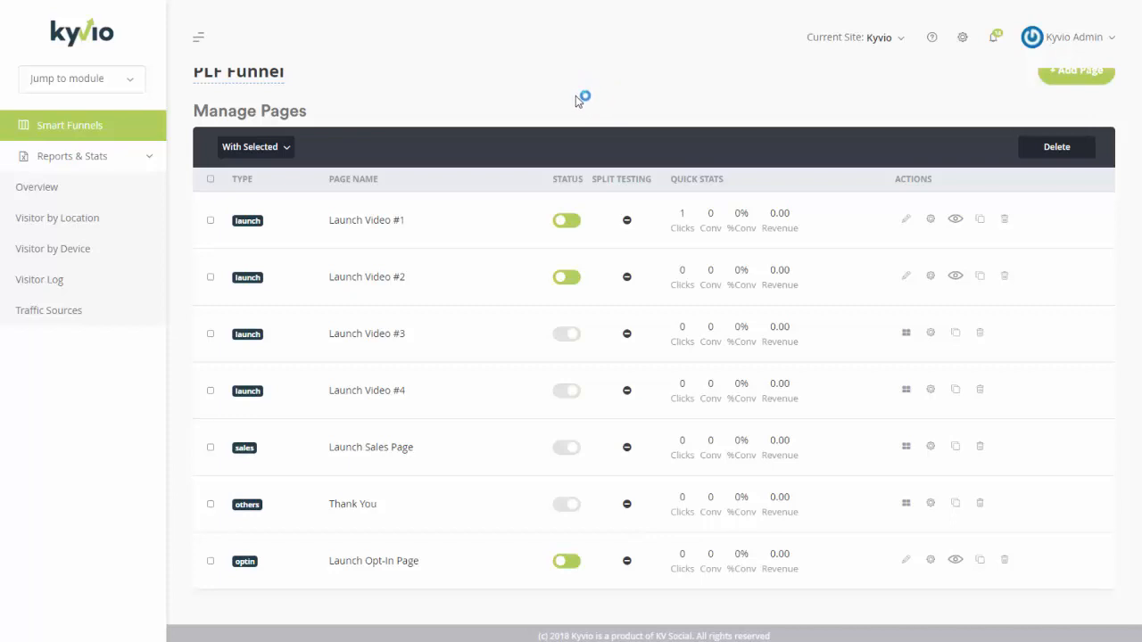